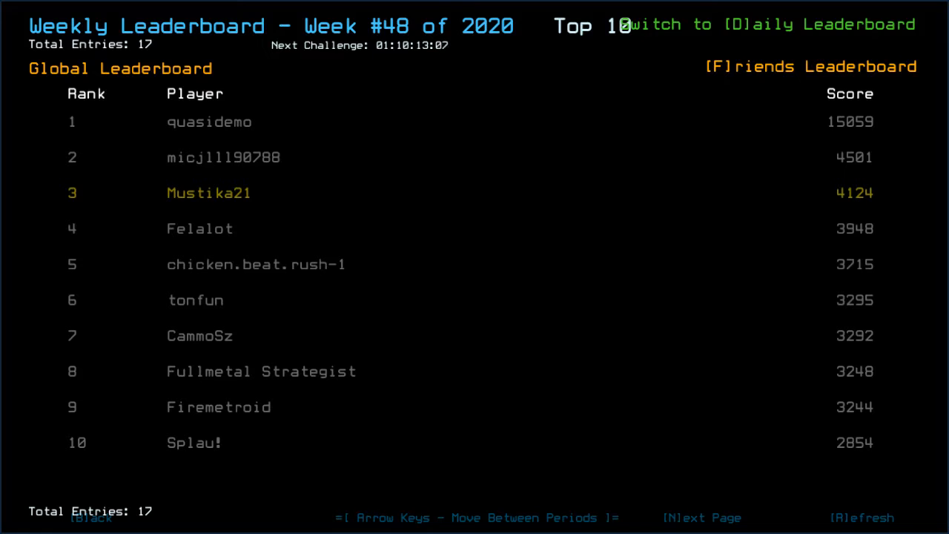
pyautogui.moveTo(404, 409)
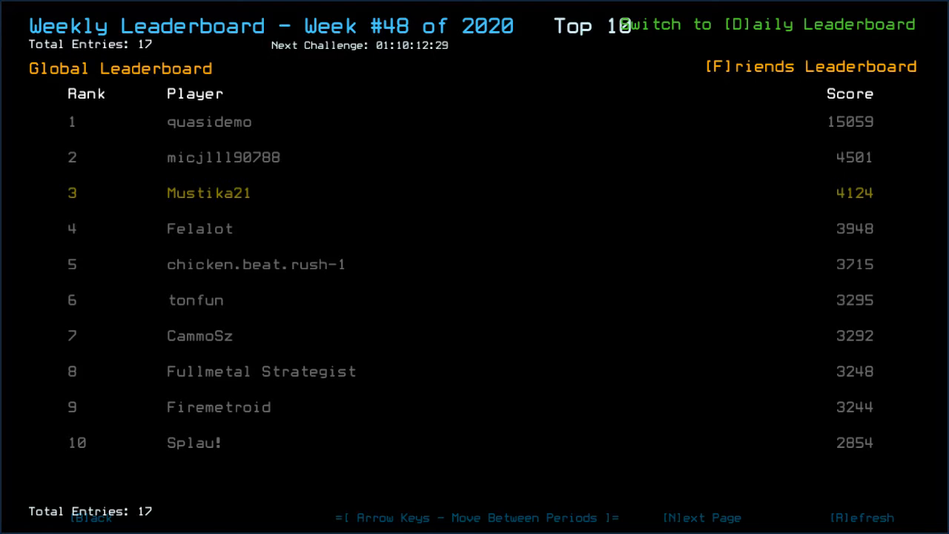
pyautogui.moveTo(448, 328)
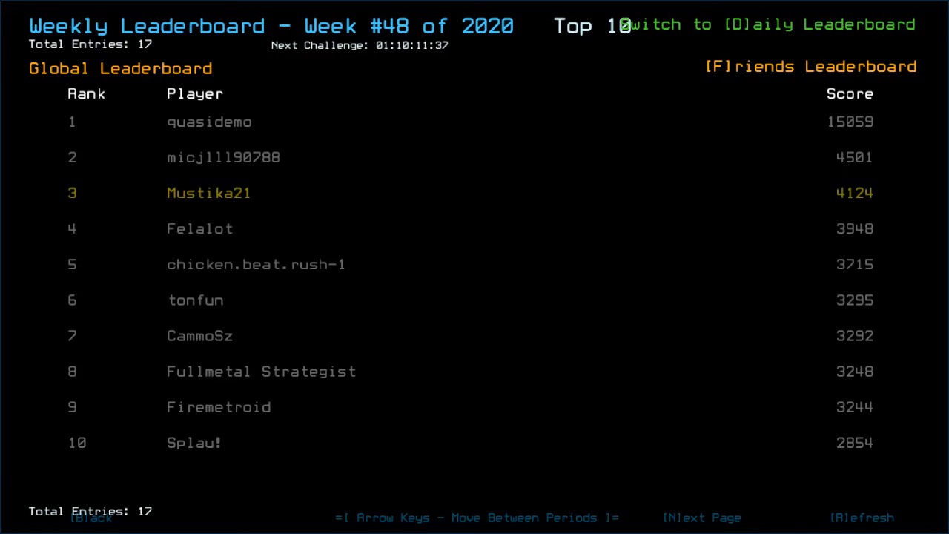
pyautogui.moveTo(466, 56)
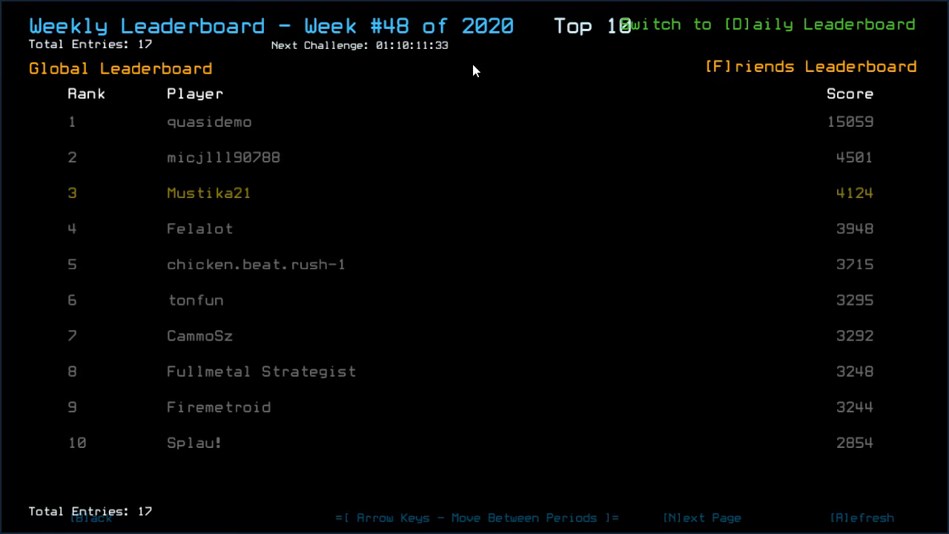
pyautogui.moveTo(549, 144)
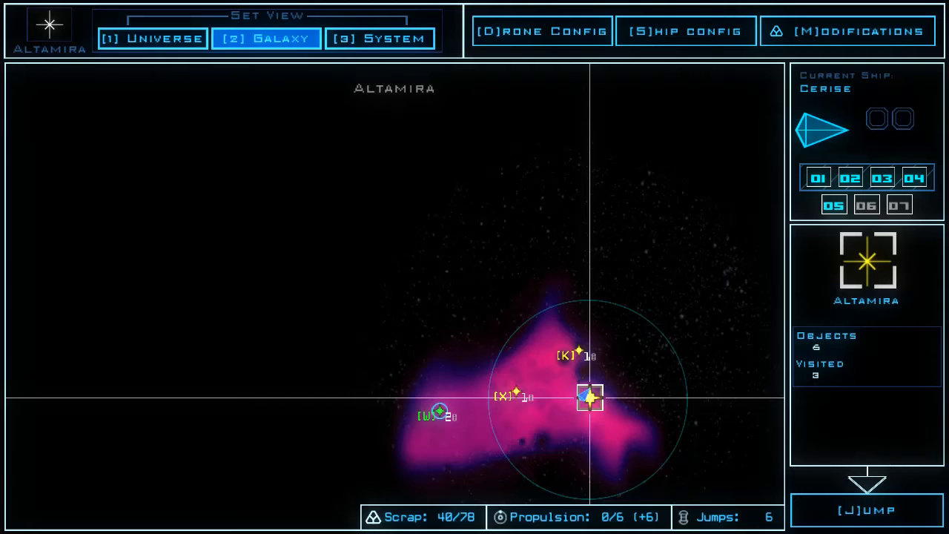
# Review the Cerise's ship upgrades and drone loadouts from the System view before boarding
pyautogui.click(379, 38)
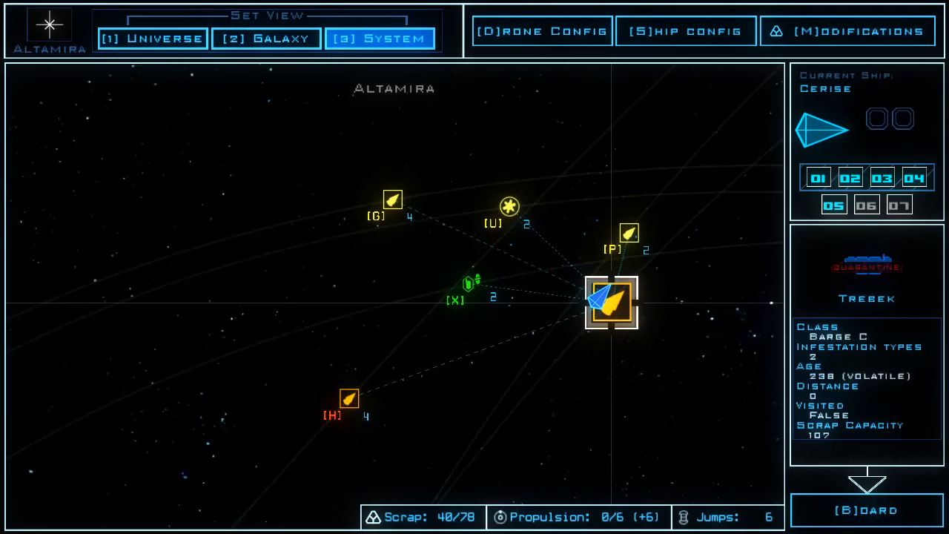
pyautogui.click(684, 32)
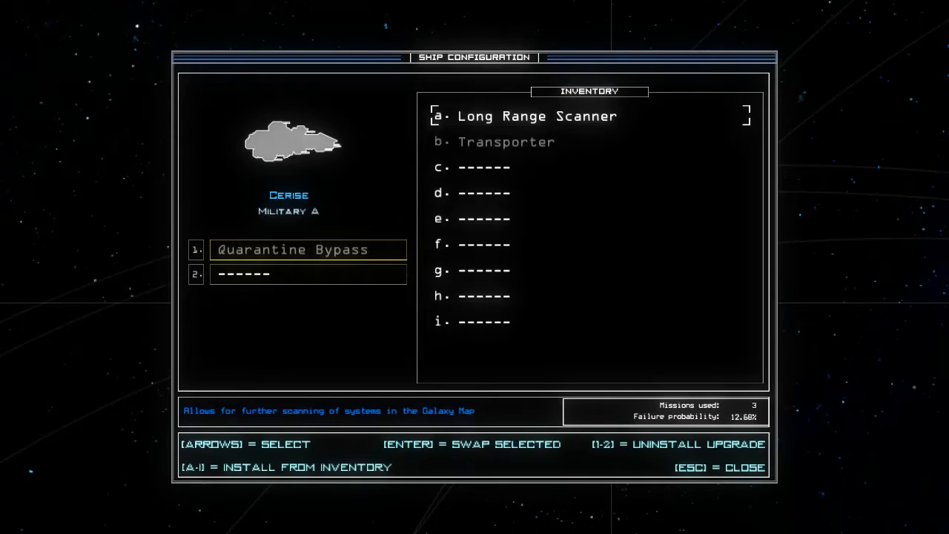
pyautogui.press('Escape')
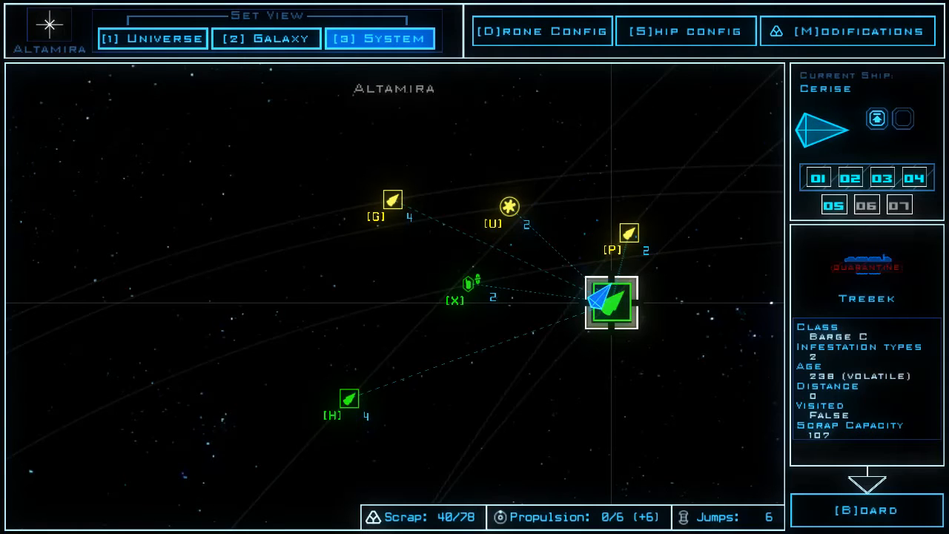
pyautogui.click(866, 510)
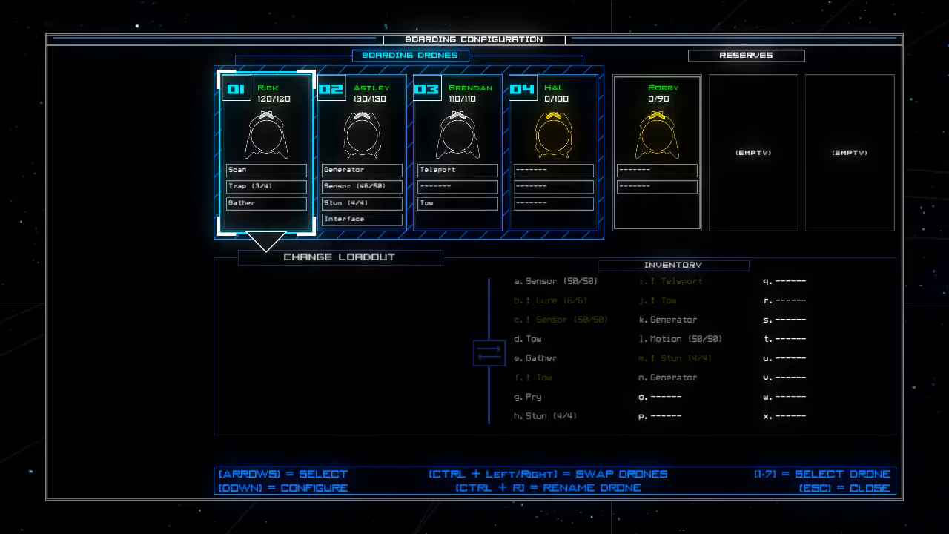
pyautogui.press('Escape')
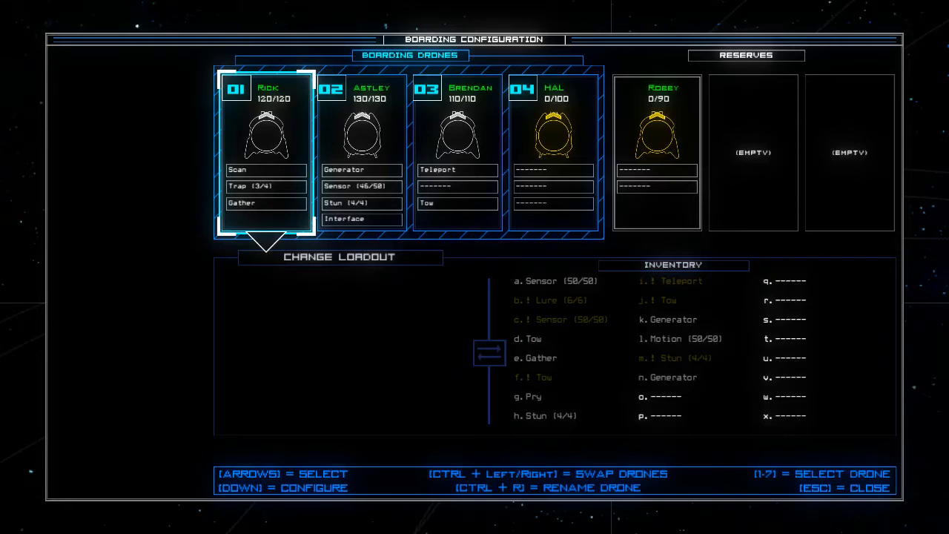
pyautogui.press('Escape')
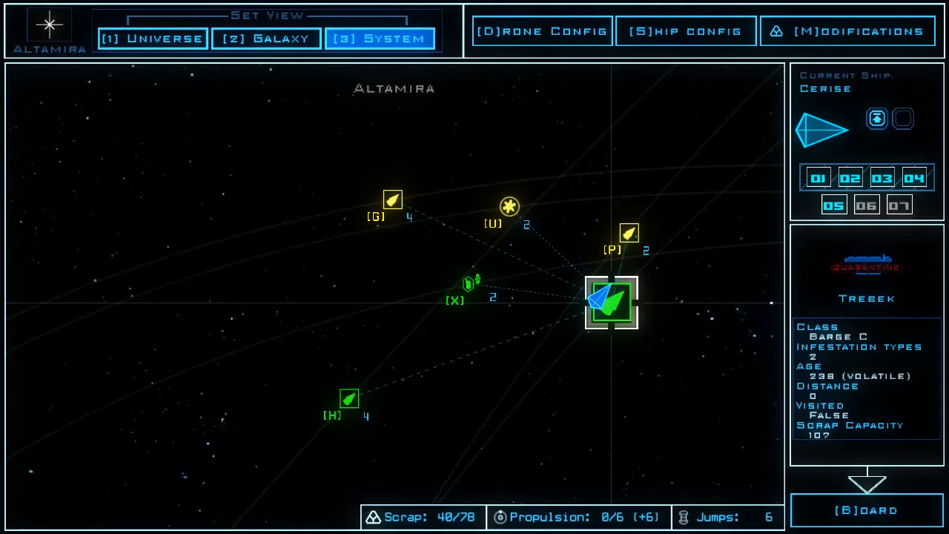
# Begin boarding the quarantined derelict Trerek and confirm the boarding prompt
pyautogui.click(866, 510)
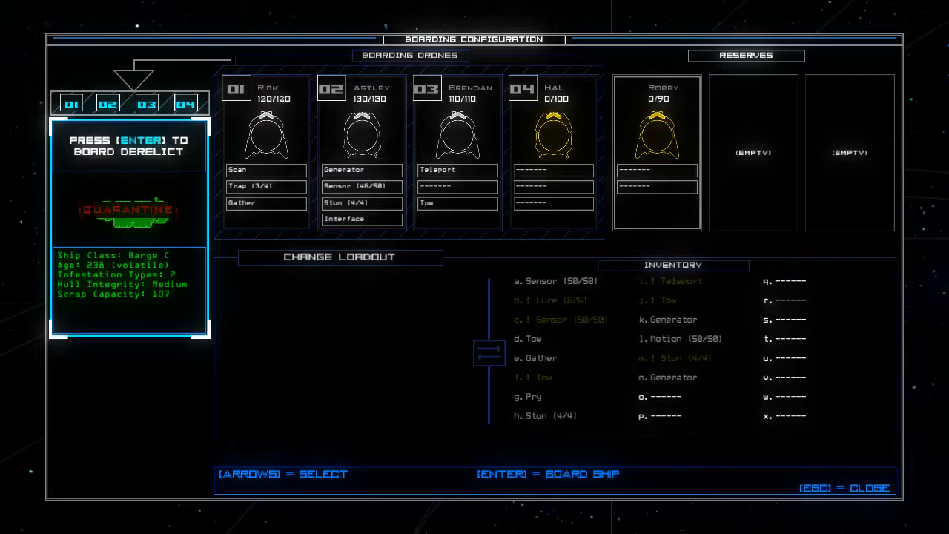
pyautogui.press('enter')
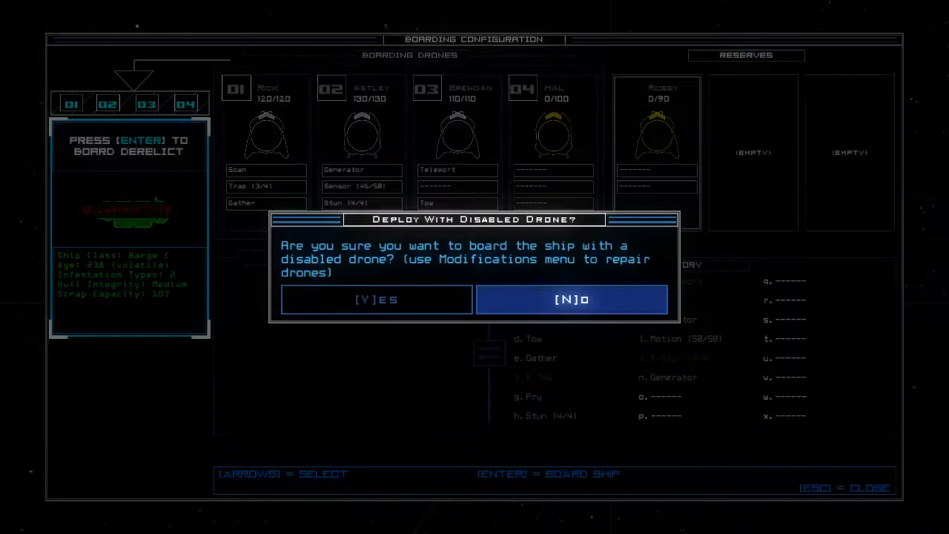
# Deploy despite the disabled drone, then issue go and scan commands to power the generator and survey rooms
pyautogui.click(376, 299)
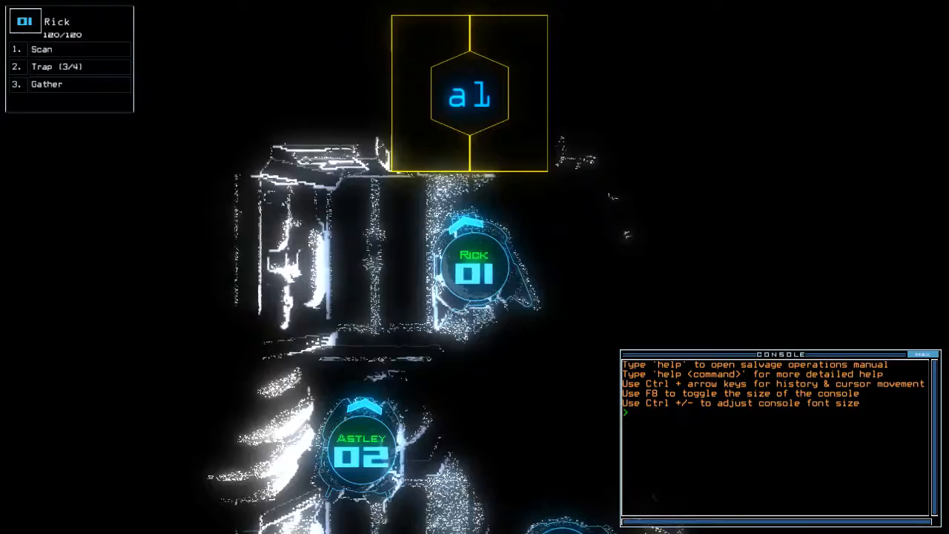
pyautogui.write('go')
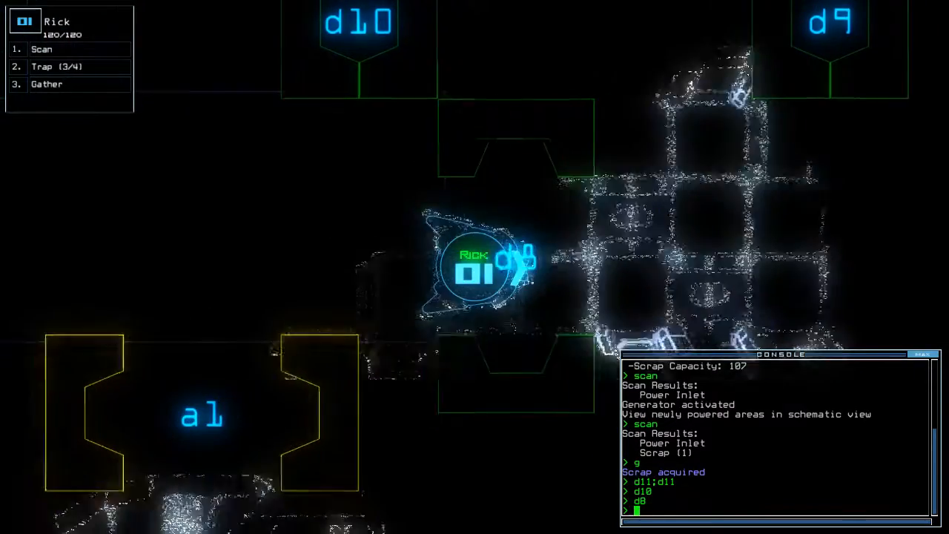
pyautogui.write('scan')
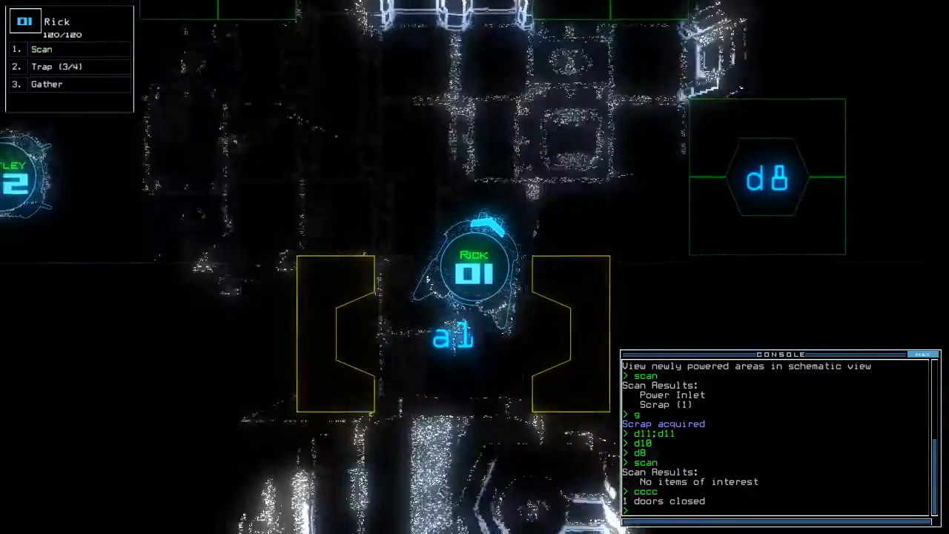
# Undock with dd a1, vent rooms r5 and r4 through their airlocks, re-dock and open door d7
pyautogui.write('dd a')
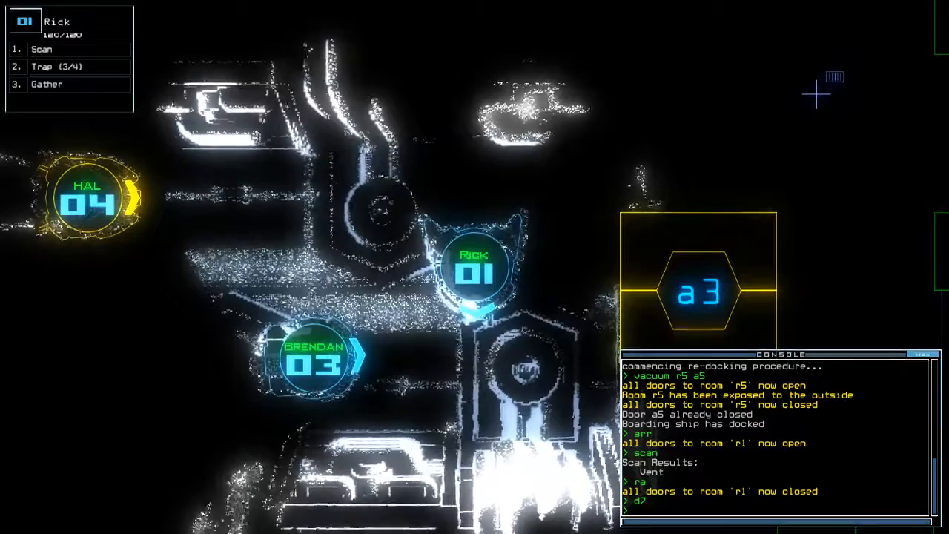
pyautogui.press("'")
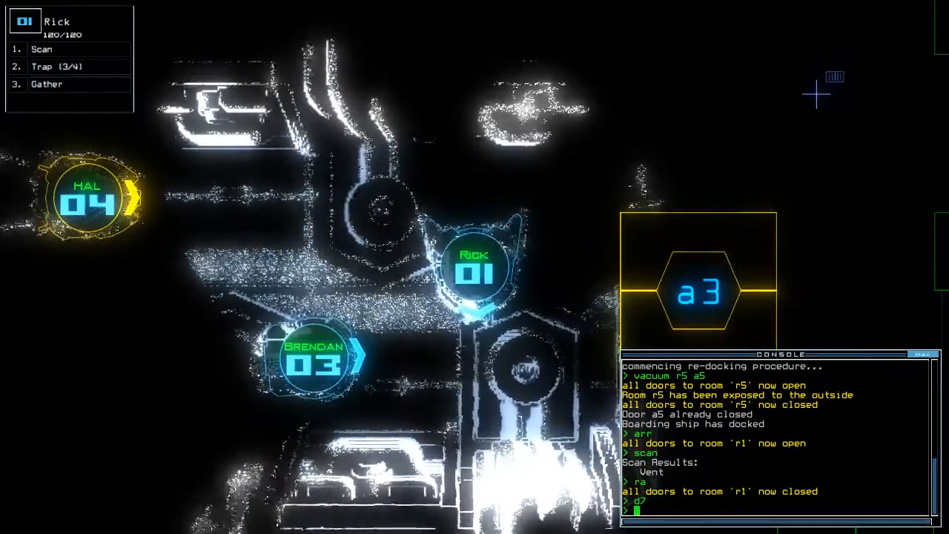
pyautogui.press("'")
pyautogui.write('ra')
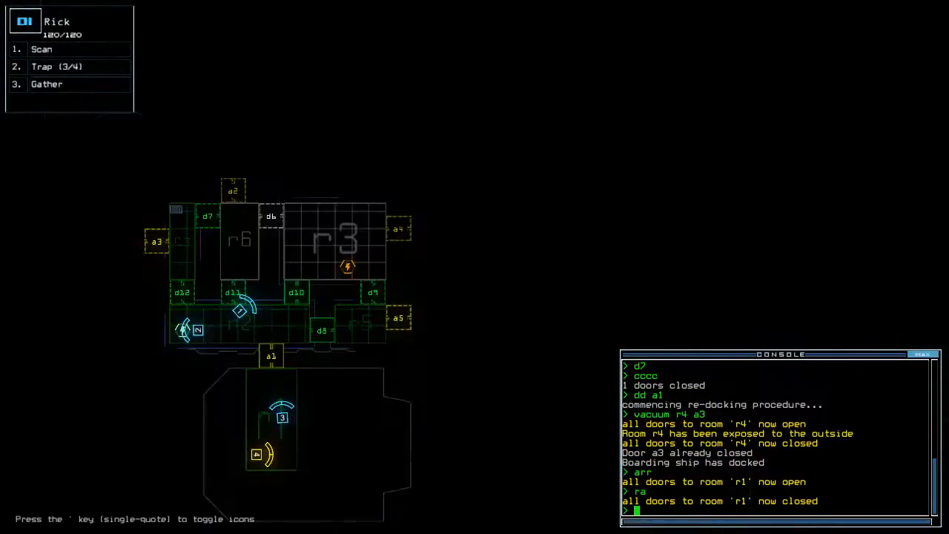
# Open door d11 to gather fuel, then recall drone Astley to r1 and withdraw from the derelict
pyautogui.write('d11')
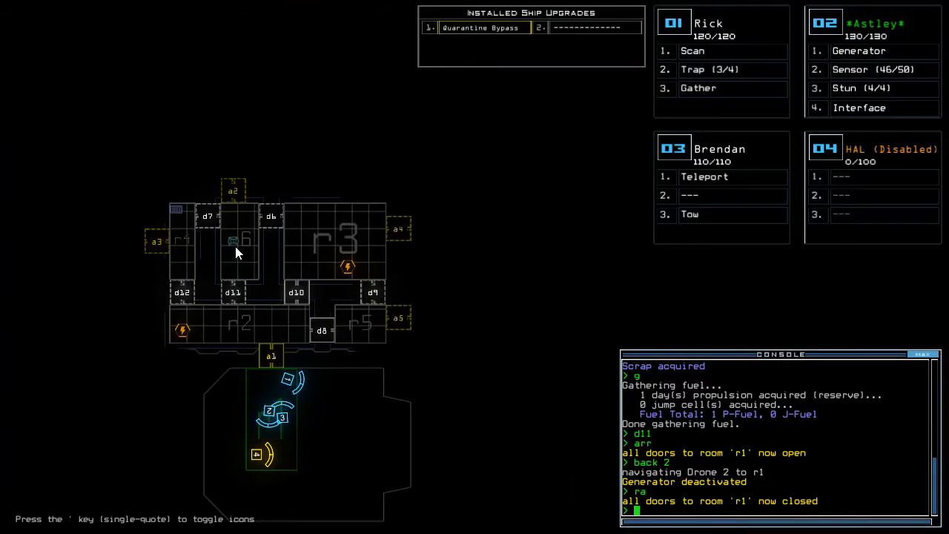
pyautogui.moveTo(266, 261)
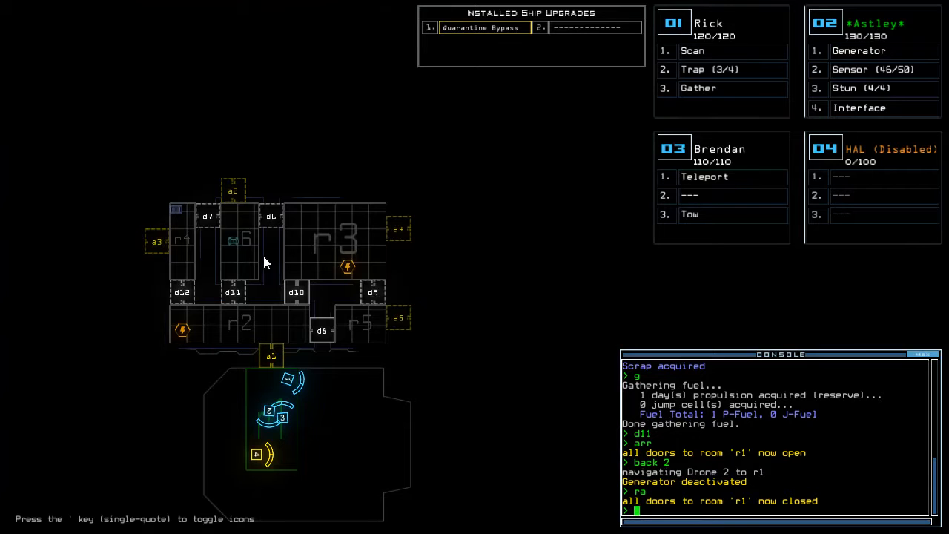
pyautogui.moveTo(169, 230)
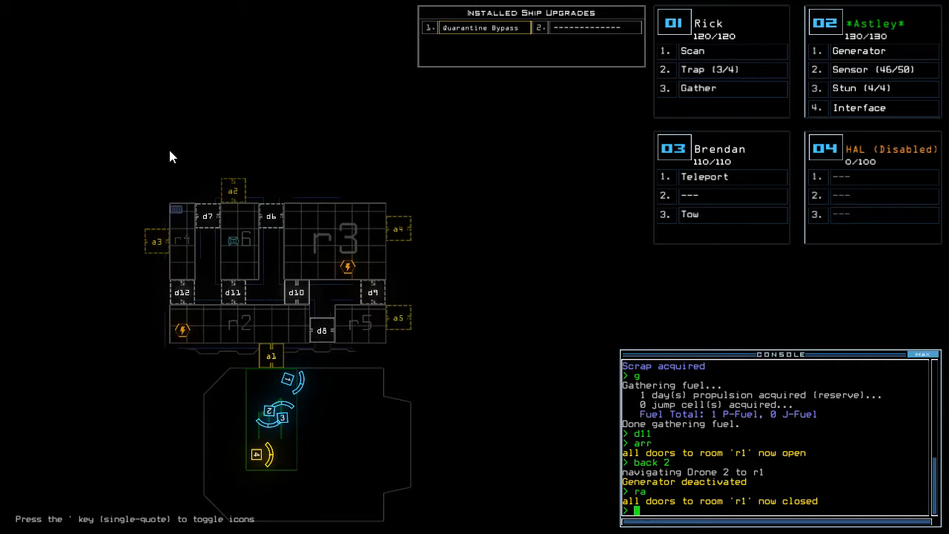
pyautogui.write('out')
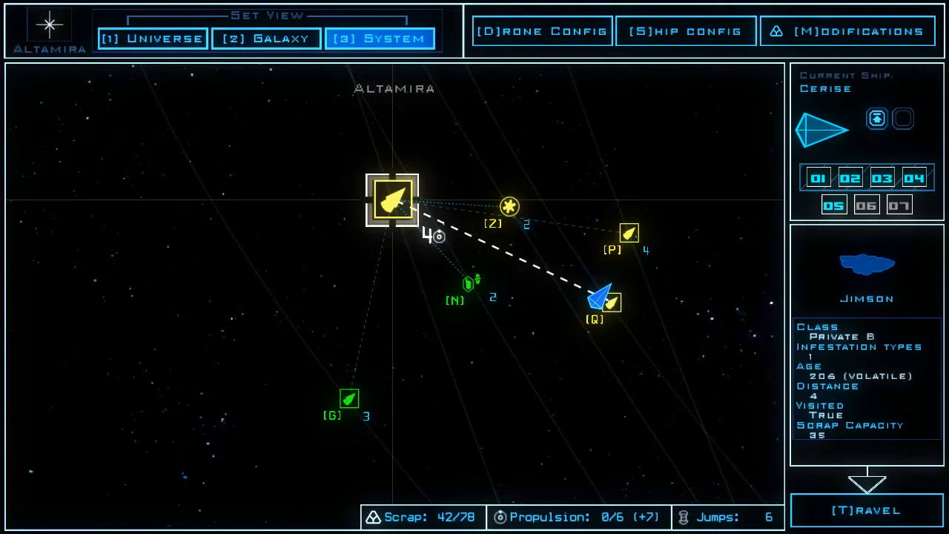
# Travel the Cerise across Altamira to the targeted derelict barge Treeek
pyautogui.click(510, 207)
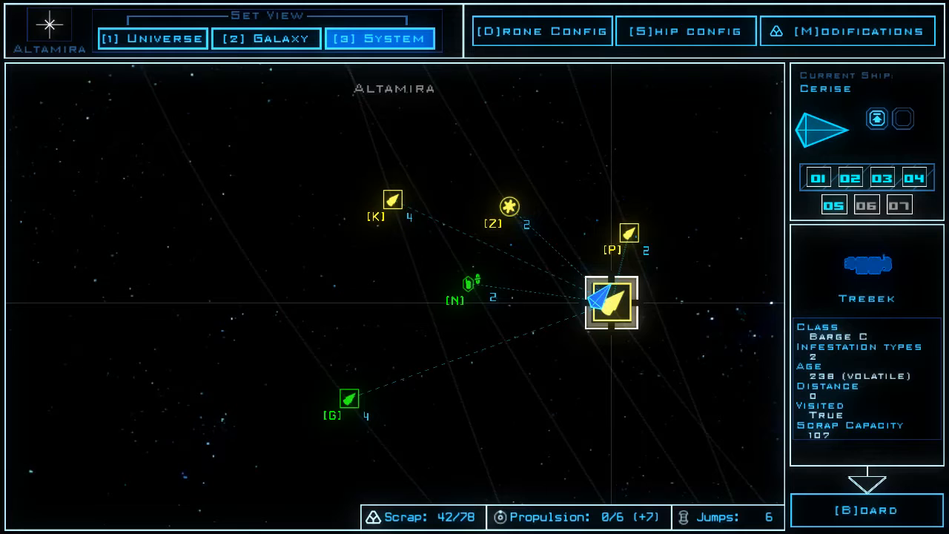
# Survey the Treeek barge in Altamira, then the neighbouring Fae and Amirani systems from the galaxy map
pyautogui.click(266, 38)
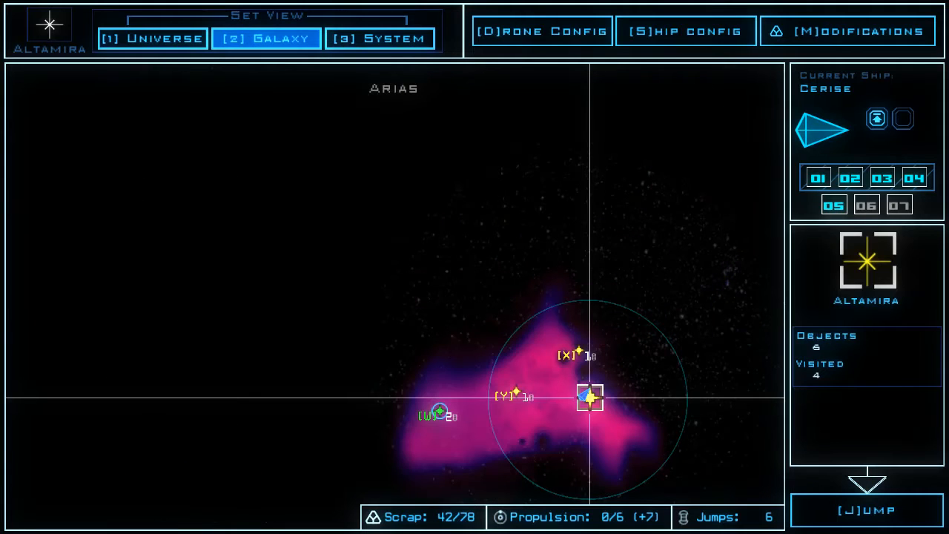
pyautogui.click(380, 38)
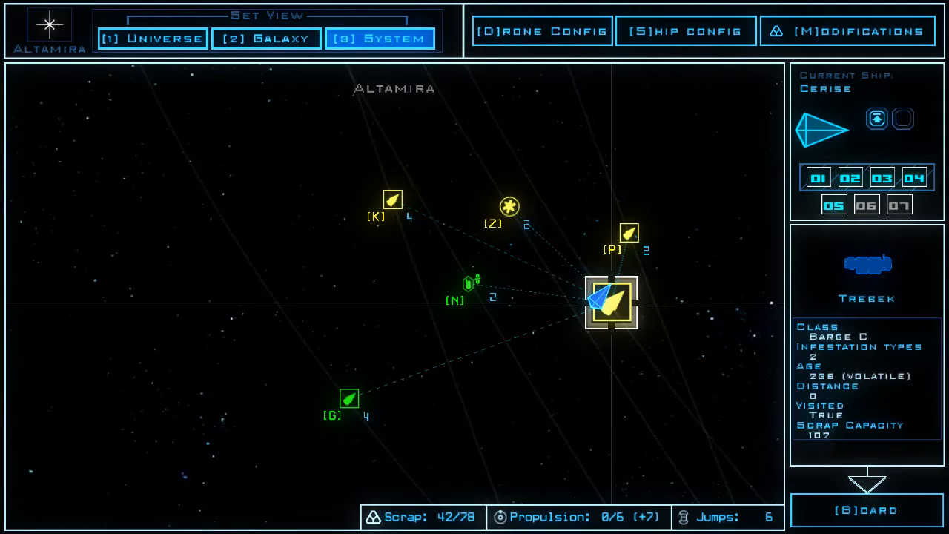
pyautogui.click(266, 39)
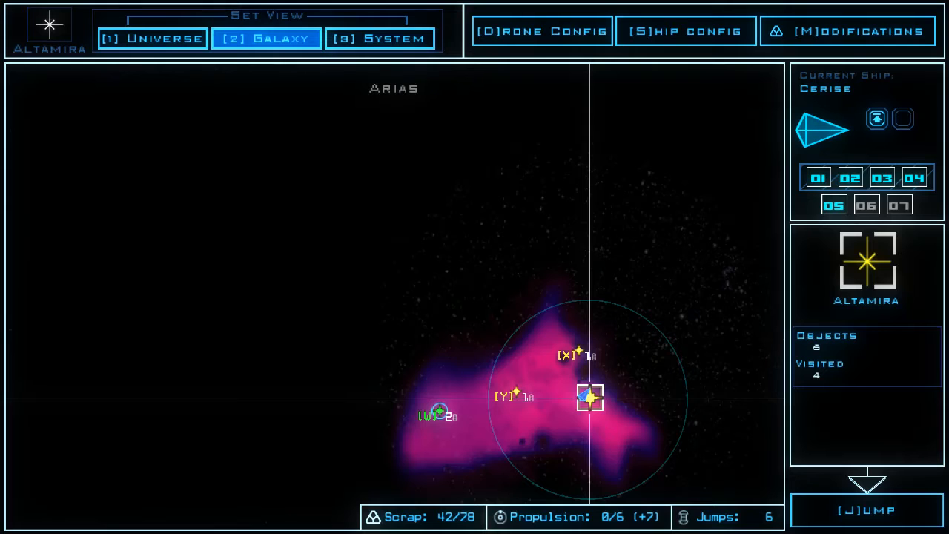
pyautogui.click(380, 39)
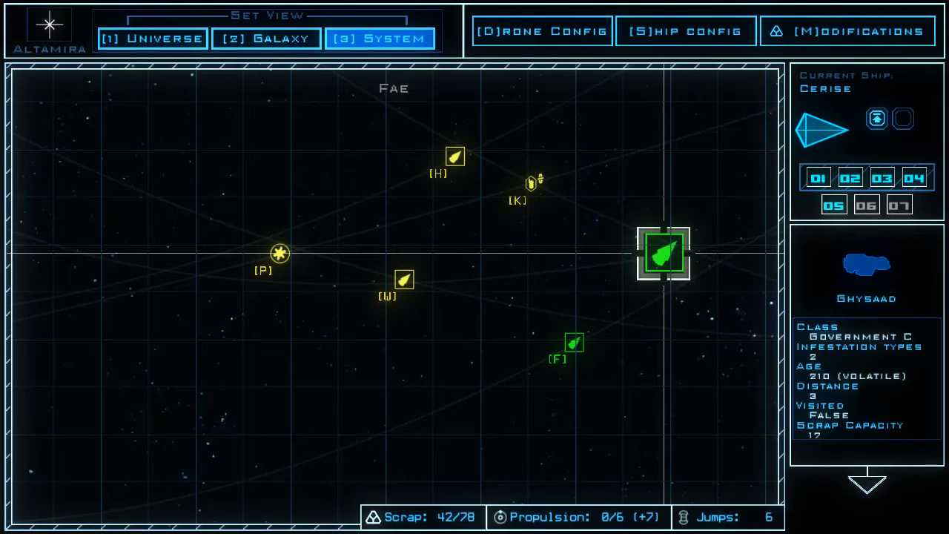
pyautogui.click(267, 38)
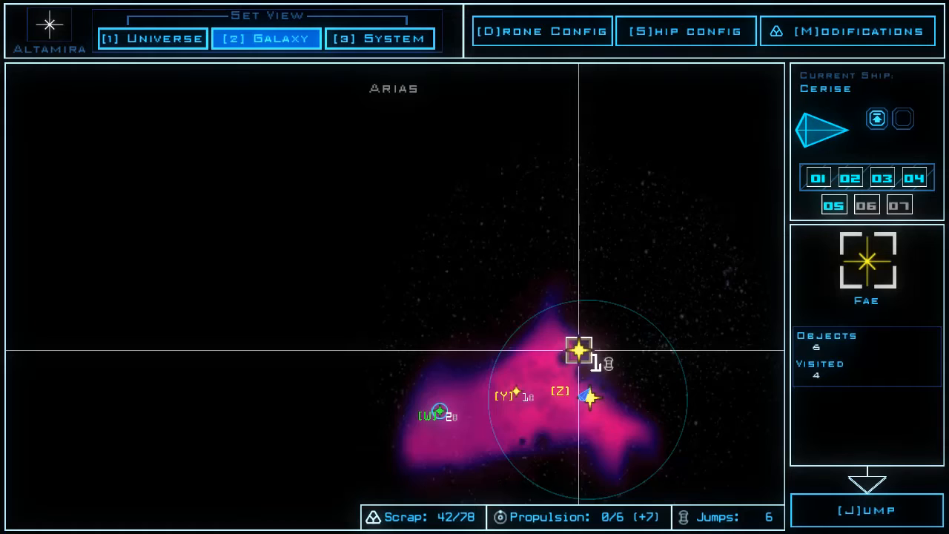
pyautogui.click(380, 39)
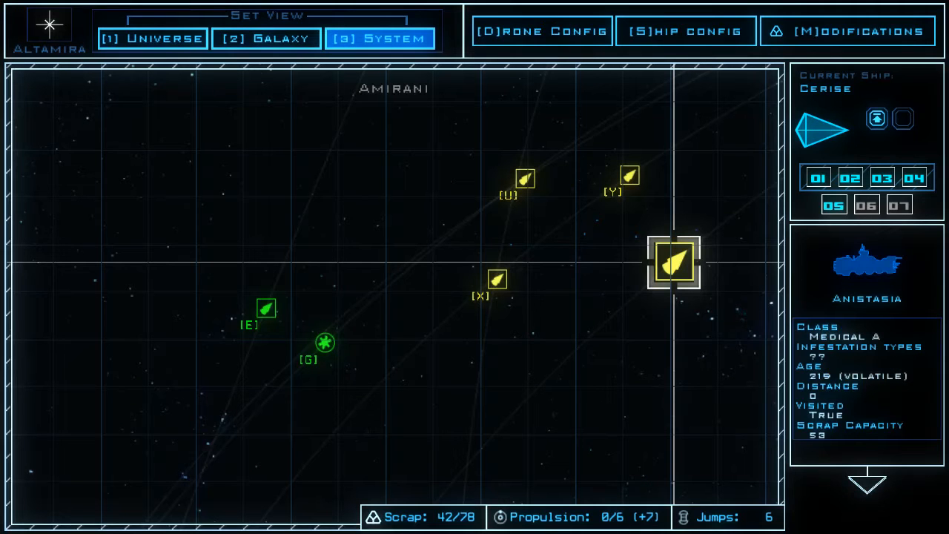
# Inspect the Nereus fuel depot in Amirani and return to scout the Fae system again
pyautogui.click(324, 342)
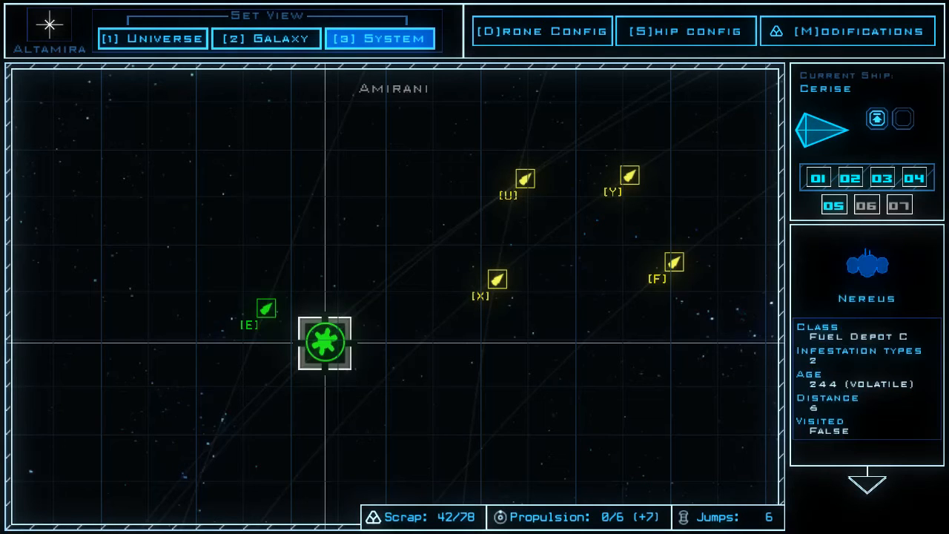
pyautogui.click(266, 38)
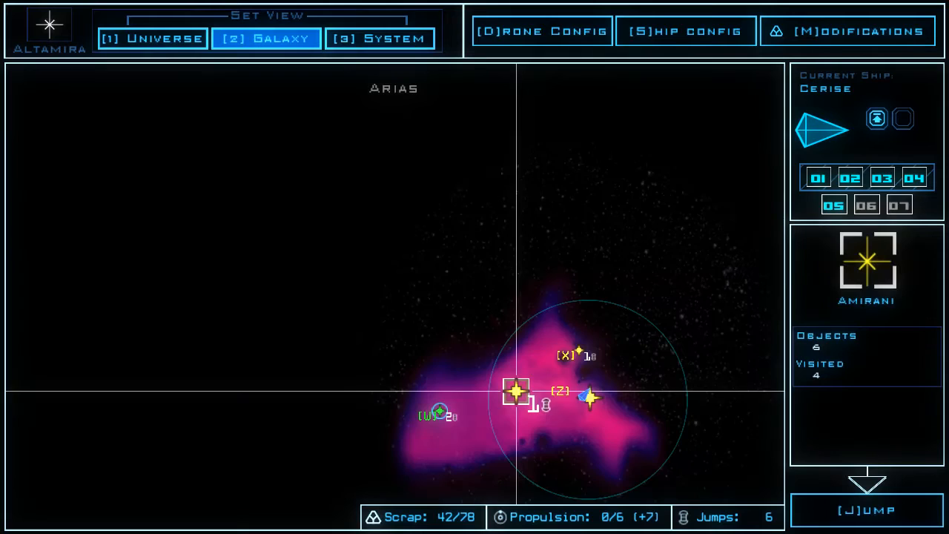
pyautogui.click(379, 38)
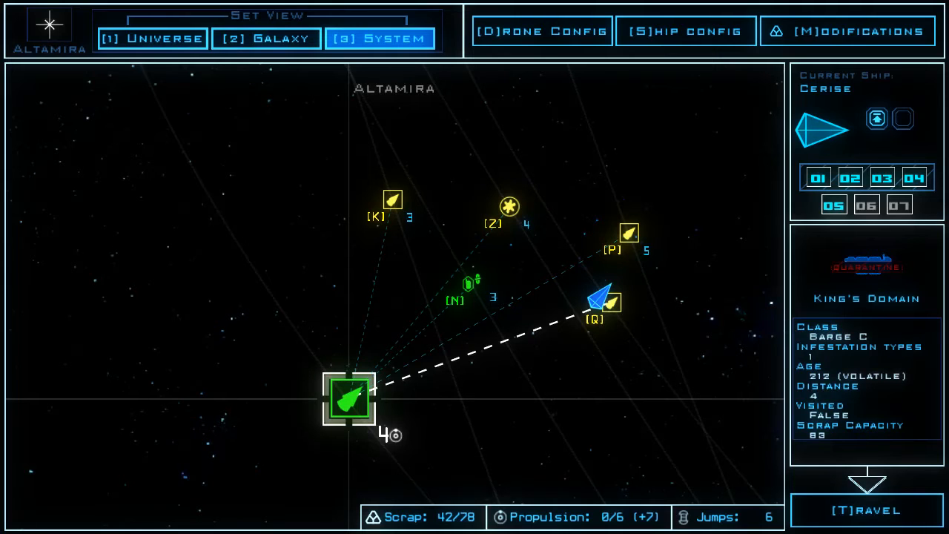
pyautogui.click(266, 39)
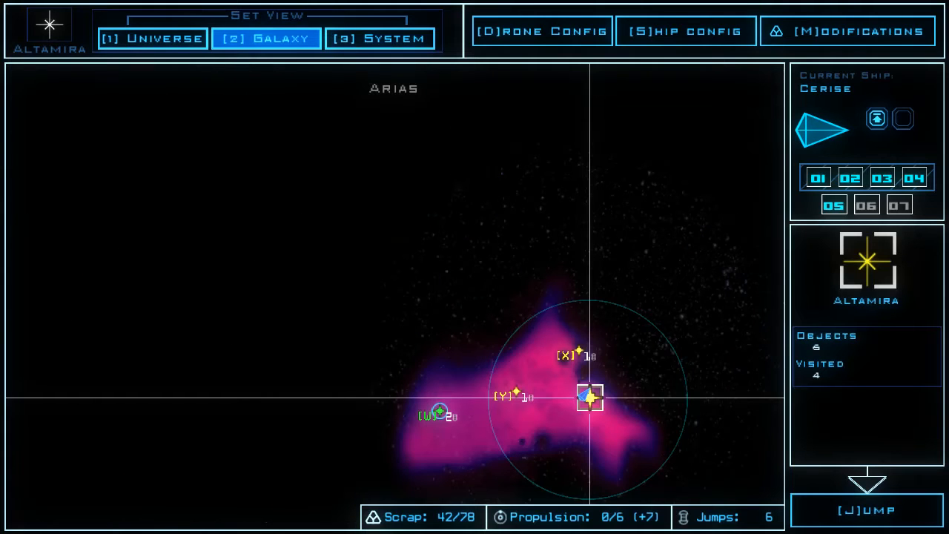
pyautogui.click(380, 39)
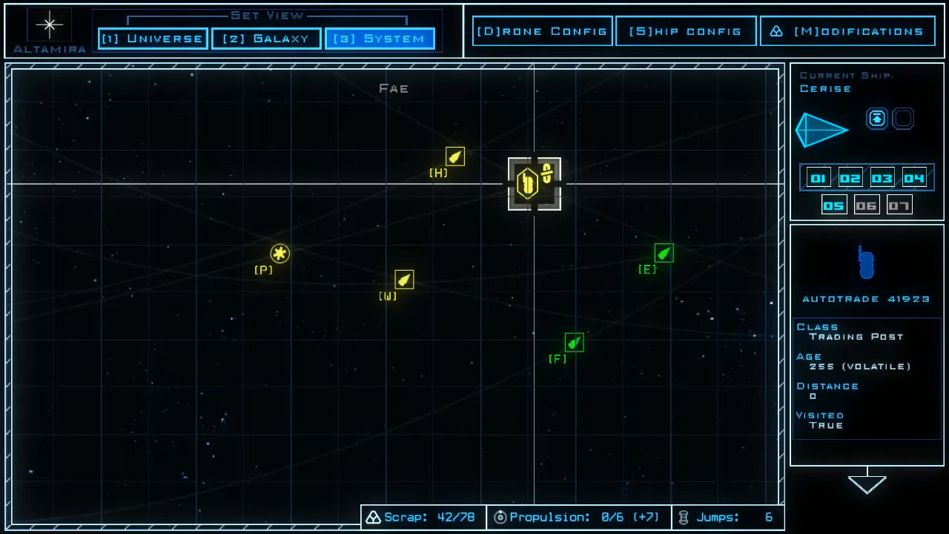
# Jump the Cerise to the Fae system, arriving at the Autotrade trading post
pyautogui.click(265, 38)
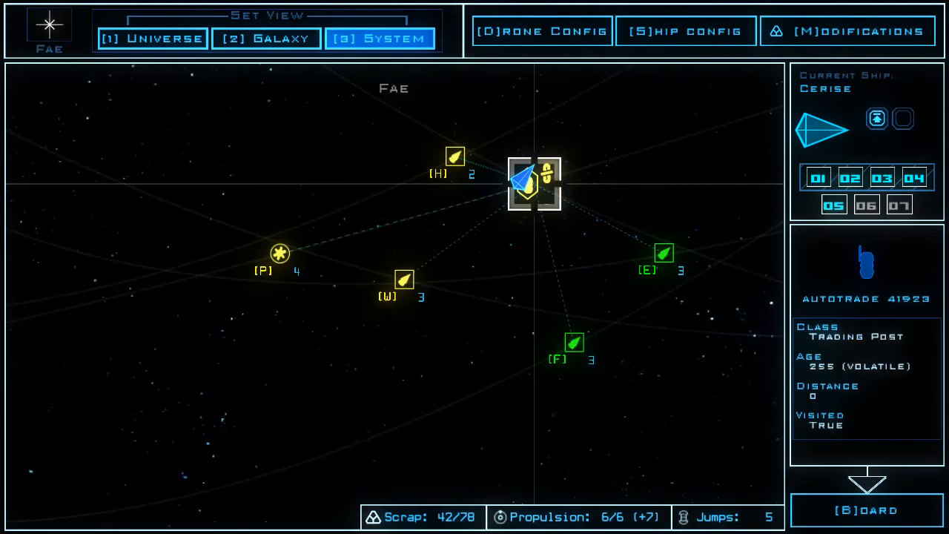
pyautogui.click(265, 39)
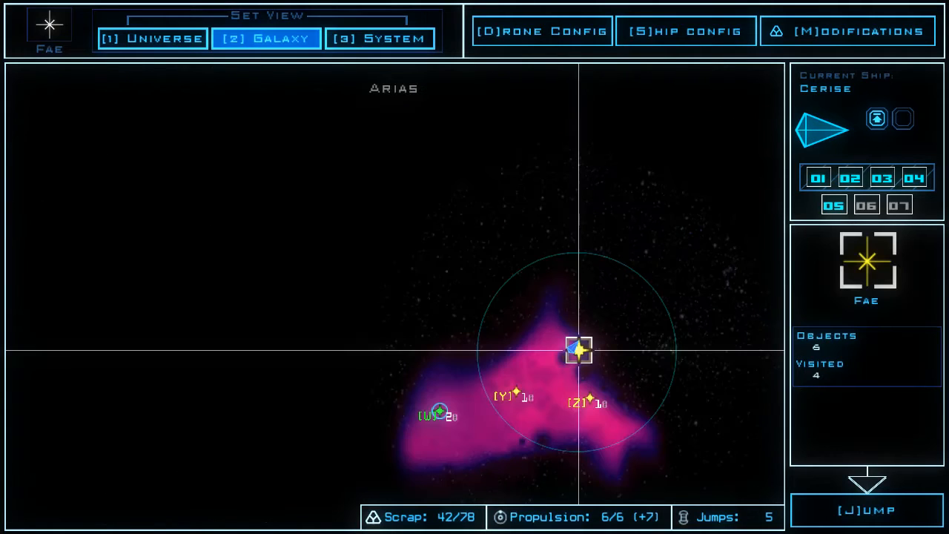
pyautogui.click(439, 412)
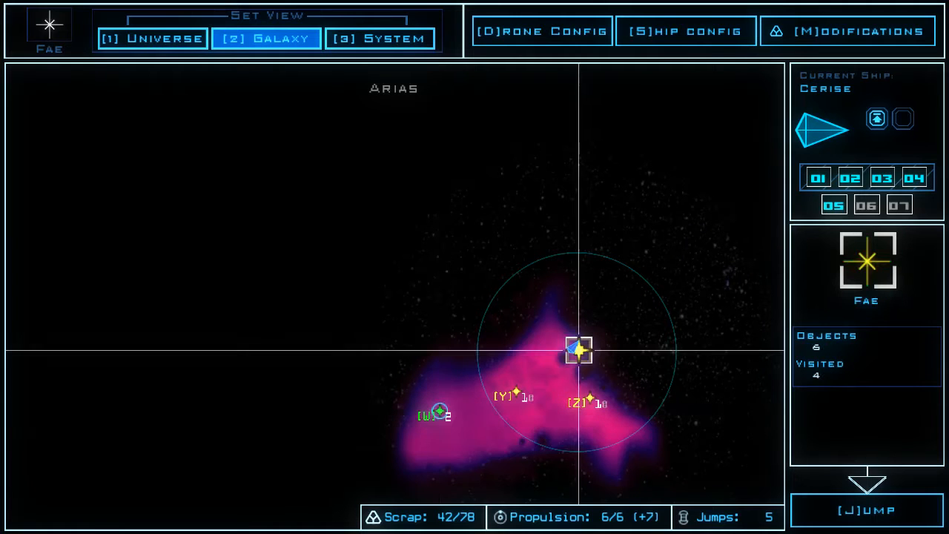
# Inspect the Anistasia medical ship in Amirani, then return to the galaxy map and system view
pyautogui.click(380, 39)
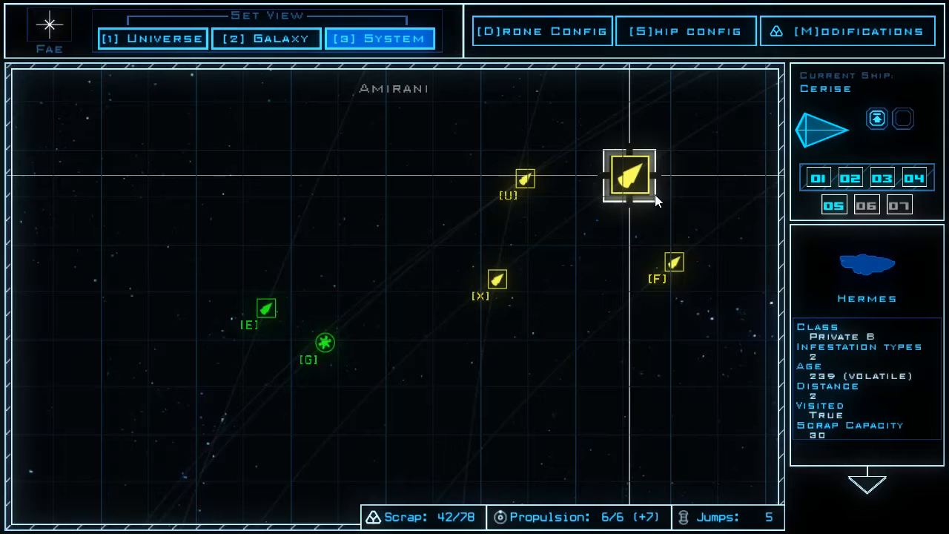
pyautogui.click(673, 263)
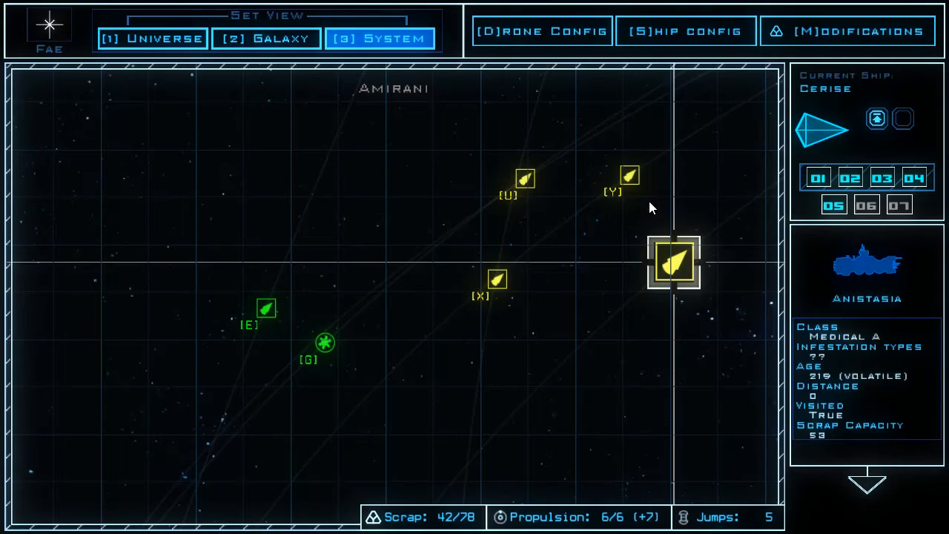
pyautogui.click(267, 38)
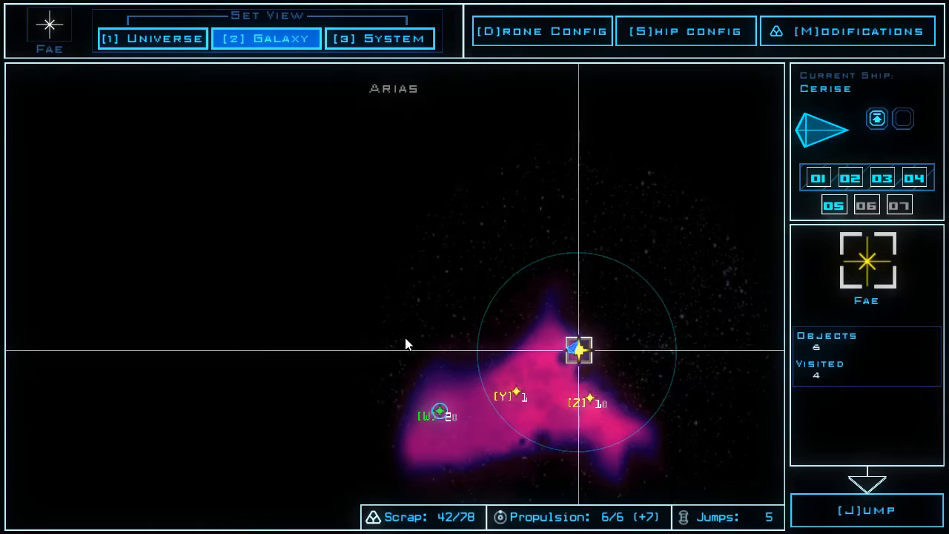
pyautogui.click(379, 38)
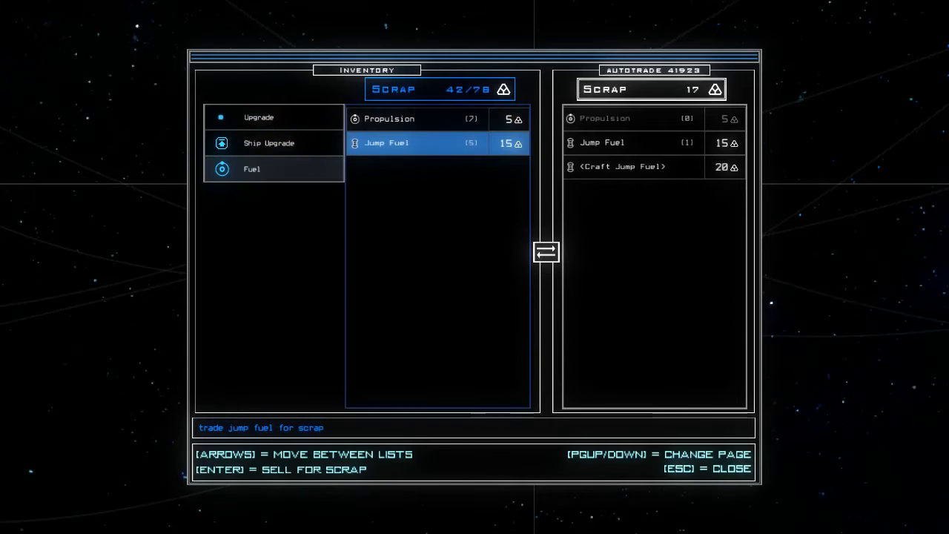
# Sell one jump fuel at Autotrade 41923, raising scrap from 42 to 57
pyautogui.press('enter')
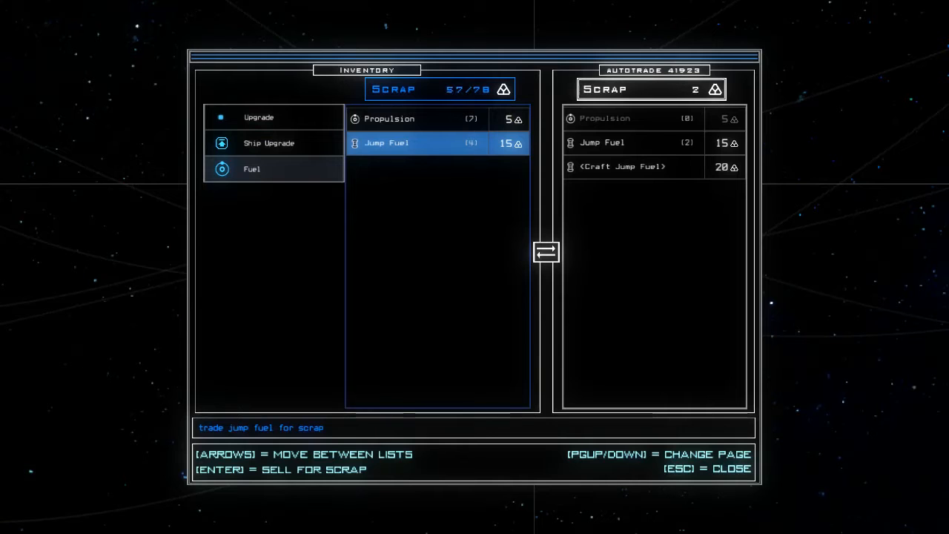
pyautogui.click(259, 117)
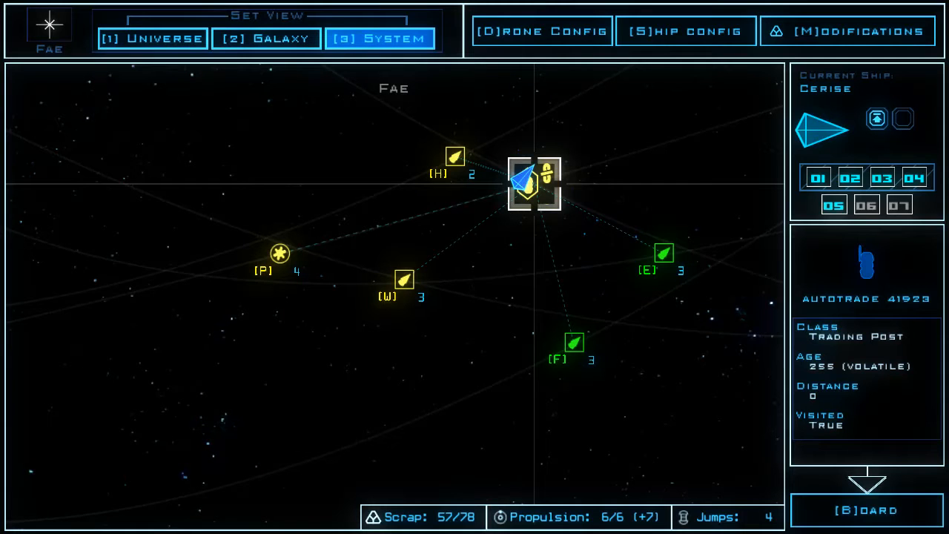
# Repair drone 1's Scan upgrade in Modifications for 11 scrap, leaving 46
pyautogui.click(848, 30)
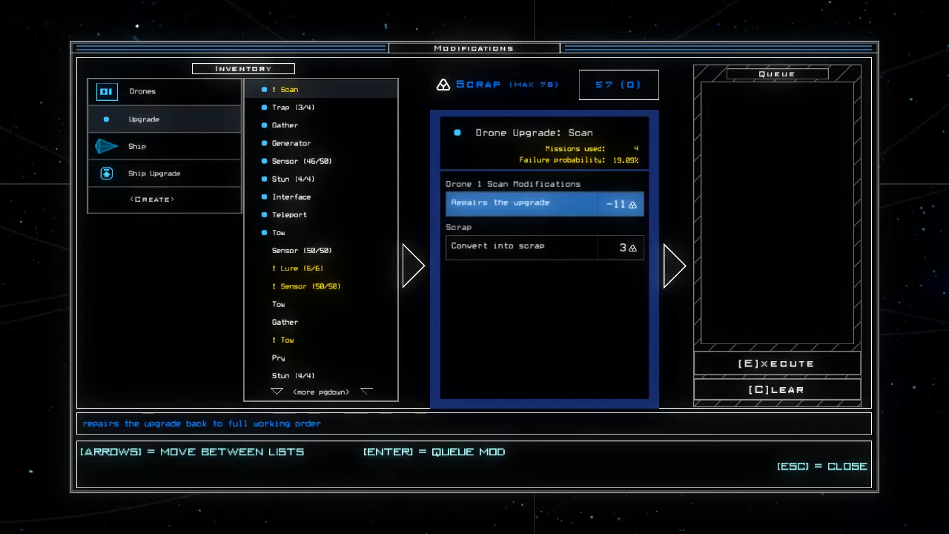
pyautogui.click(520, 203)
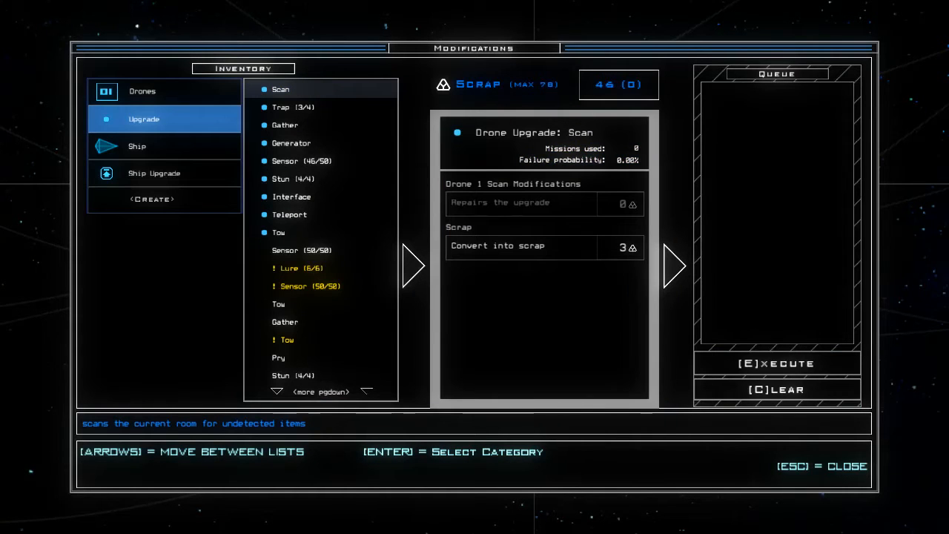
pyautogui.press('Escape')
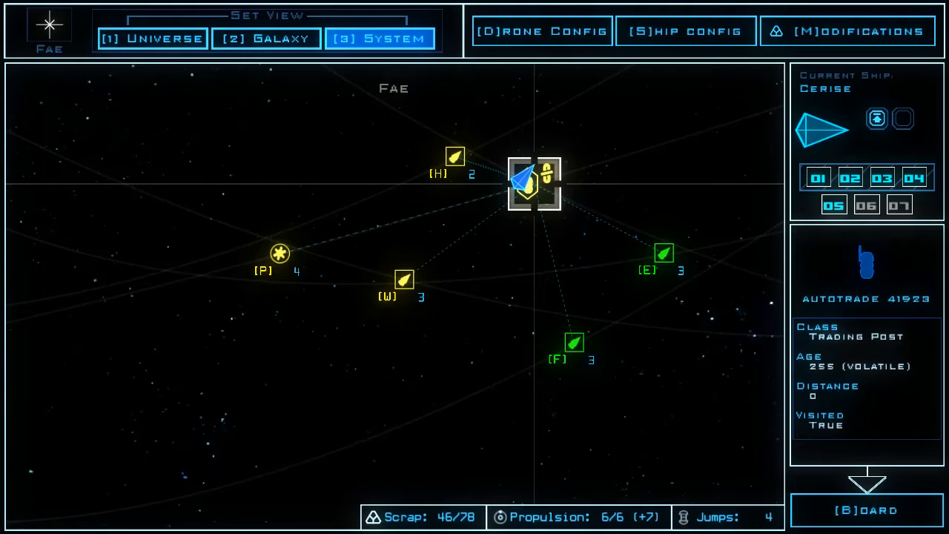
# Select the Ghysaad government ship, then uninstall the Quarantine Bypass from the Cerise's first upgrade slot
pyautogui.click(661, 252)
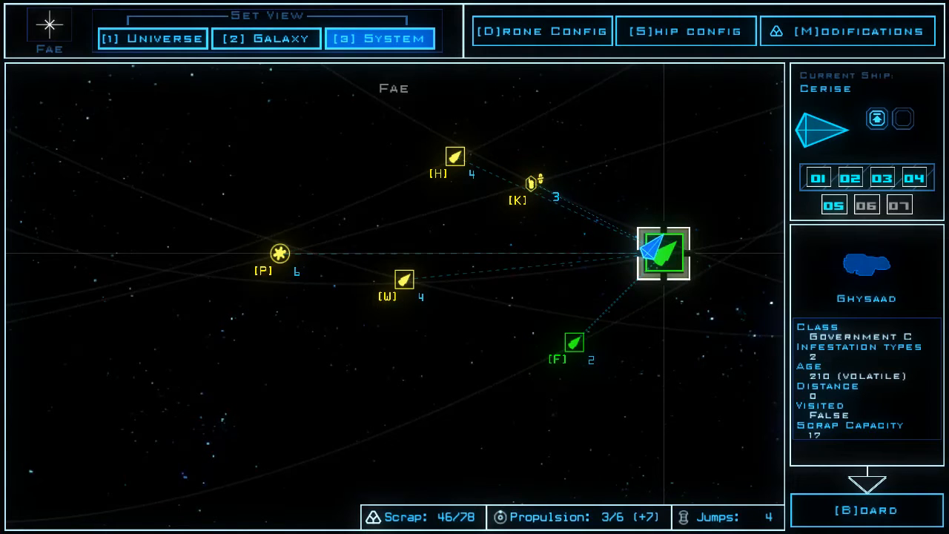
pyautogui.click(684, 29)
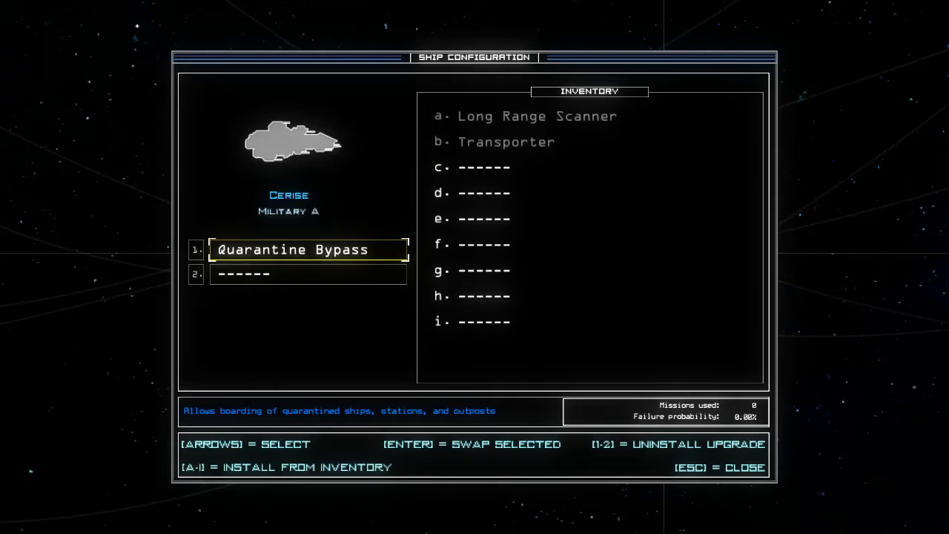
pyautogui.press('Escape')
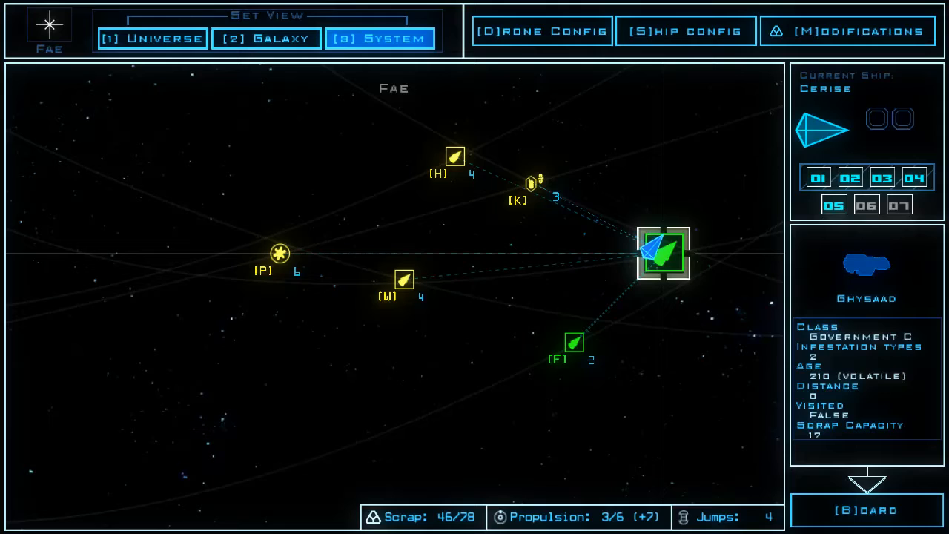
pyautogui.click(684, 29)
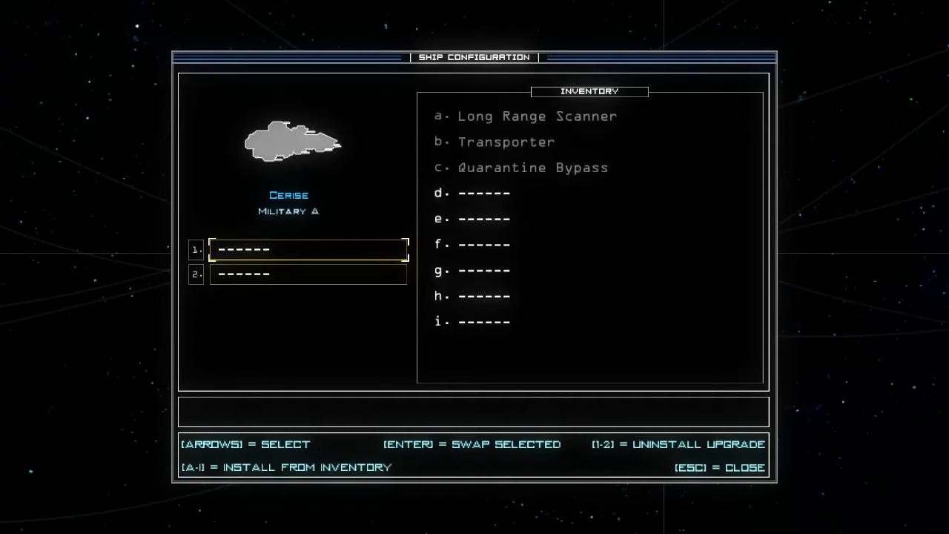
pyautogui.press('Escape')
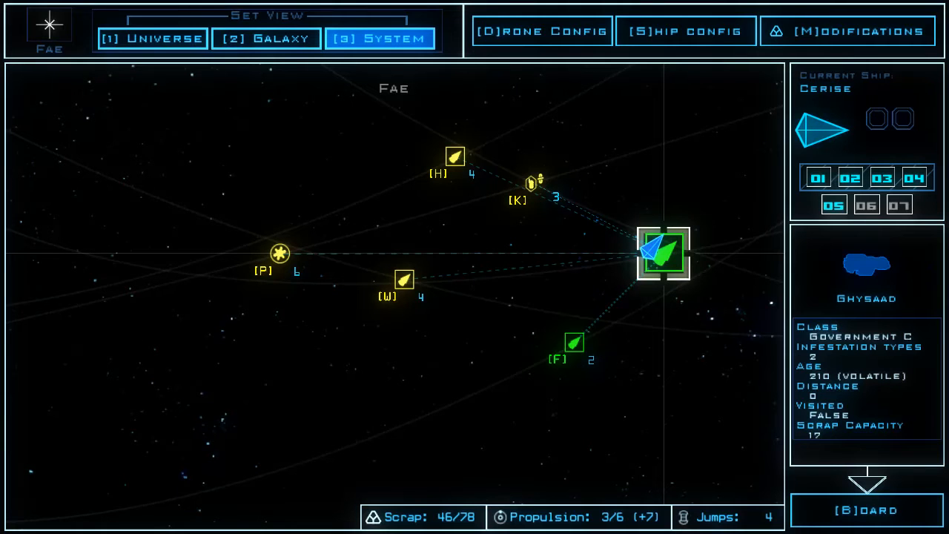
# Check the boarding setup, then review the Arias galaxy map and Athanas before returning to Fae
pyautogui.click(867, 510)
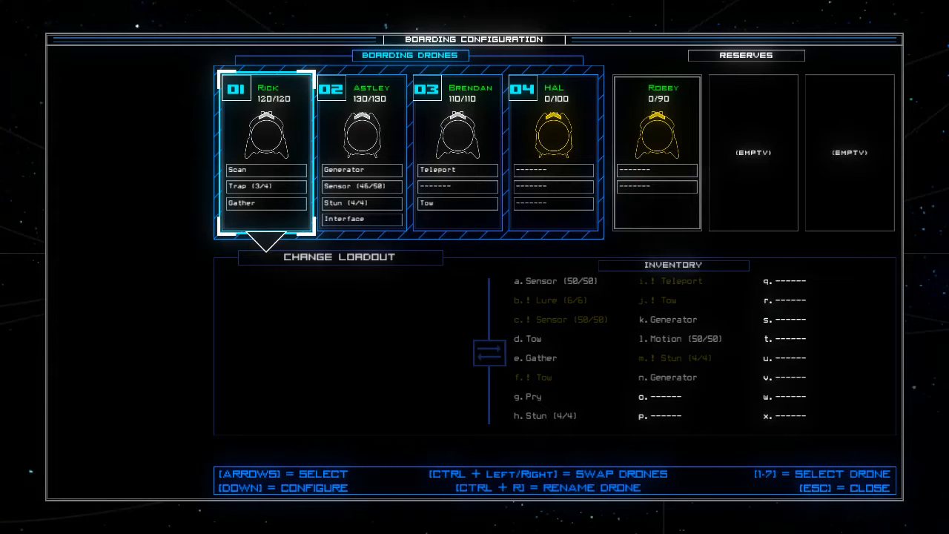
pyautogui.press('Escape')
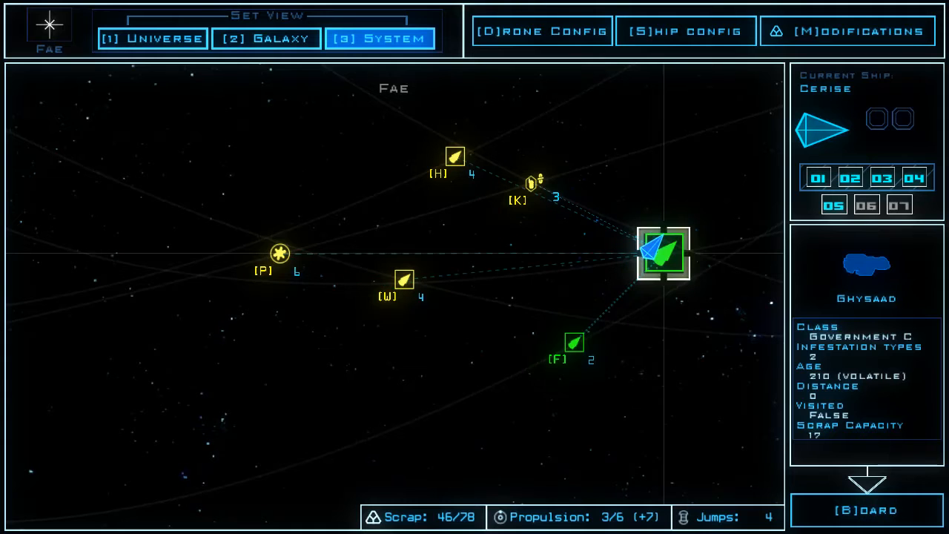
pyautogui.click(266, 38)
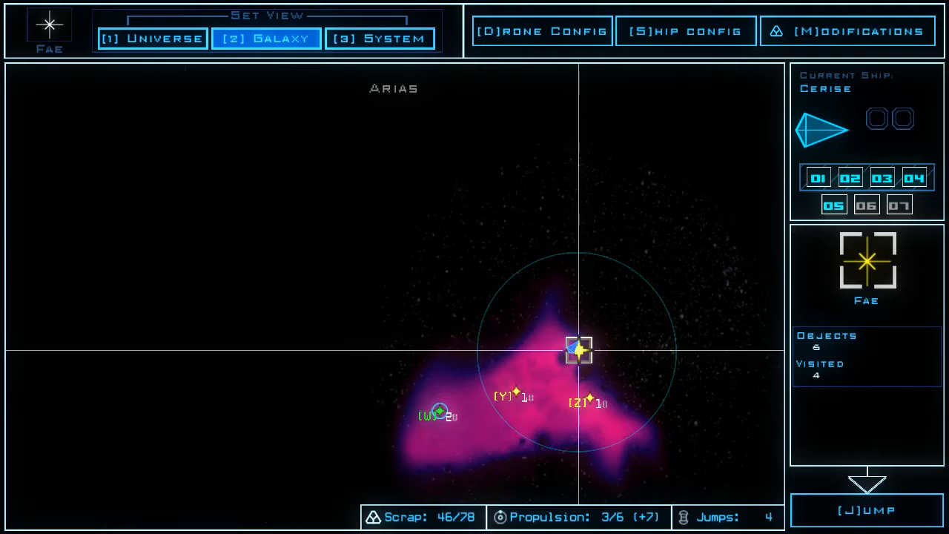
pyautogui.click(439, 413)
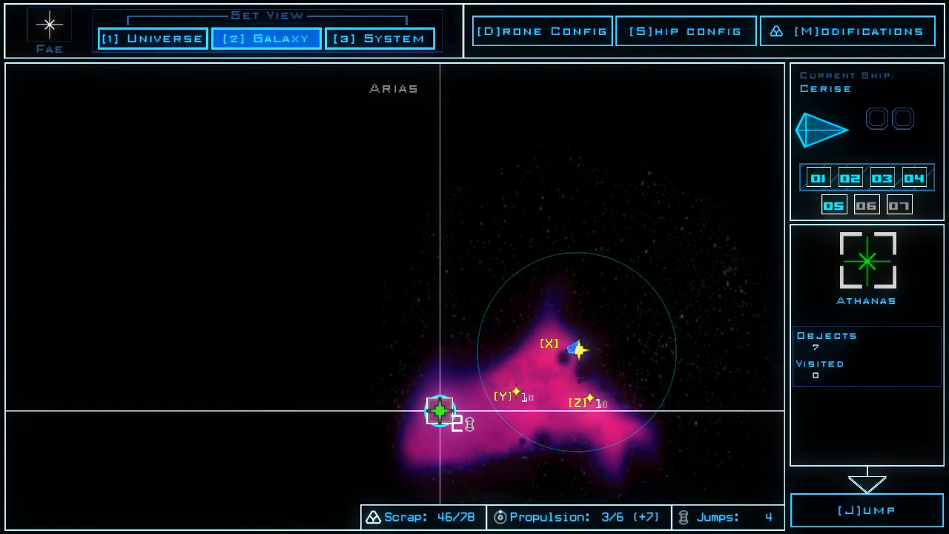
pyautogui.click(579, 350)
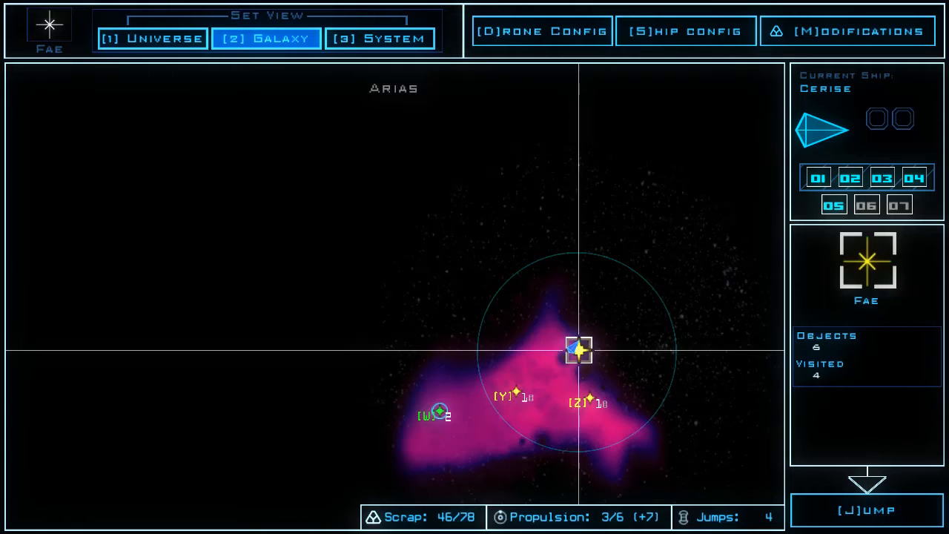
pyautogui.click(380, 38)
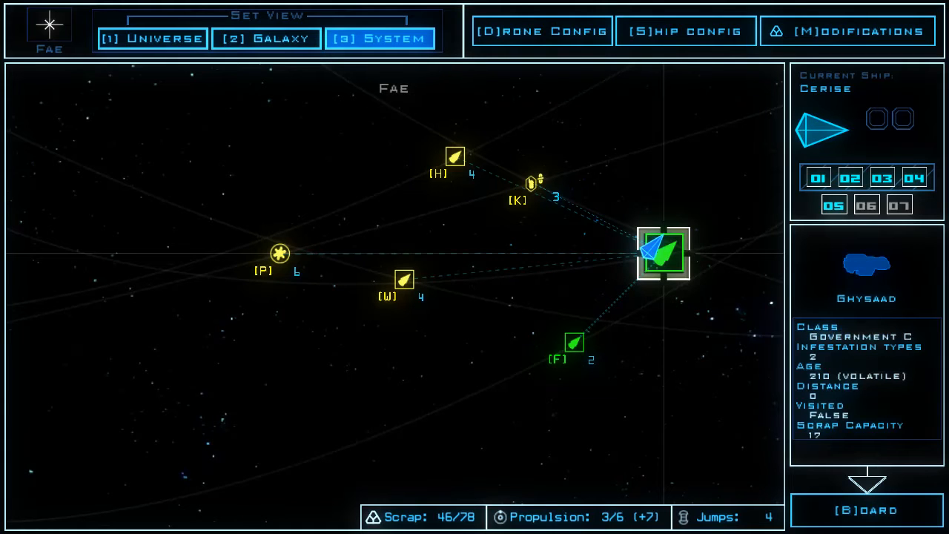
# Board the Ghysaad derelict, confirming deployment despite the disabled drone
pyautogui.click(866, 510)
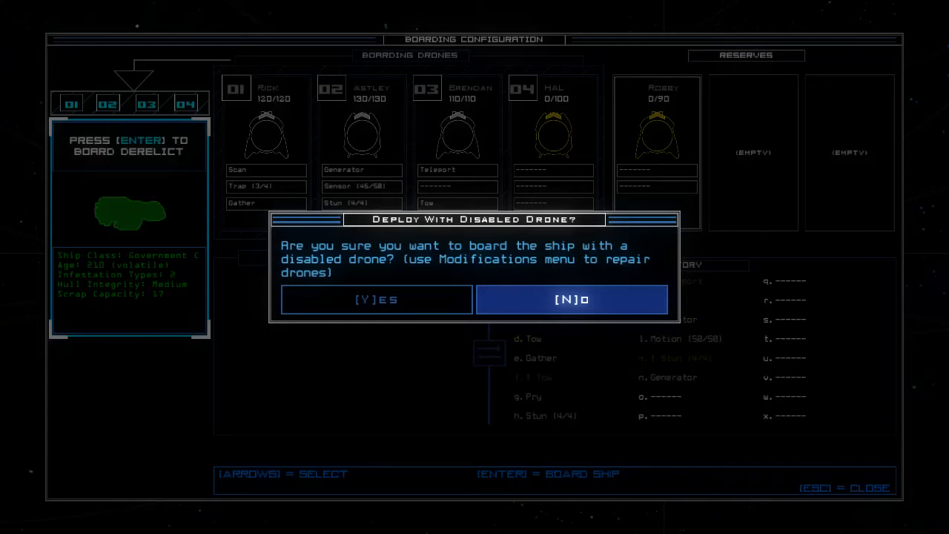
pyautogui.click(377, 299)
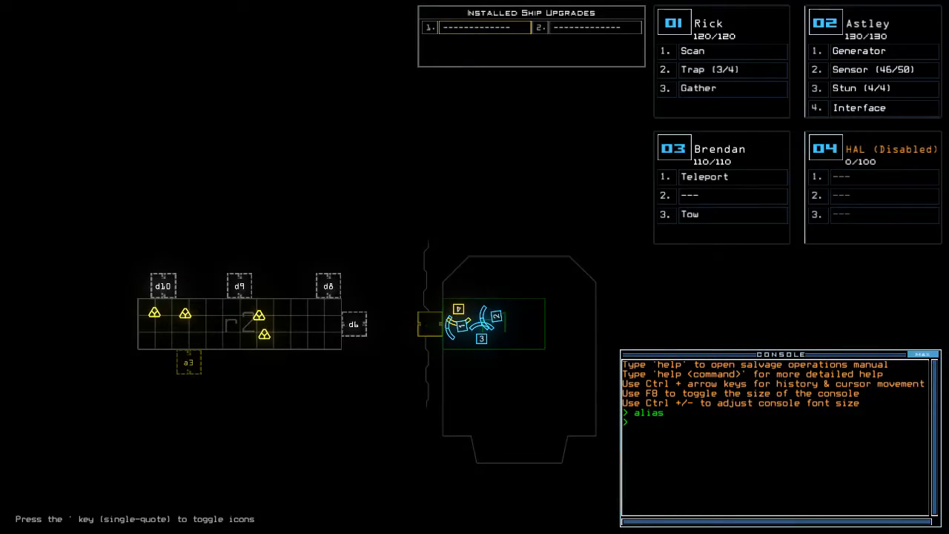
# Dock with dd, open doors and gather scrap, then re-dock at airlock a1
pyautogui.write('dd a3')
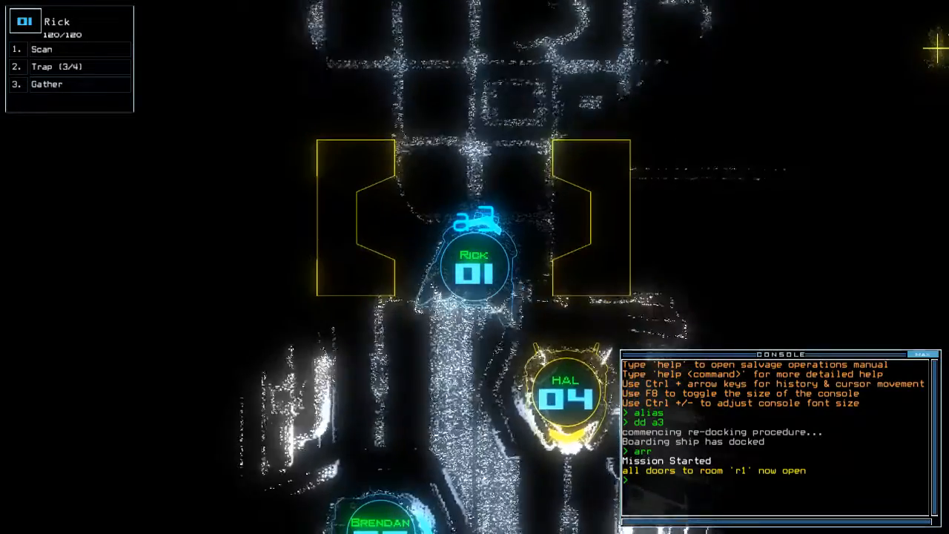
pyautogui.write('ra')
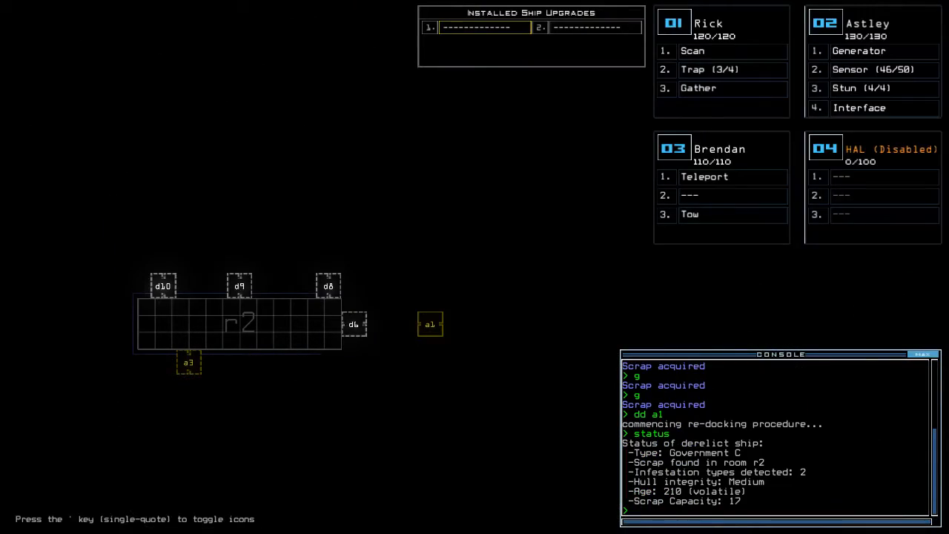
# Run go to power the generator, vacuum r2 and gather scrap to 52, then leave the derelict
pyautogui.write('go')
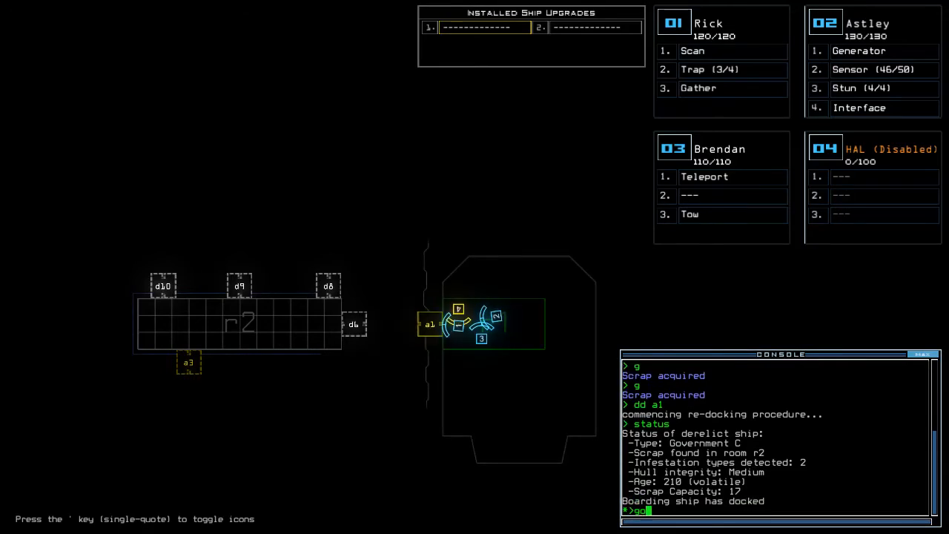
pyautogui.press('enter')
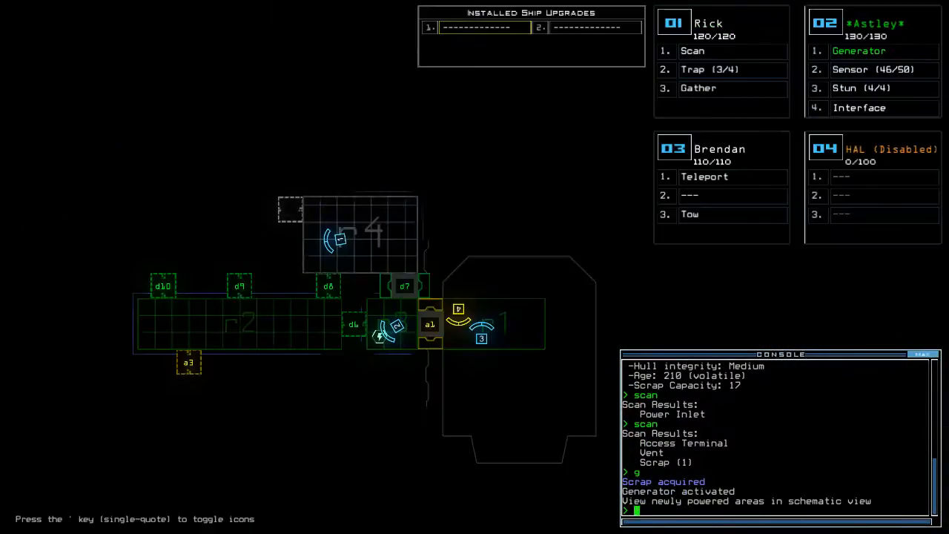
pyautogui.write('vacuum r2')
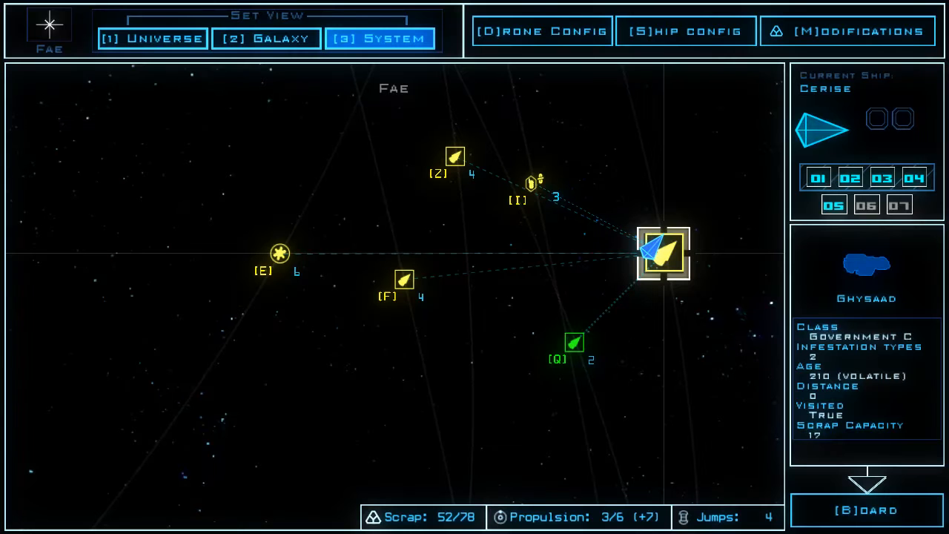
# Travel to Speckled Wood and swap Astley's Interface for Pry in the loadout
pyautogui.click(576, 345)
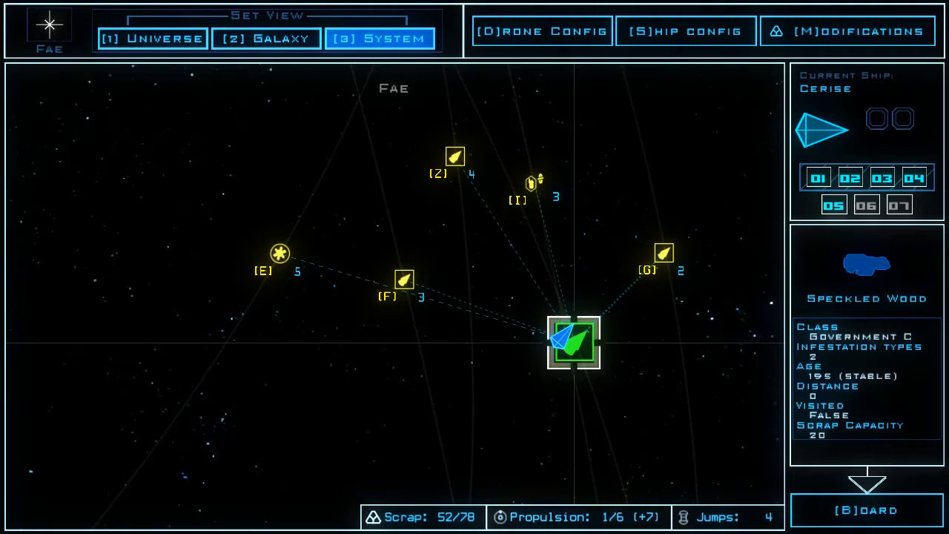
pyautogui.click(866, 510)
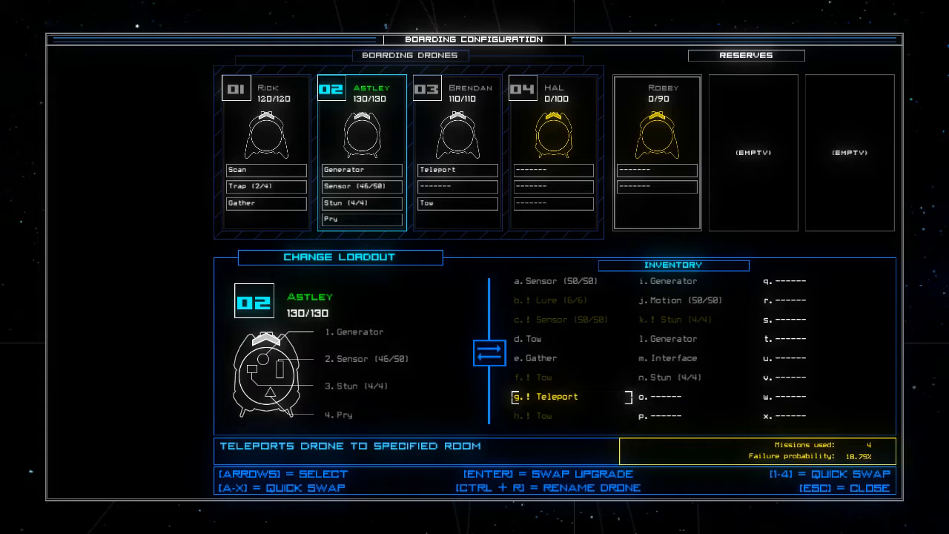
# Close the loadout and queue Add 2 Trap Mines for drone 1's Trap in Modifications
pyautogui.press('Escape')
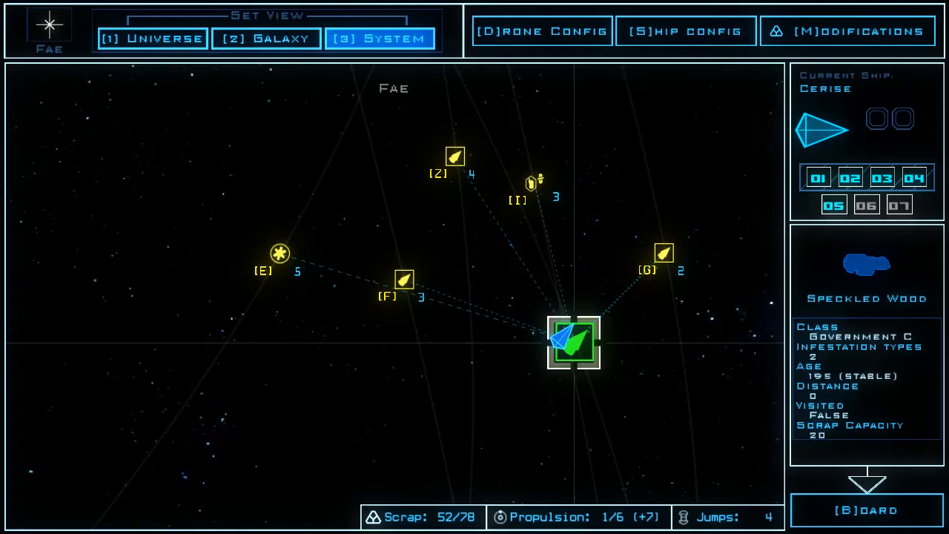
pyautogui.click(866, 510)
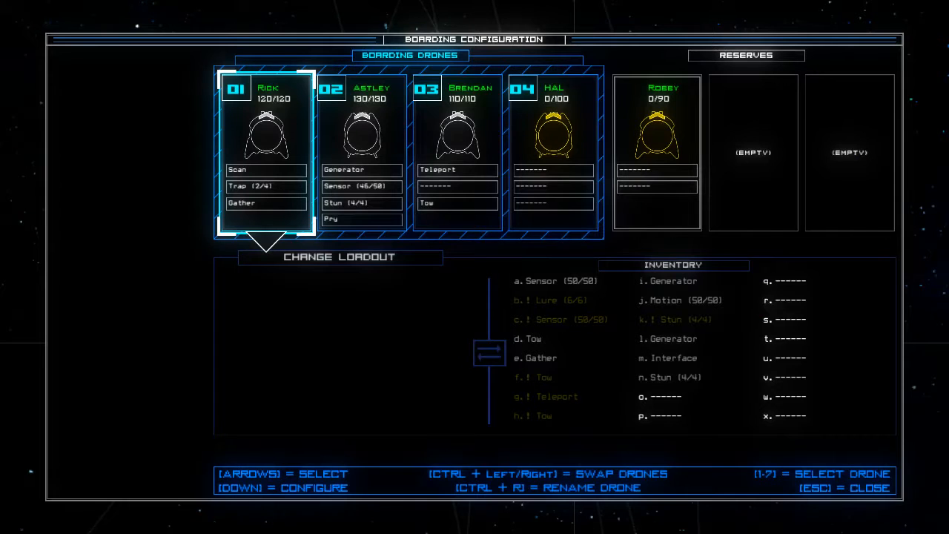
pyautogui.press('Escape')
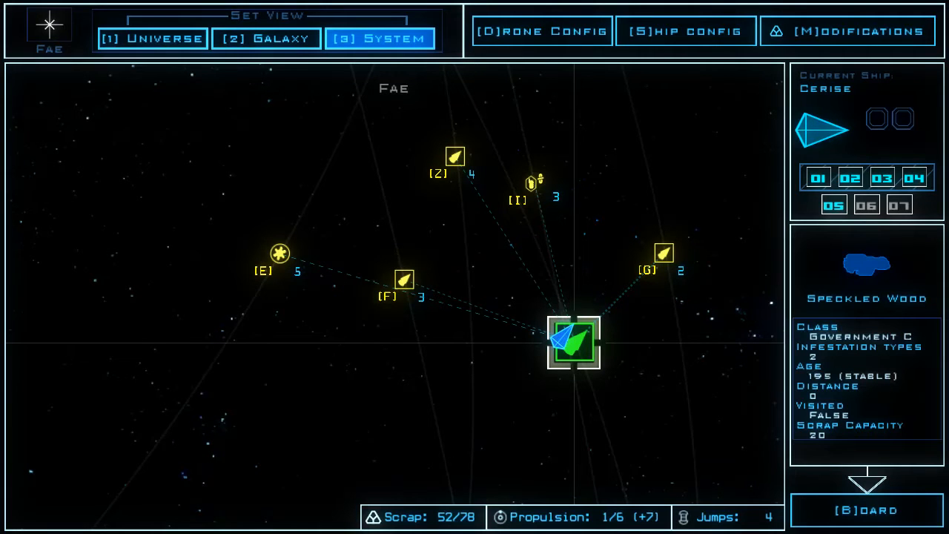
pyautogui.click(845, 29)
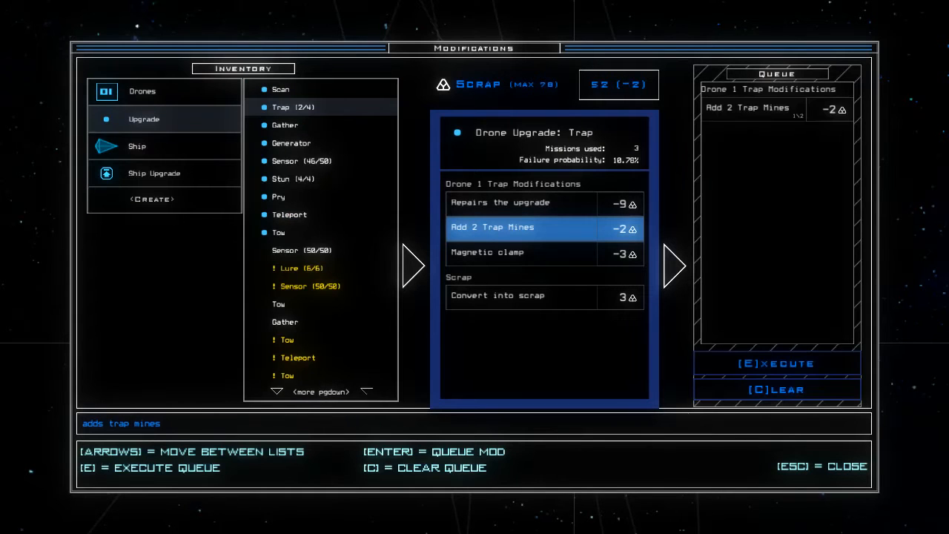
# Apply the trap mine modification, then reopen the boarding setup for Speckled Wood
pyautogui.press('Escape')
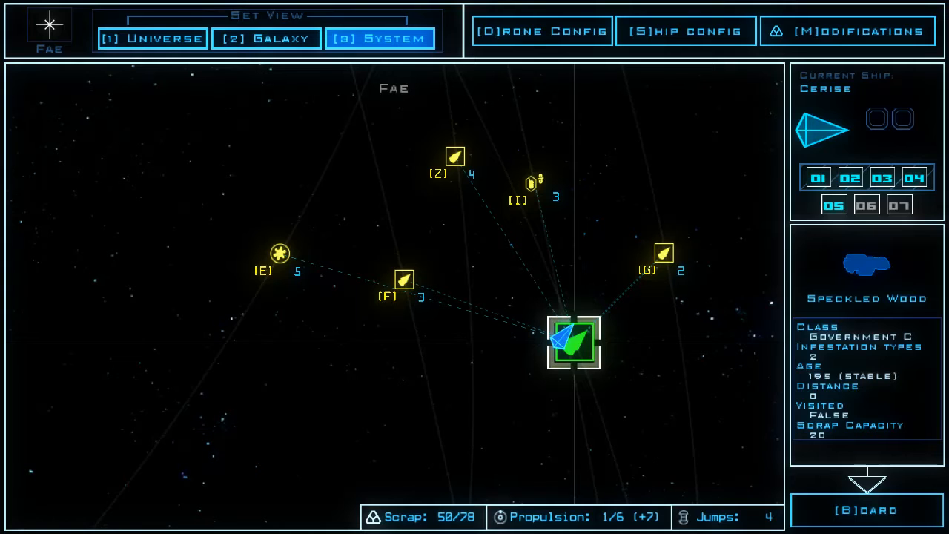
pyautogui.click(454, 156)
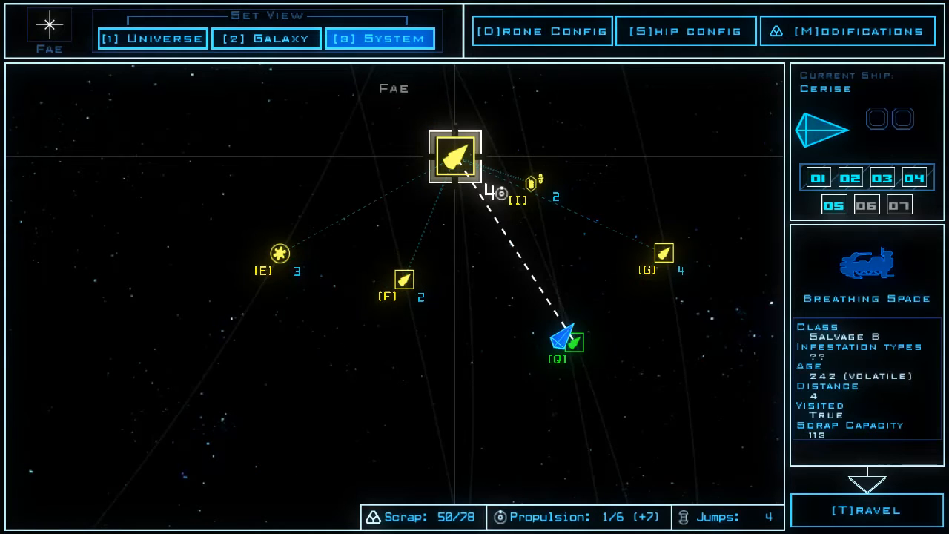
pyautogui.click(867, 510)
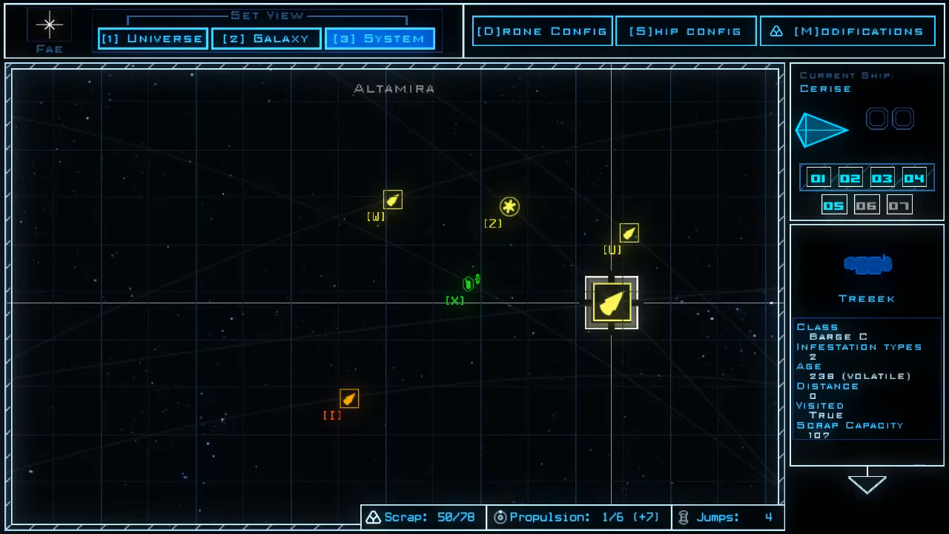
pyautogui.click(266, 38)
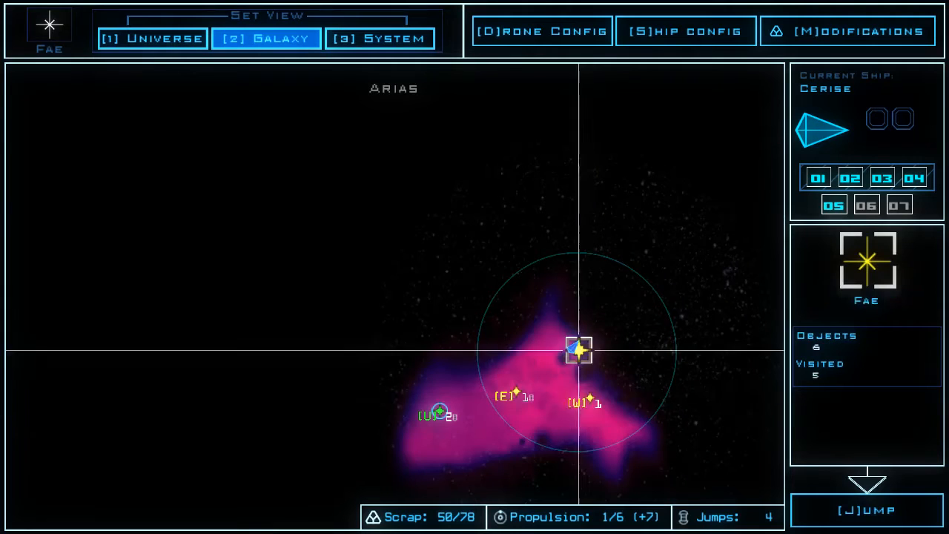
pyautogui.click(379, 38)
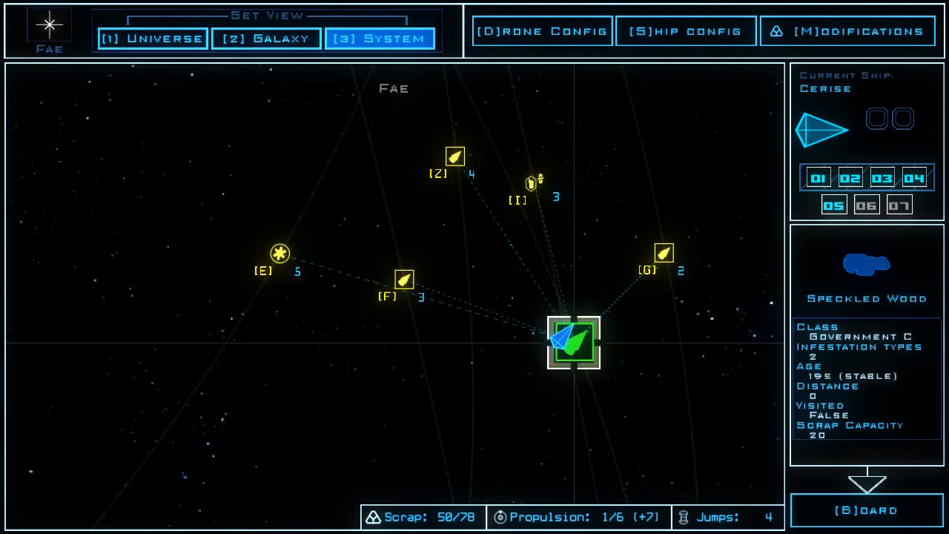
pyautogui.click(866, 511)
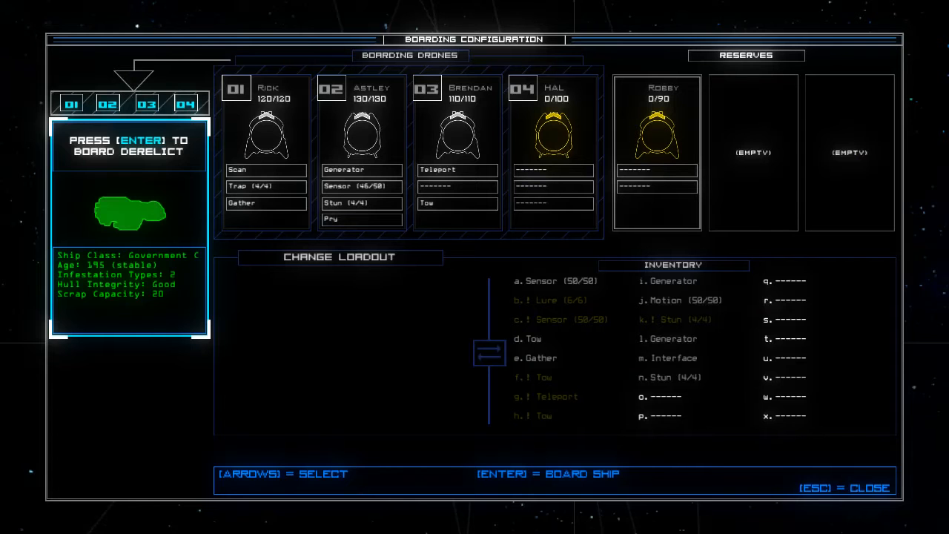
# Board Speckled Wood and continue past its Initial Vessel Report to the console
pyautogui.press('enter')
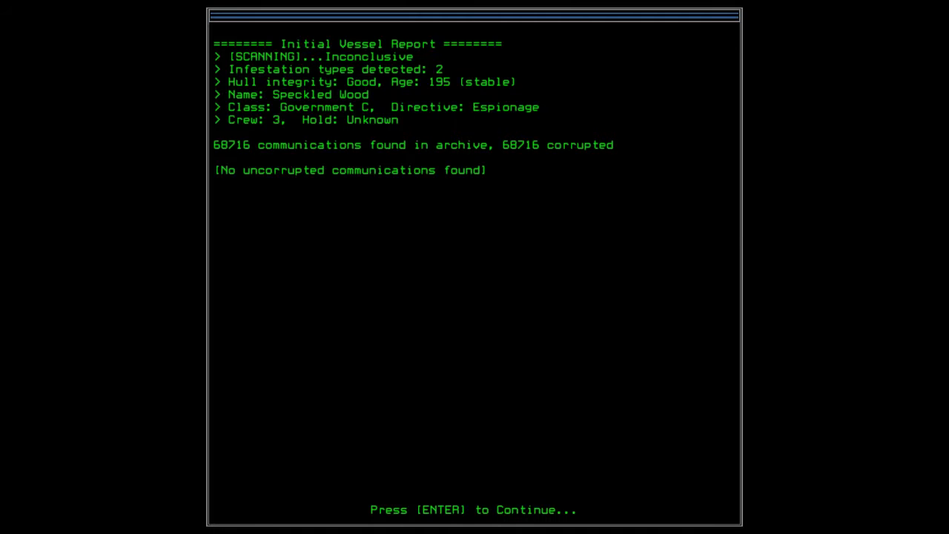
pyautogui.press('enter')
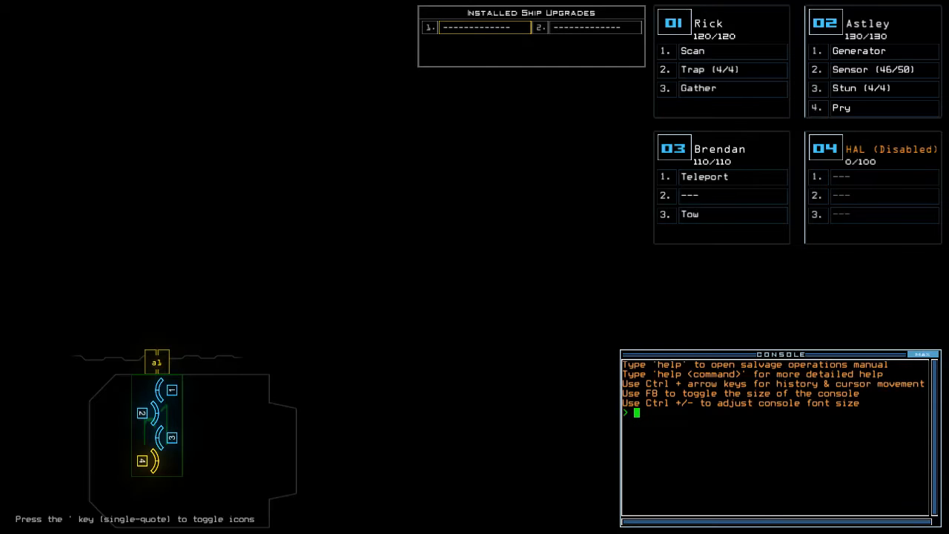
pyautogui.moveTo(517, 21)
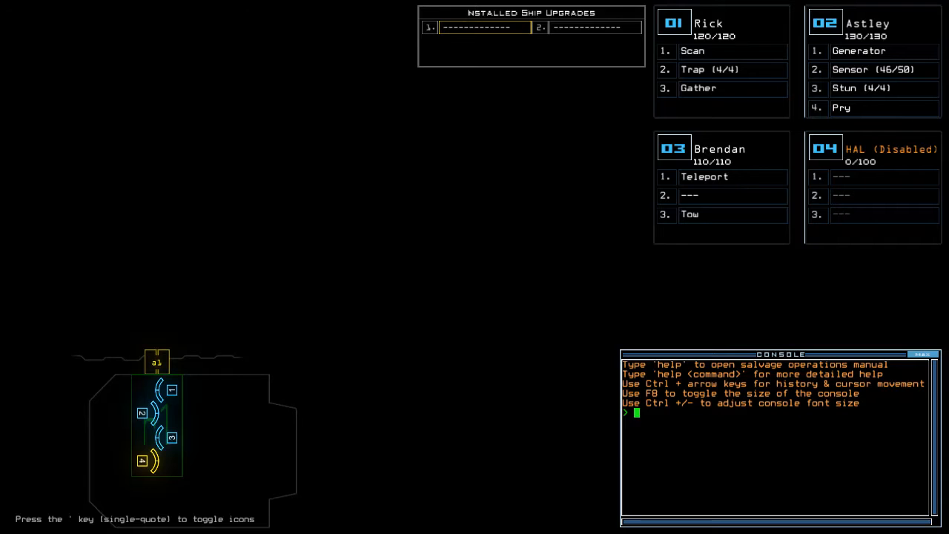
pyautogui.moveTo(764, 531)
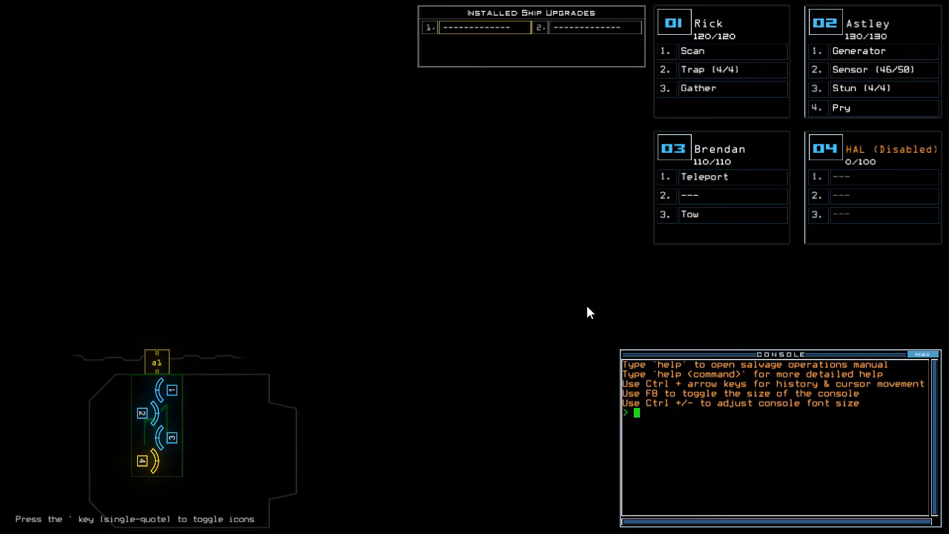
pyautogui.moveTo(728, 46)
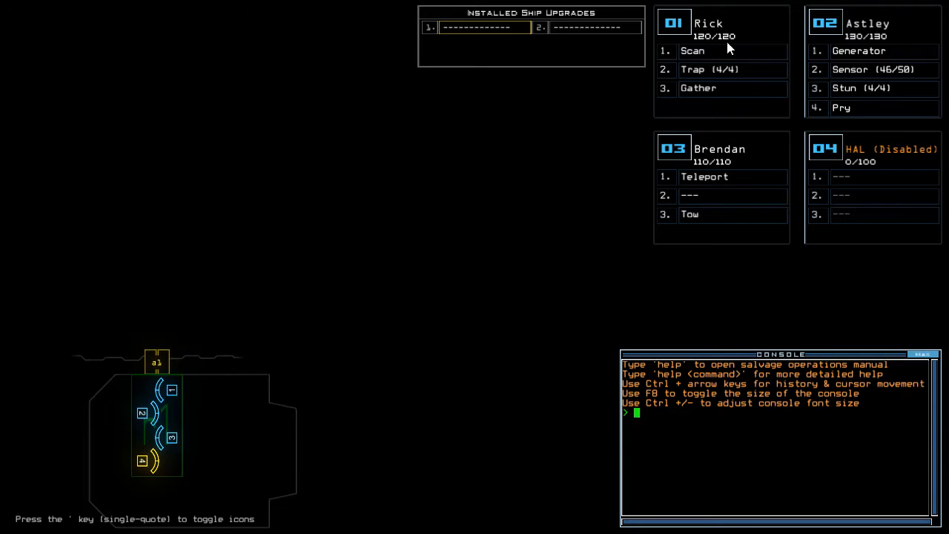
pyautogui.moveTo(725, 110)
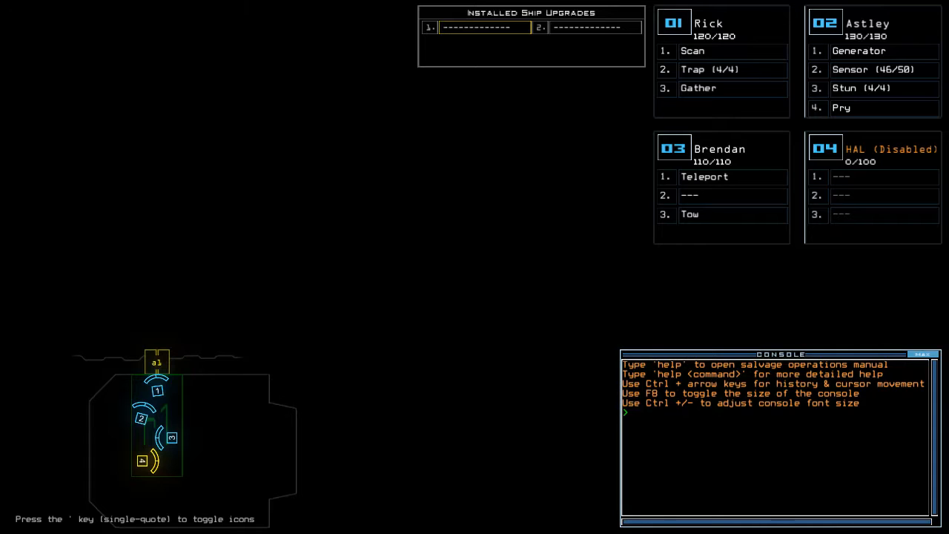
pyautogui.moveTo(27, 136)
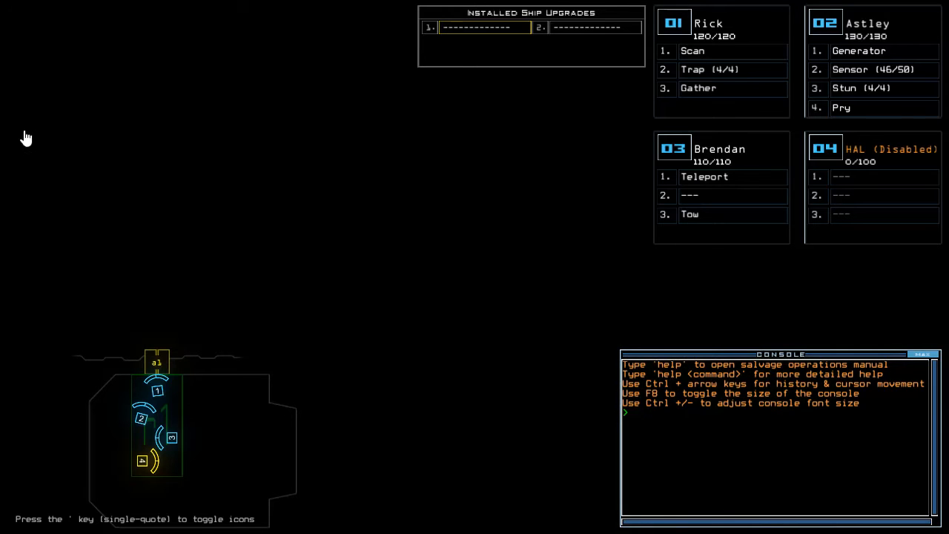
pyautogui.moveTo(170, 222)
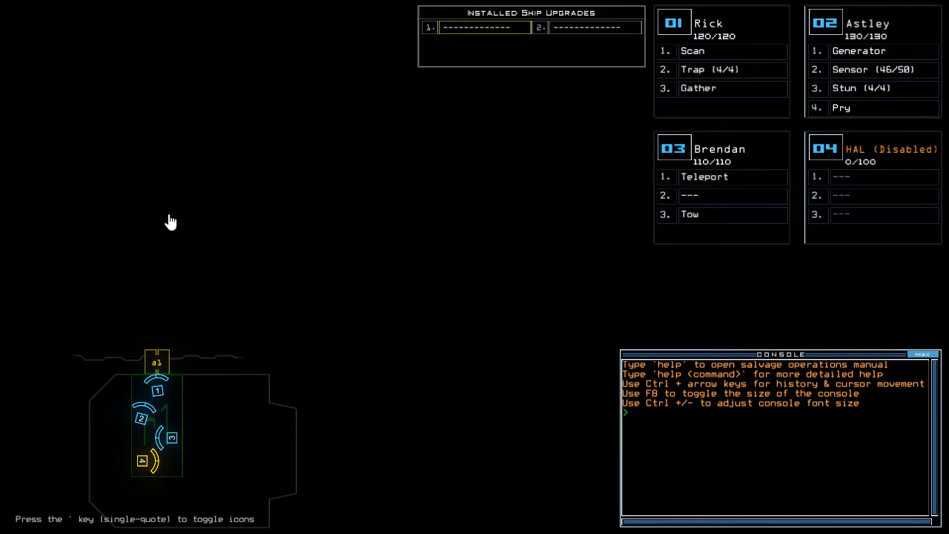
pyautogui.moveTo(469, 357)
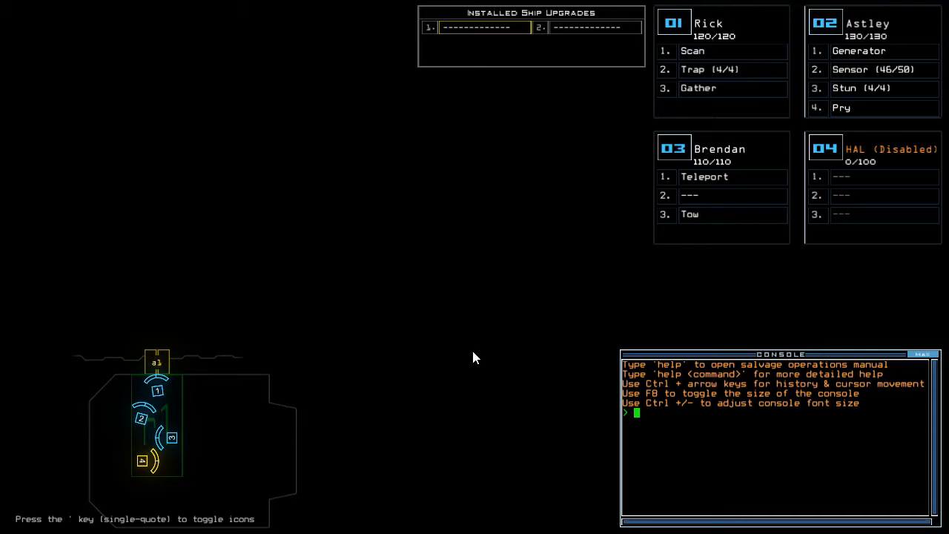
pyautogui.moveTo(814, 95)
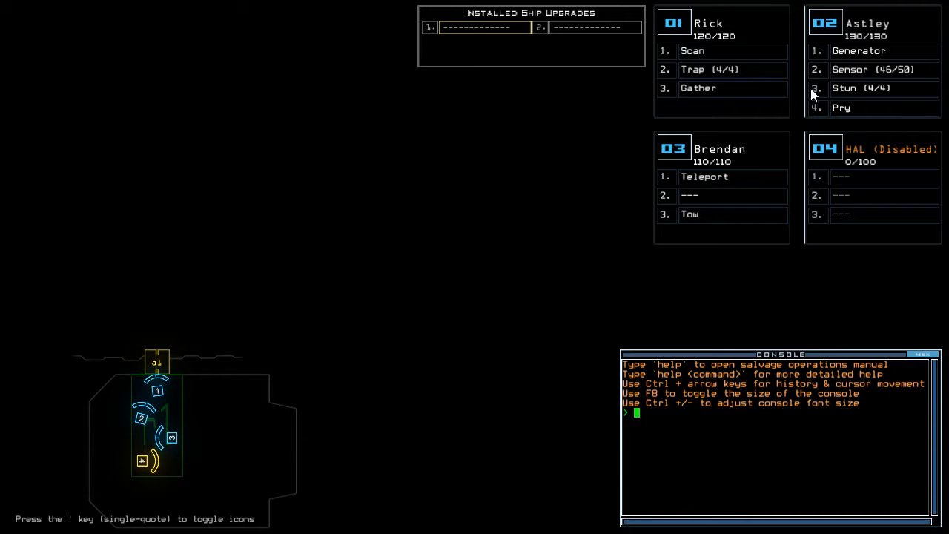
pyautogui.moveTo(727, 152)
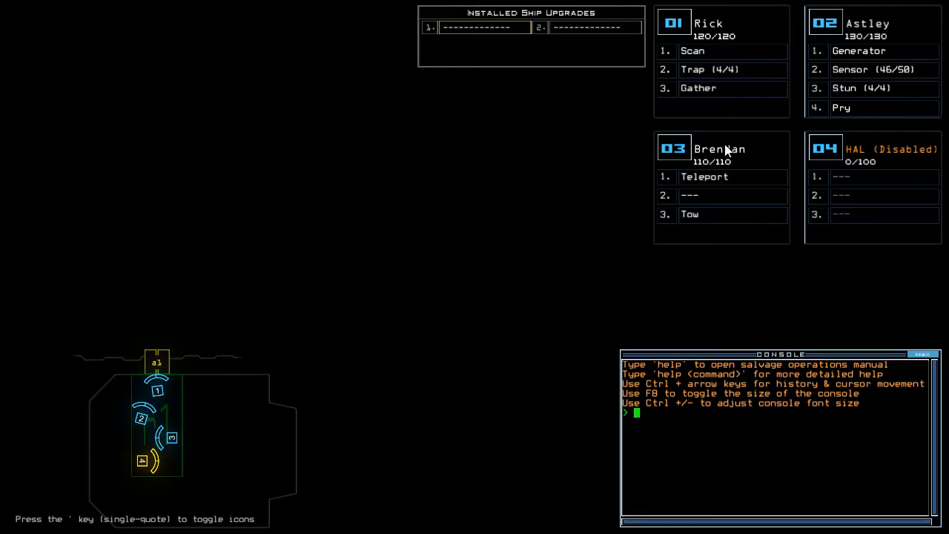
pyautogui.moveTo(718, 292)
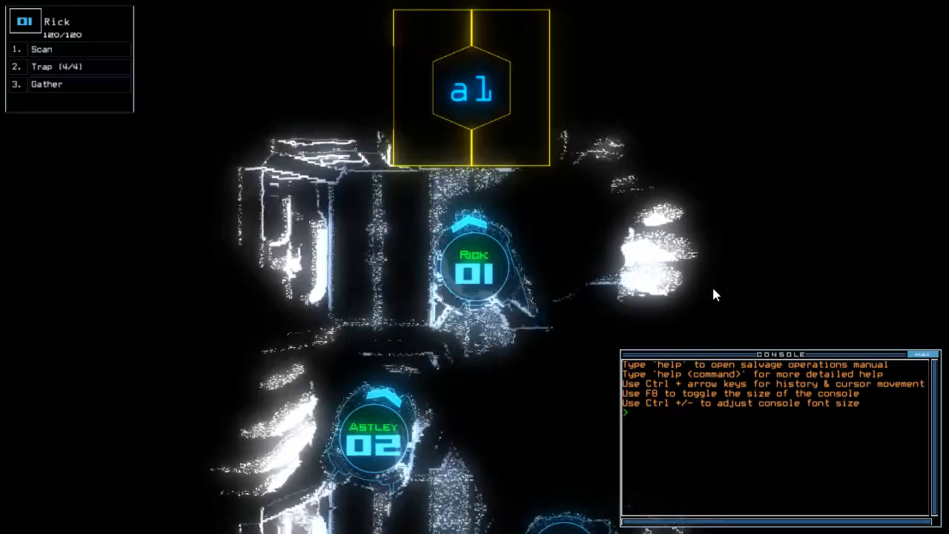
# Run go to activate the generator and gather fuel at the Fuel Access Point
pyautogui.write('go')
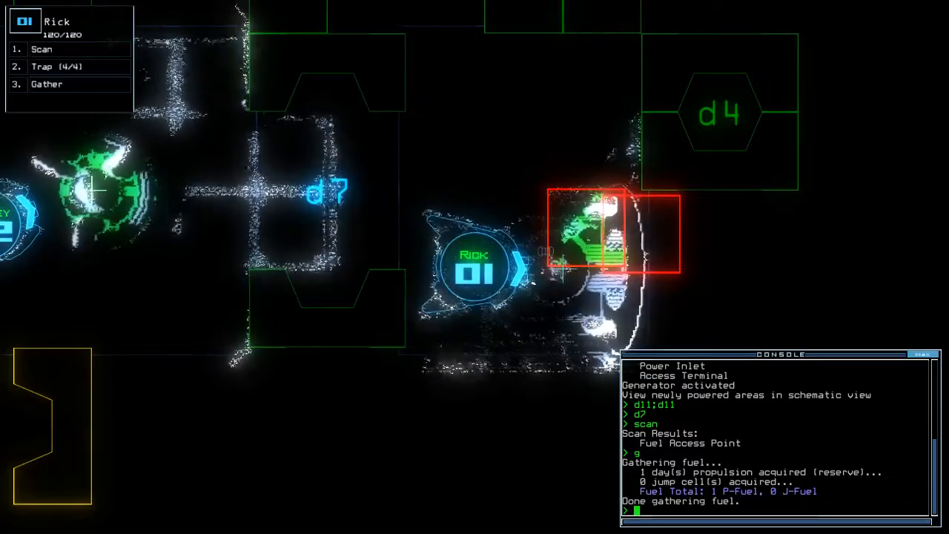
# Power the second generator, open d4-d6, scan rooms and gather scrap, finding Ship Surveyor
pyautogui.write('d4;d')
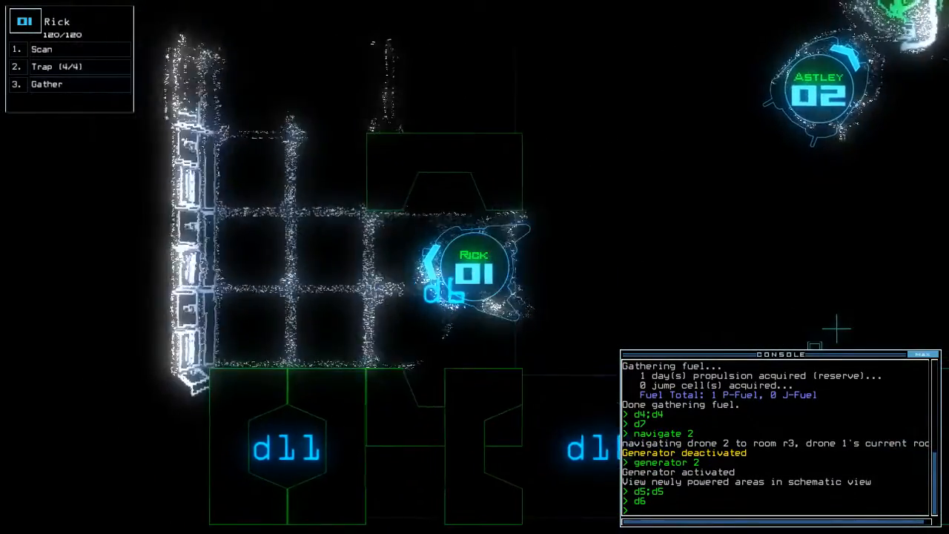
pyautogui.write('scan')
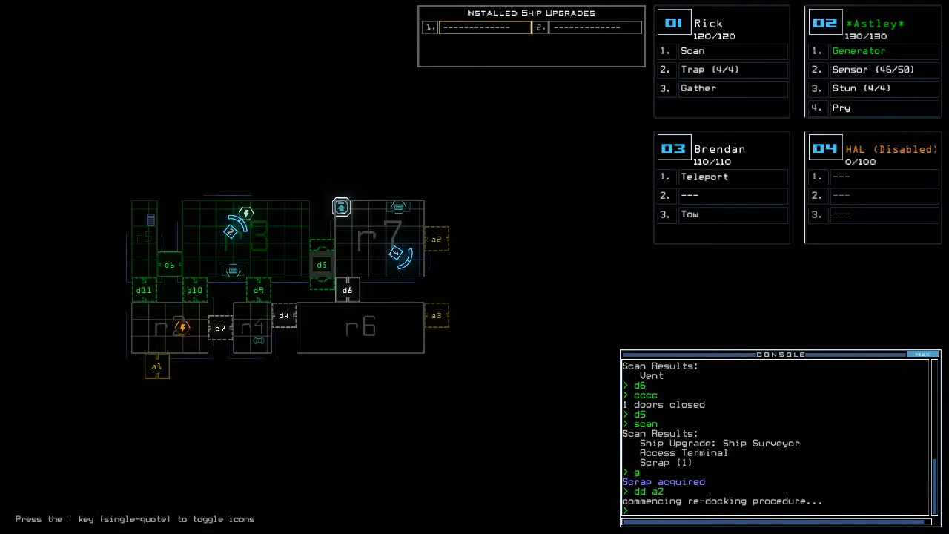
# Take the Ship Surveyor from r7 with drone 3, back 2, tow it and re-dock at a2
pyautogui.write('arr ;take 3')
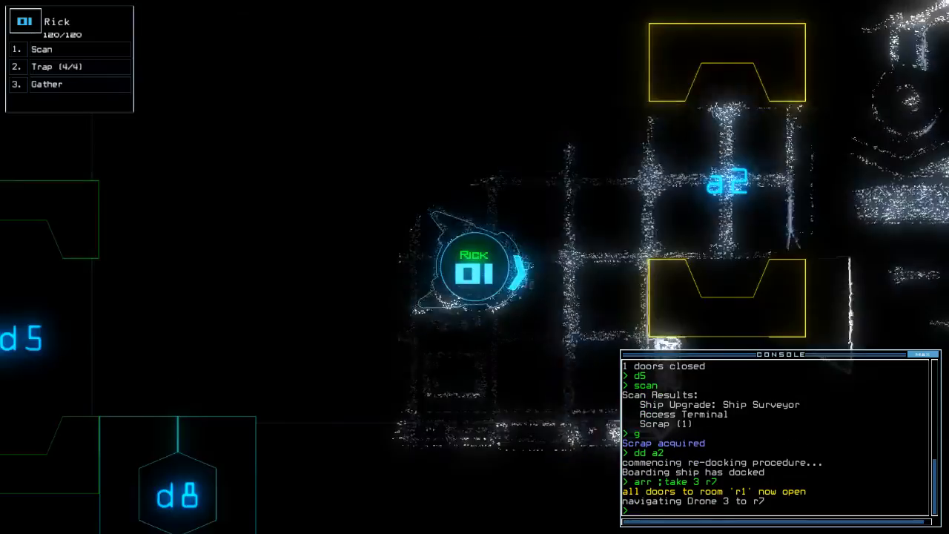
pyautogui.write('back 2')
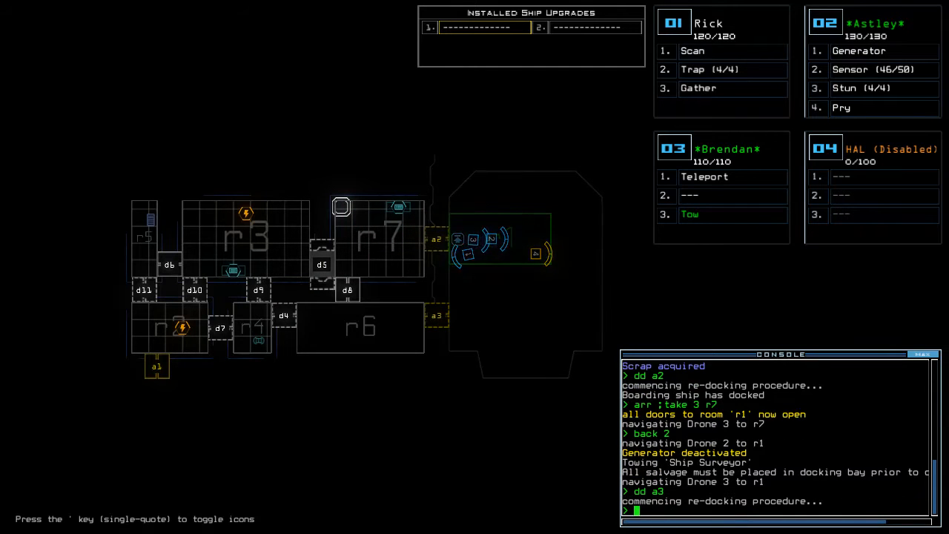
pyautogui.write('t')
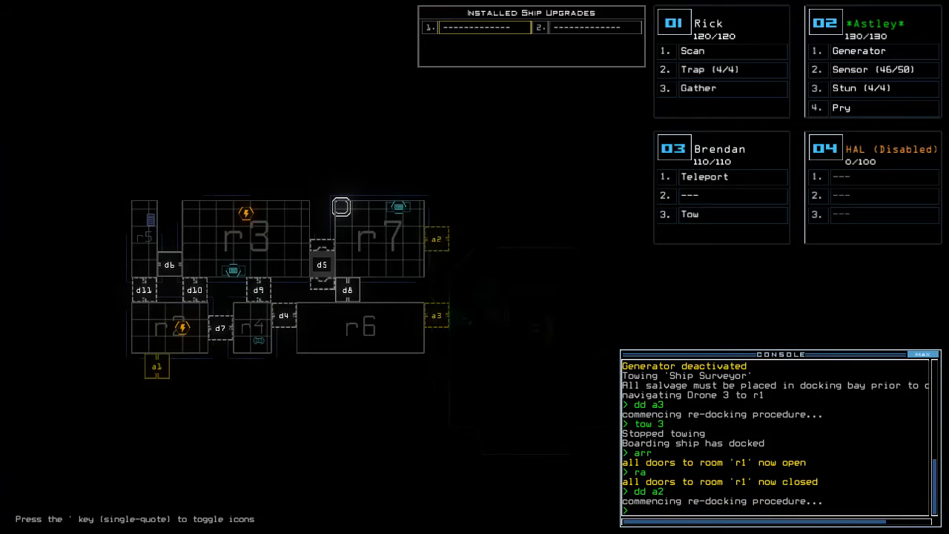
pyautogui.write('a')
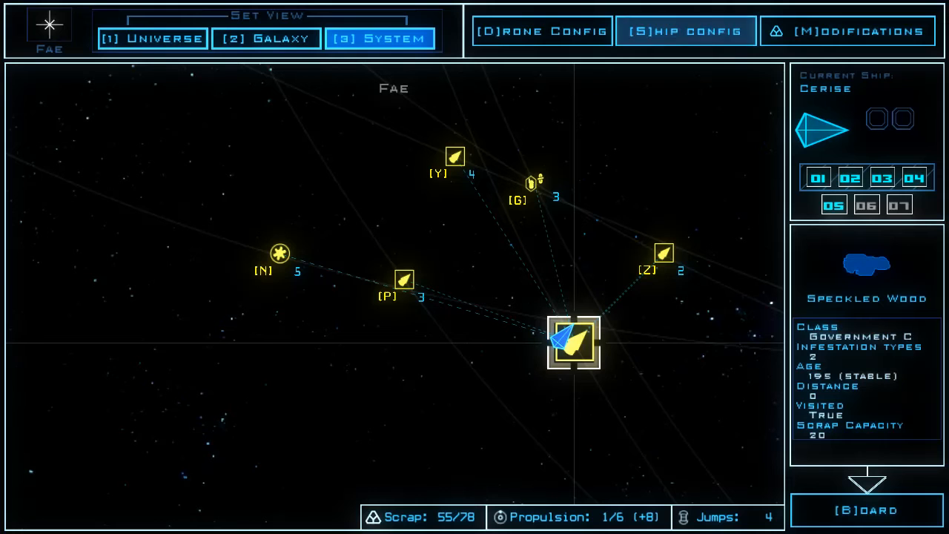
# Inspect the Altamira system from the Arias galaxy view and target the Autotrade 633A6 trading post
pyautogui.click(685, 29)
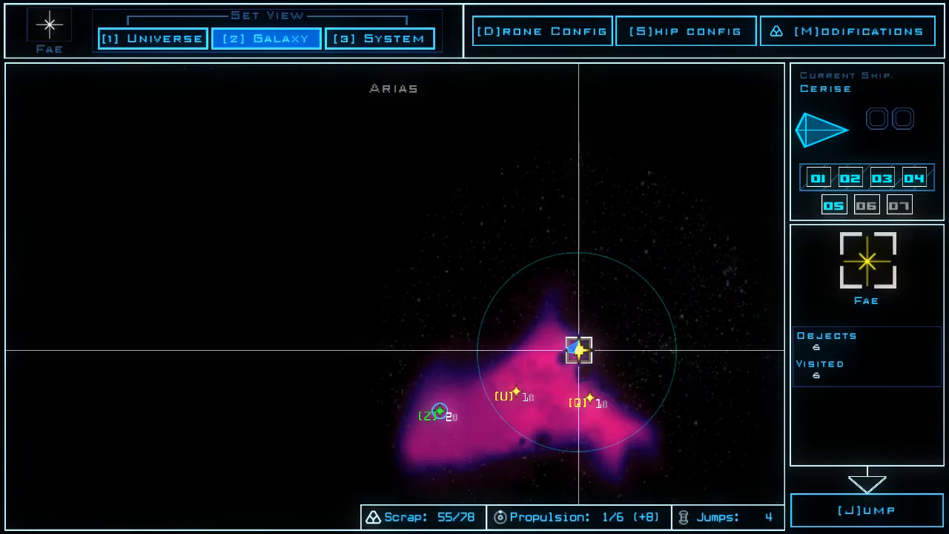
pyautogui.click(380, 39)
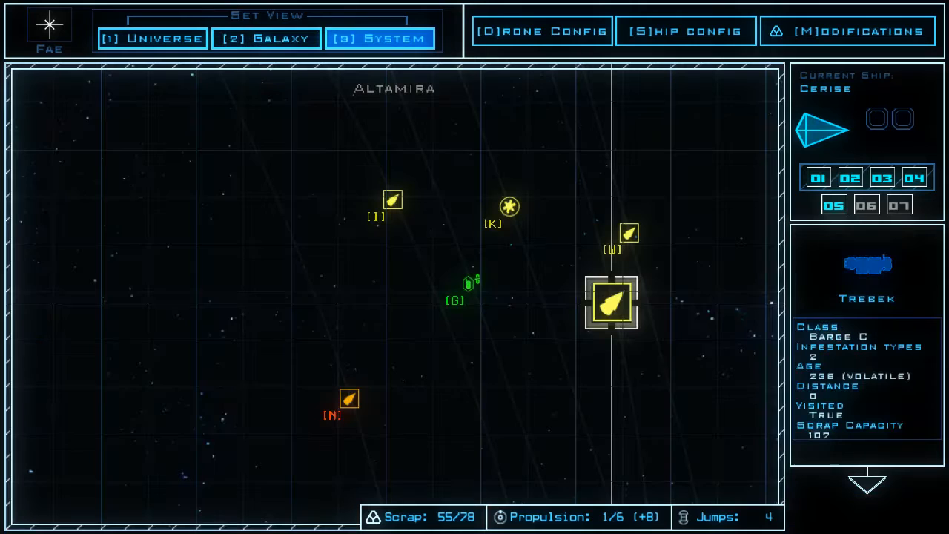
pyautogui.click(266, 38)
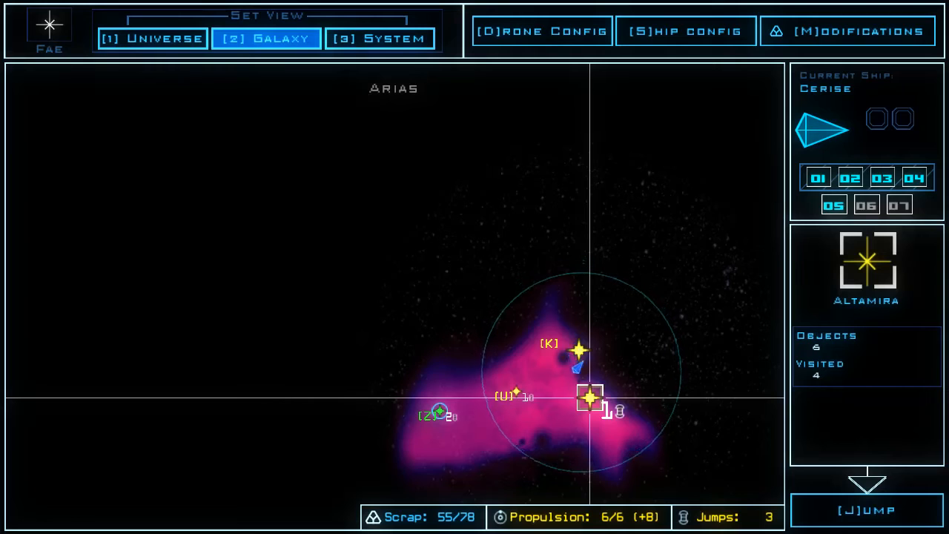
pyautogui.click(590, 398)
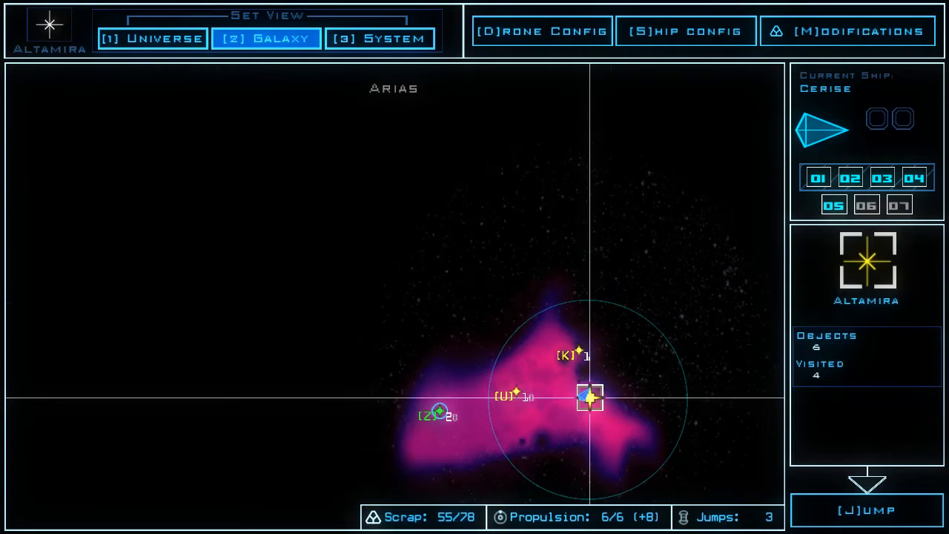
pyautogui.click(380, 38)
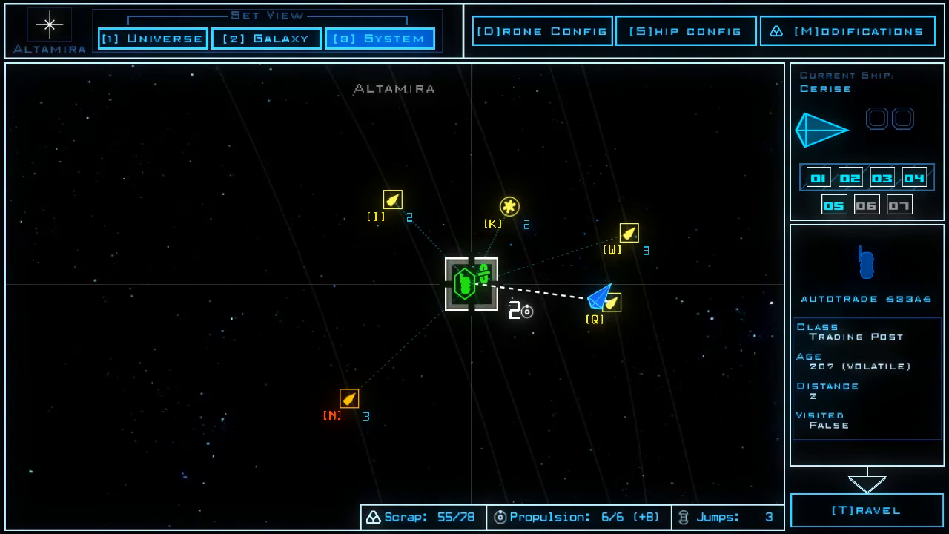
# Travel to Autotrade 633A6, sell propulsion and jump fuel to reach 57 scrap, and browse the upgrade tabs
pyautogui.click(866, 510)
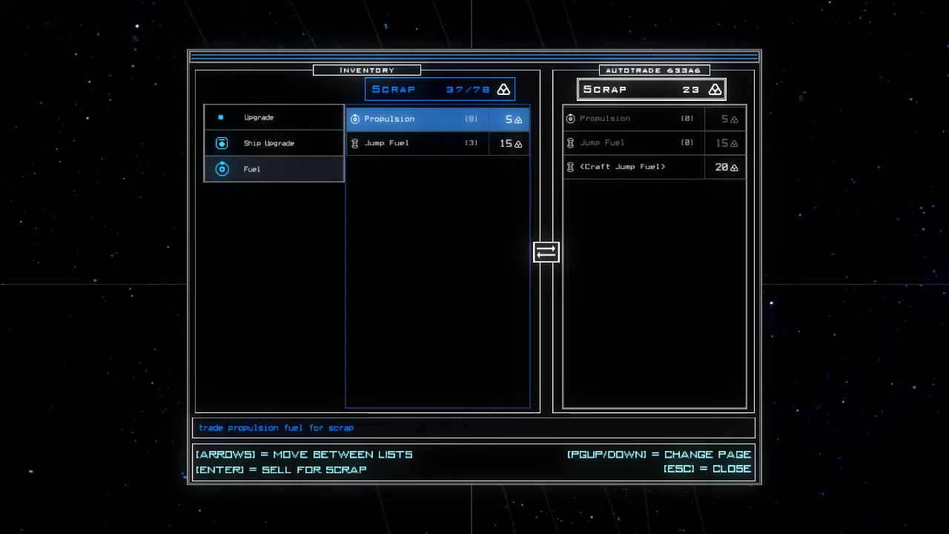
pyautogui.press('enter')
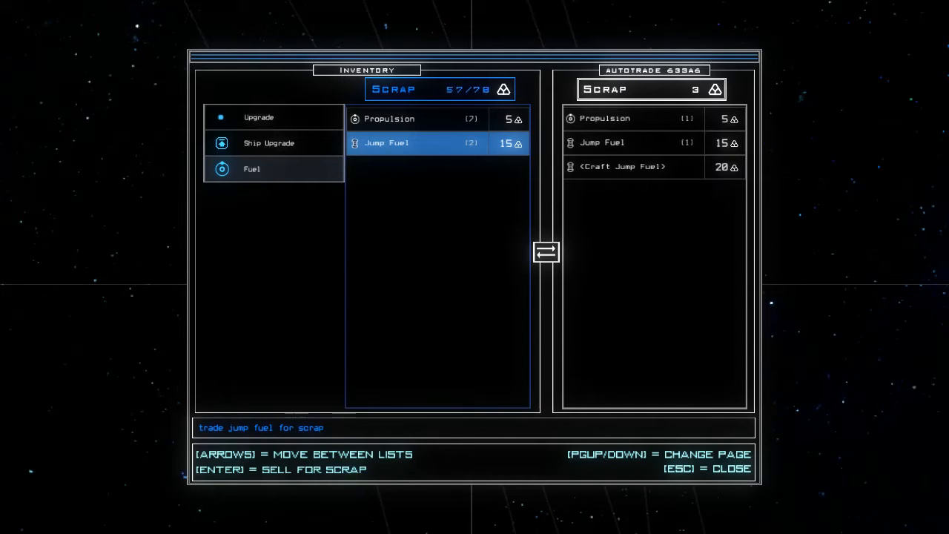
pyautogui.click(268, 143)
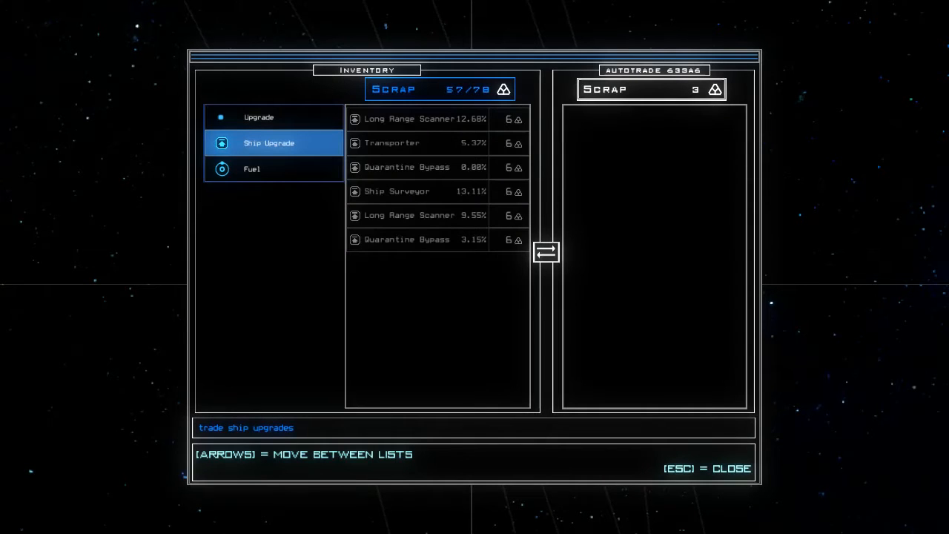
pyautogui.click(252, 169)
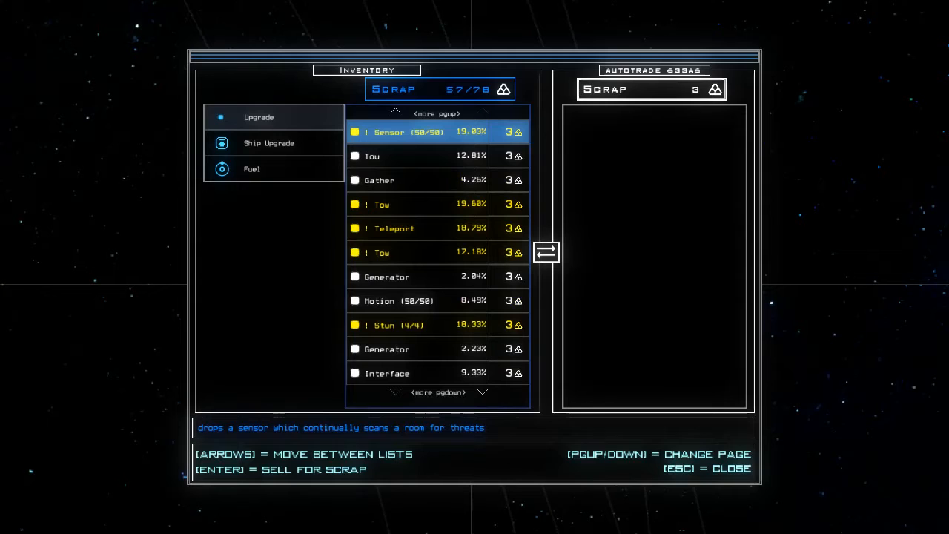
pyautogui.press('Escape')
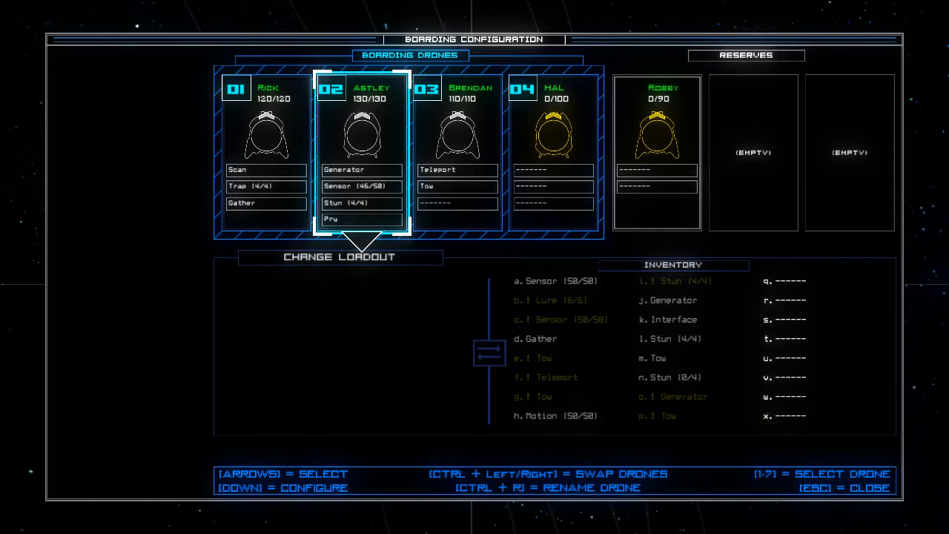
# Preview swapping the Teleport upgrade into Astley's loadout, then leave it unchanged for the Altamira map
pyautogui.press('down')
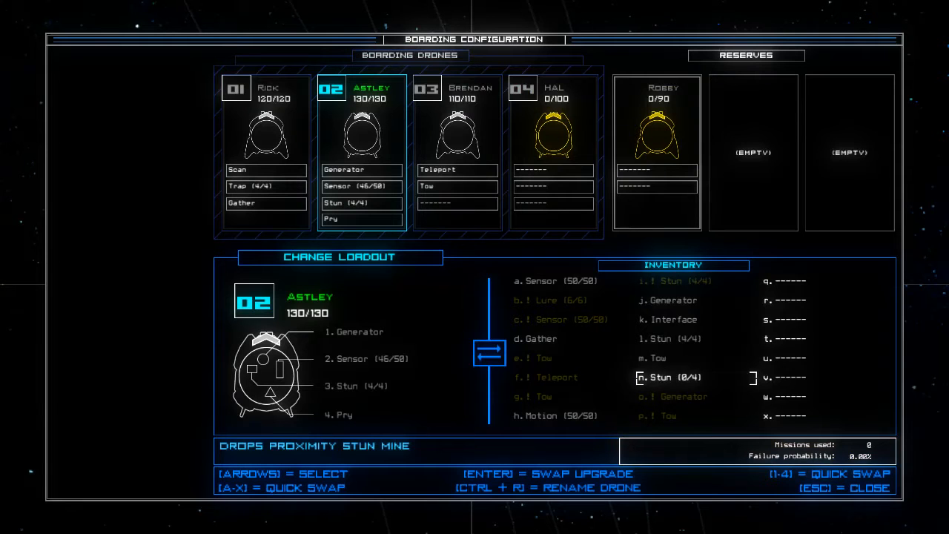
pyautogui.click(558, 377)
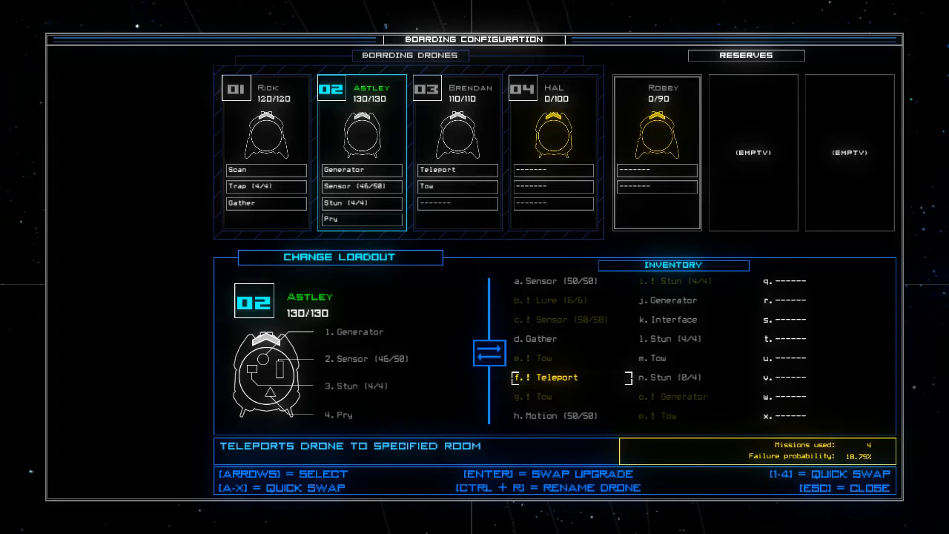
pyautogui.press('Escape')
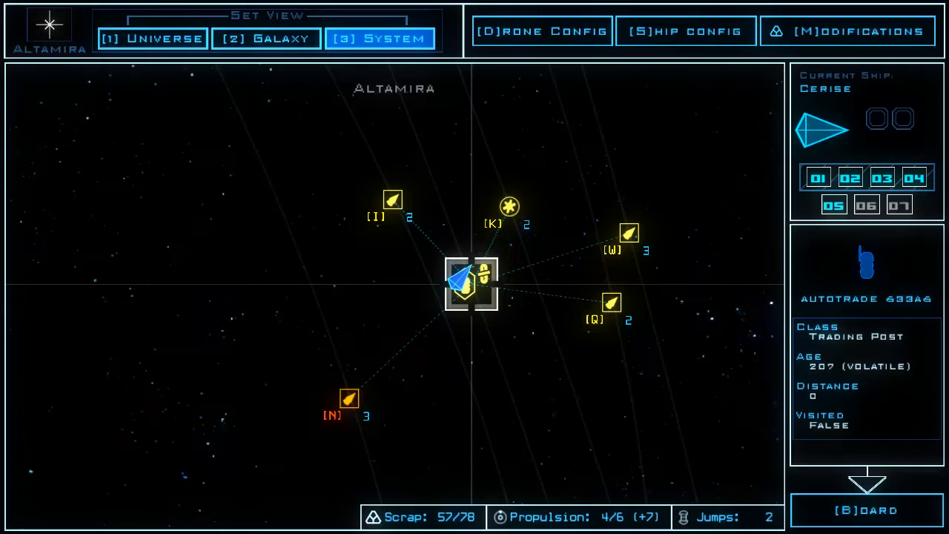
# Install Quarantine Bypass in the Cerise's ship upgrade slots and return to the Altamira map
pyautogui.click(686, 30)
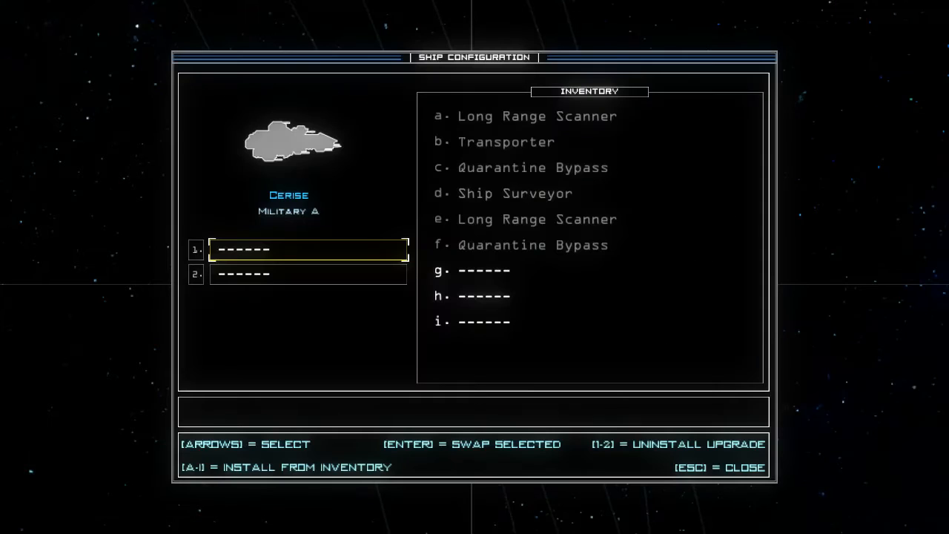
pyautogui.press('Escape')
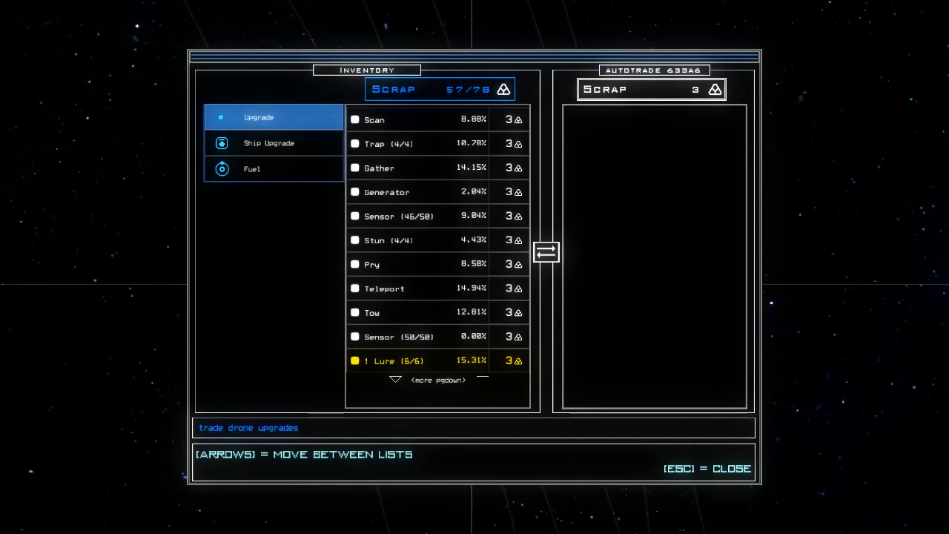
pyautogui.press('Escape')
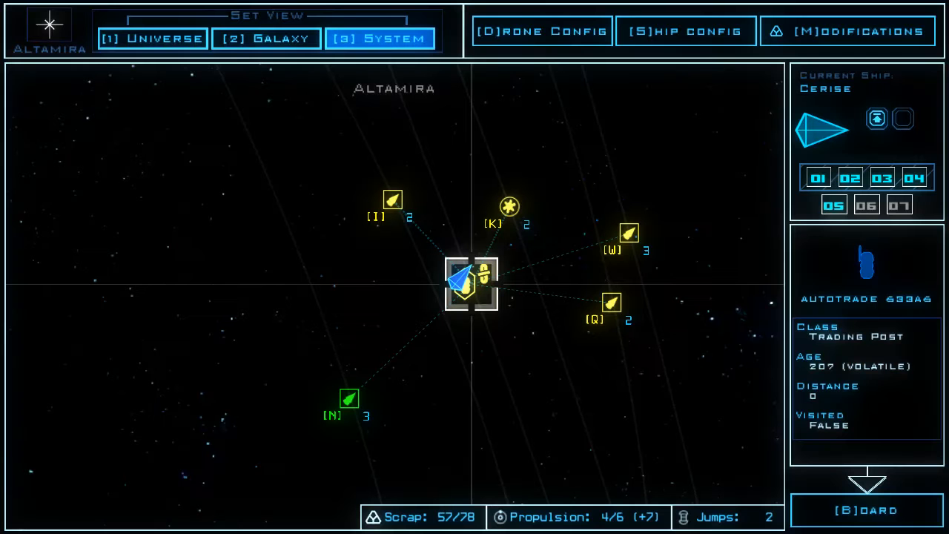
# Fly to node N, board the quarantined barge King's Domain, and read through its vessel report
pyautogui.click(349, 397)
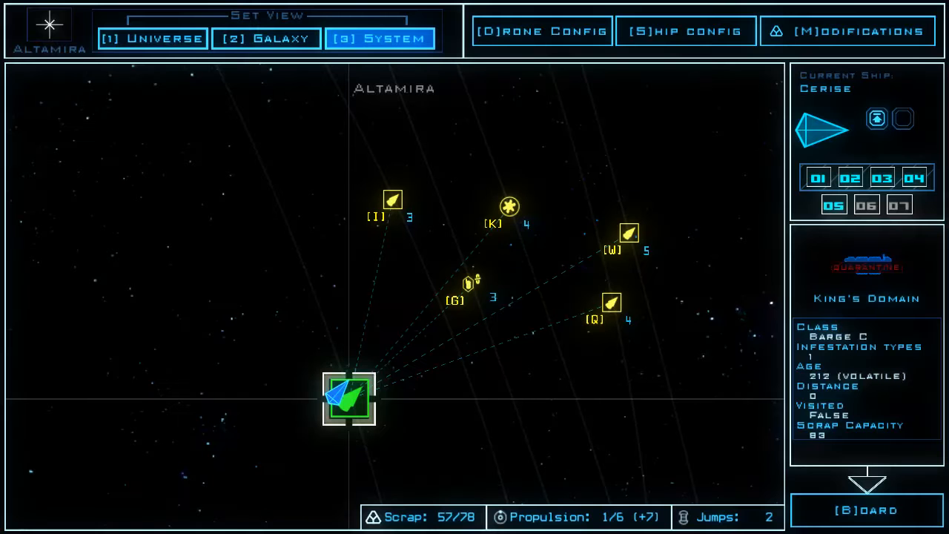
pyautogui.click(866, 510)
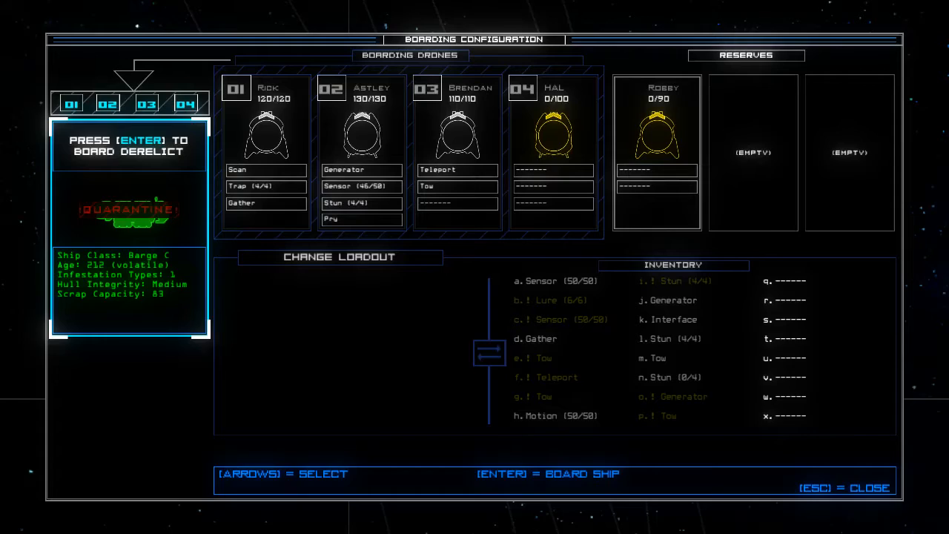
pyautogui.press('enter')
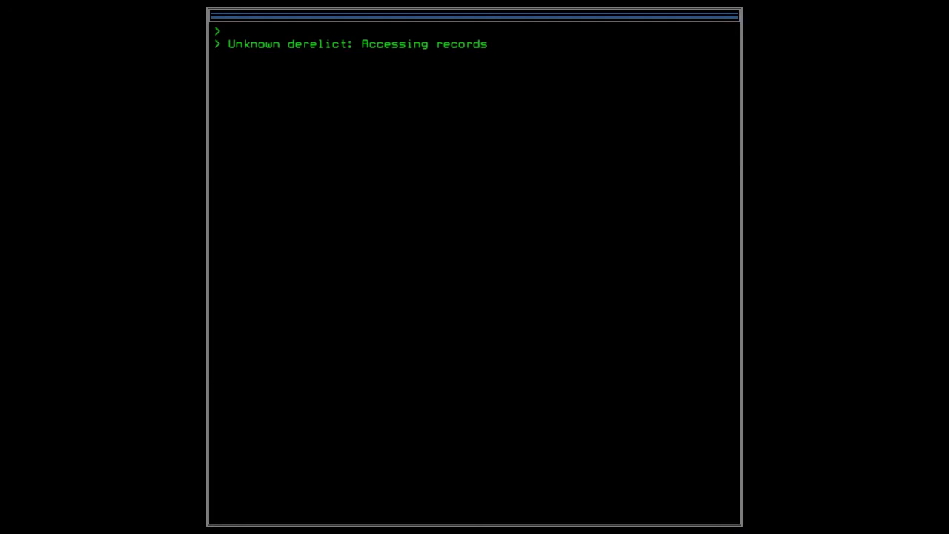
pyautogui.press('enter')
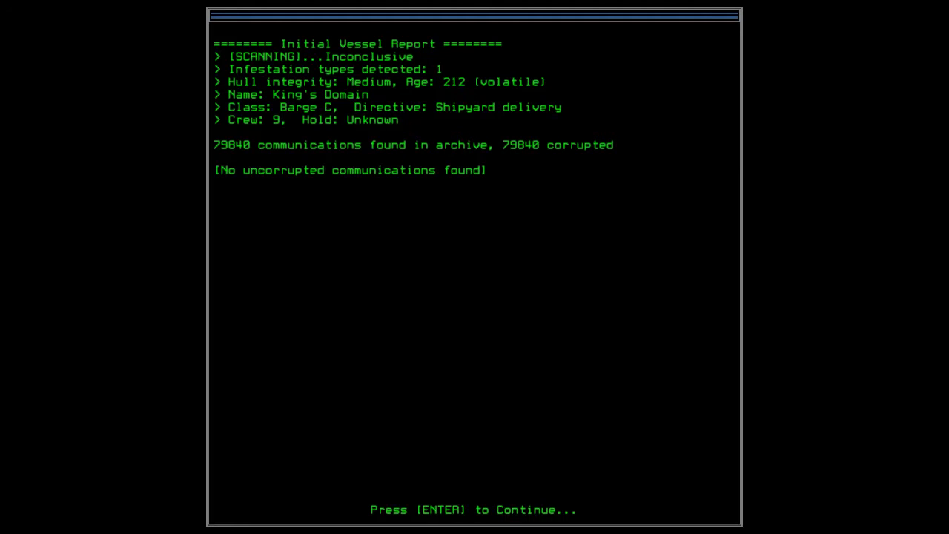
pyautogui.press('enter')
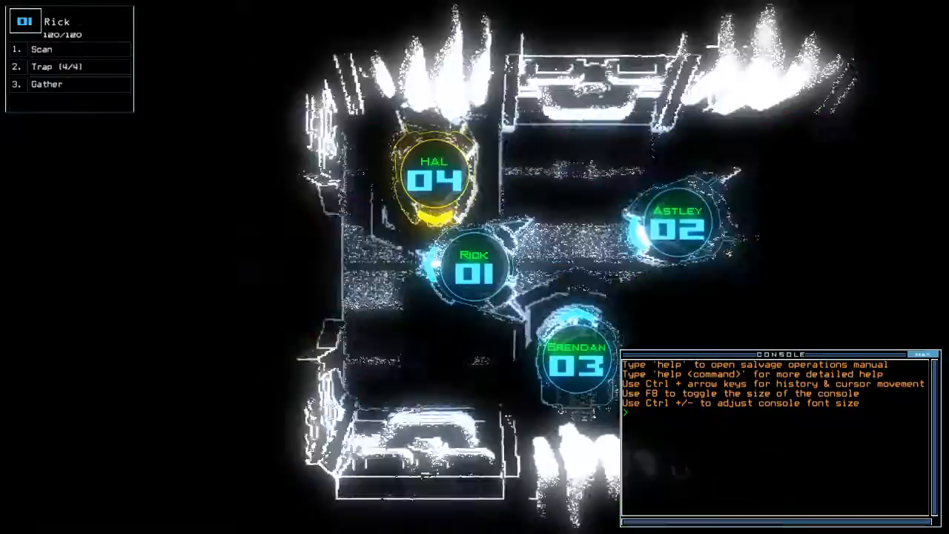
# Send the drones to gather scrap, tow the Ship Surveyor, and move Rick through a door to scan
pyautogui.write('go')
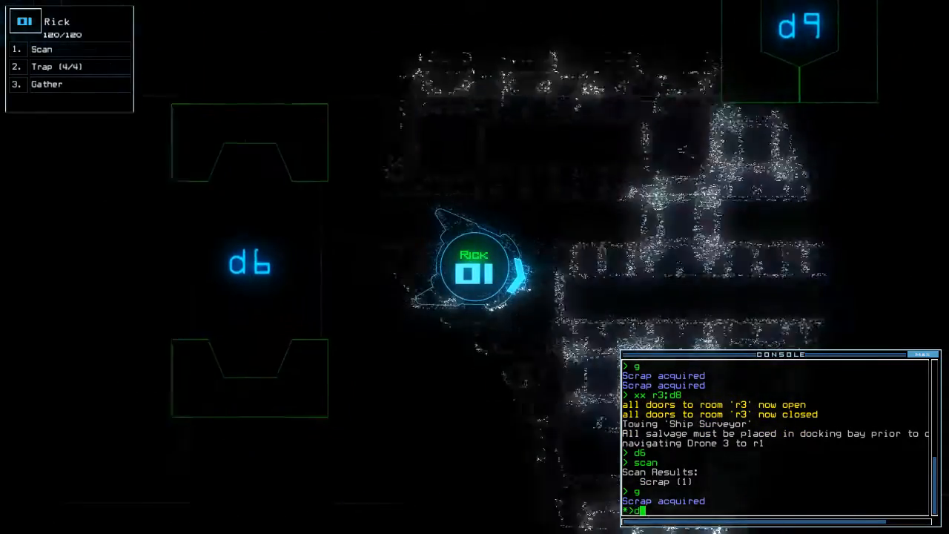
pyautogui.write('d9')
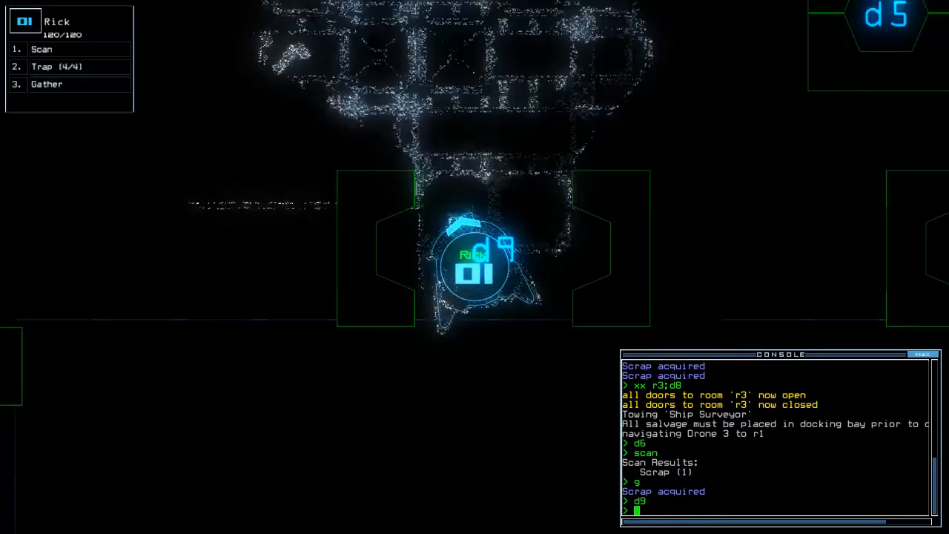
# Run a scan while Astley drops sensors and activates the generator and drone 1 returns to r1
pyautogui.write('scan')
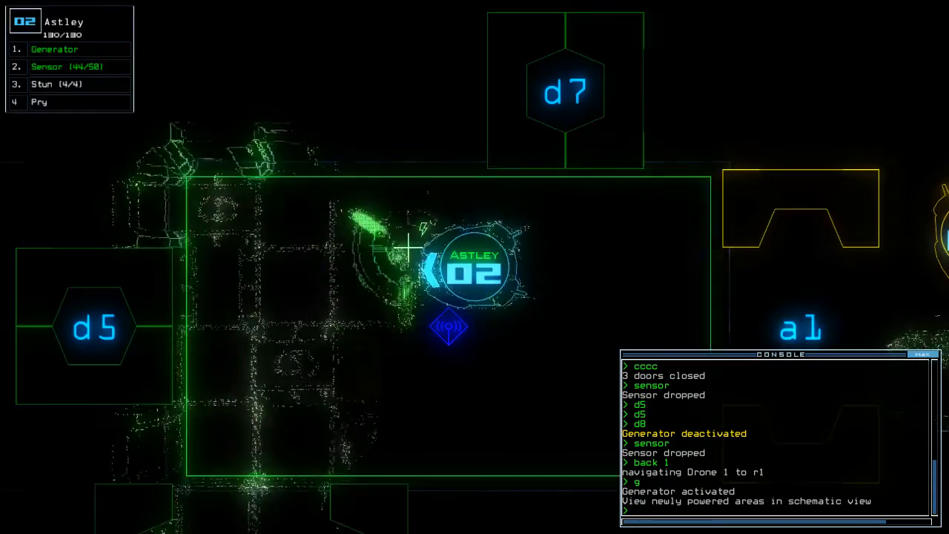
# Toggle door d7, close room r1's doors, stop towing, and bring up the ship schematic
pyautogui.write('d7')
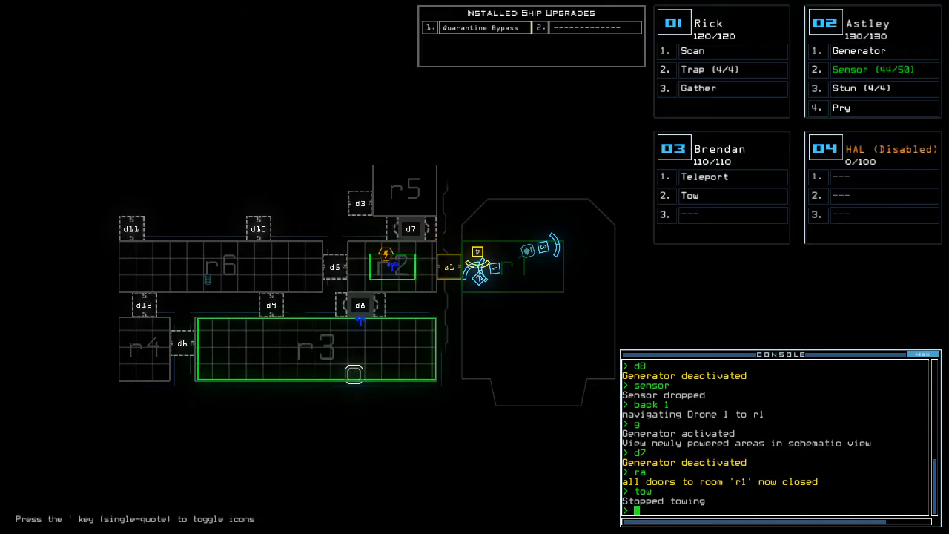
# Leave the schematic, swap Rick's Trap for Pry, check status, and ready Rick to pry door d10
pyautogui.press("'")
pyautogui.write('pry')
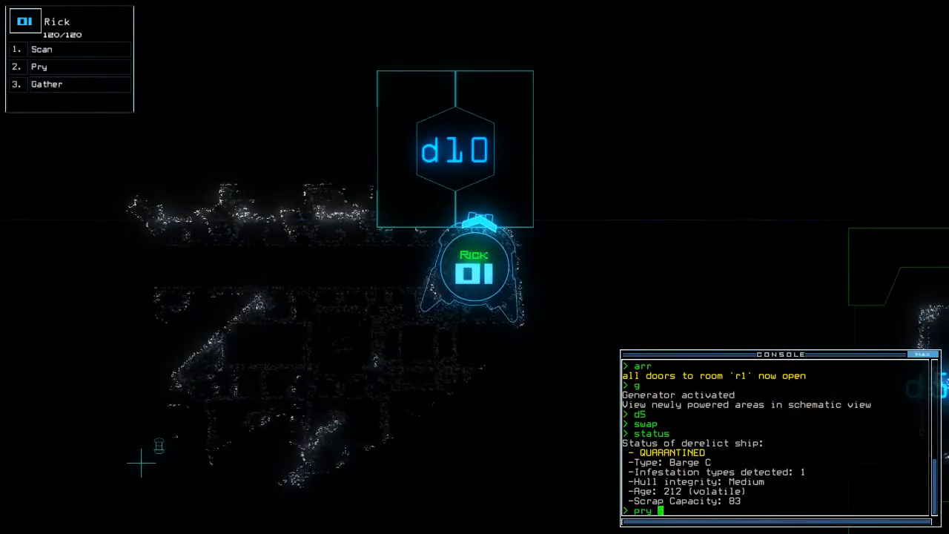
# Pry door d10 and scan the nearby rooms, revealing a Power Inlet and a Vent
pyautogui.write('d10')
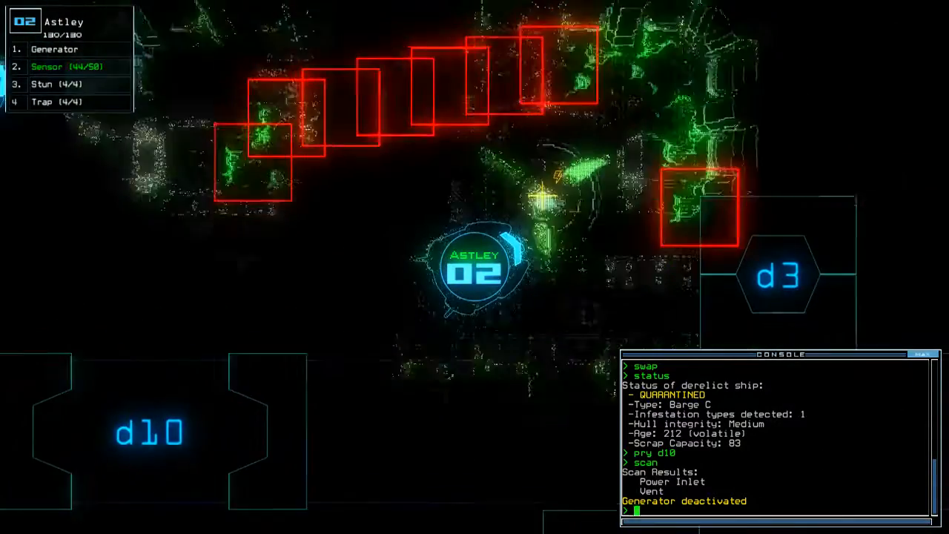
# Gather with the drones, swap upgrades and scan ahead while regrouping in room r1
pyautogui.write('g')
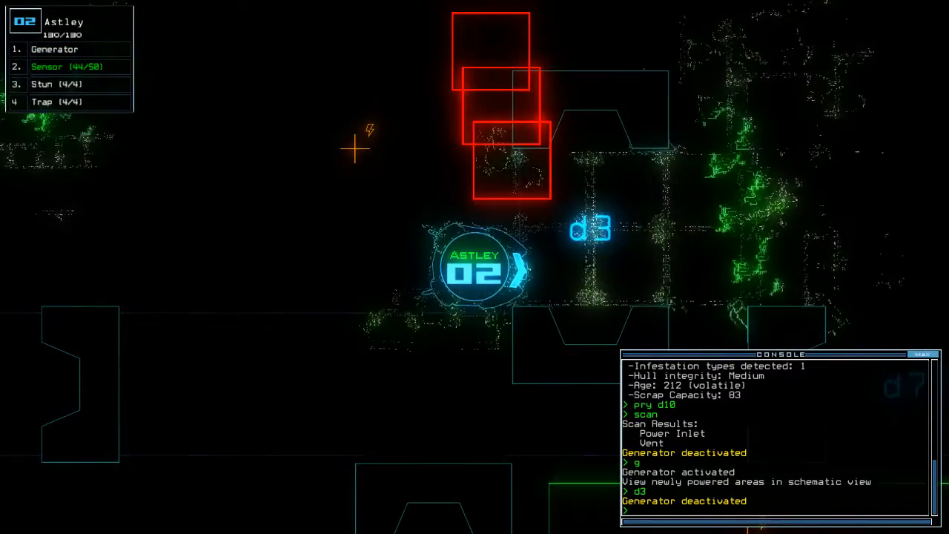
pyautogui.write('swap')
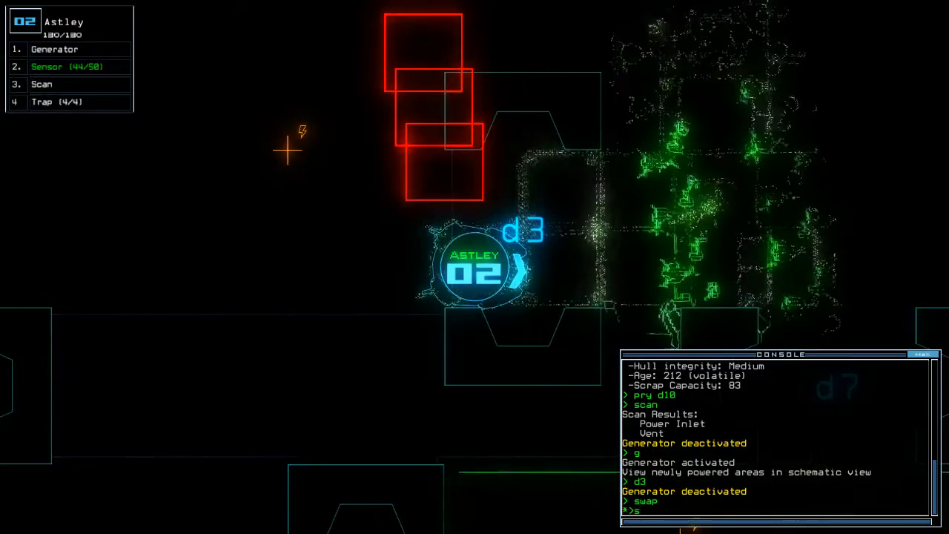
pyautogui.write('scan')
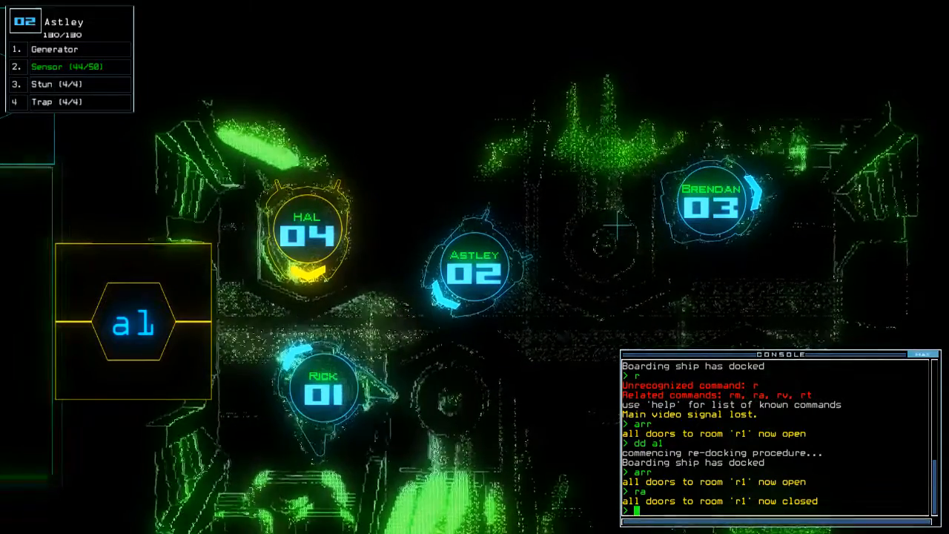
# Switch to schematic view and issue the command that leaves the King's Domain derelict
pyautogui.press("'")
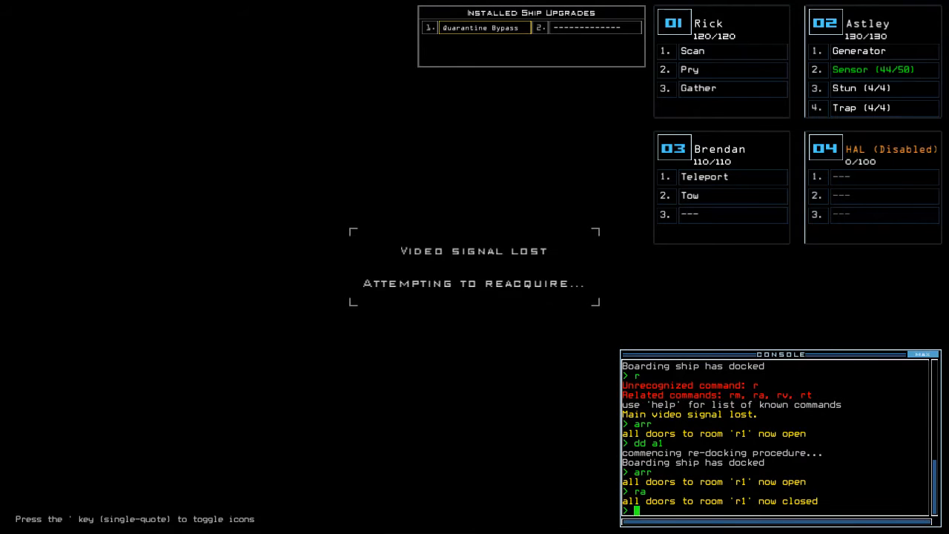
pyautogui.write('d')
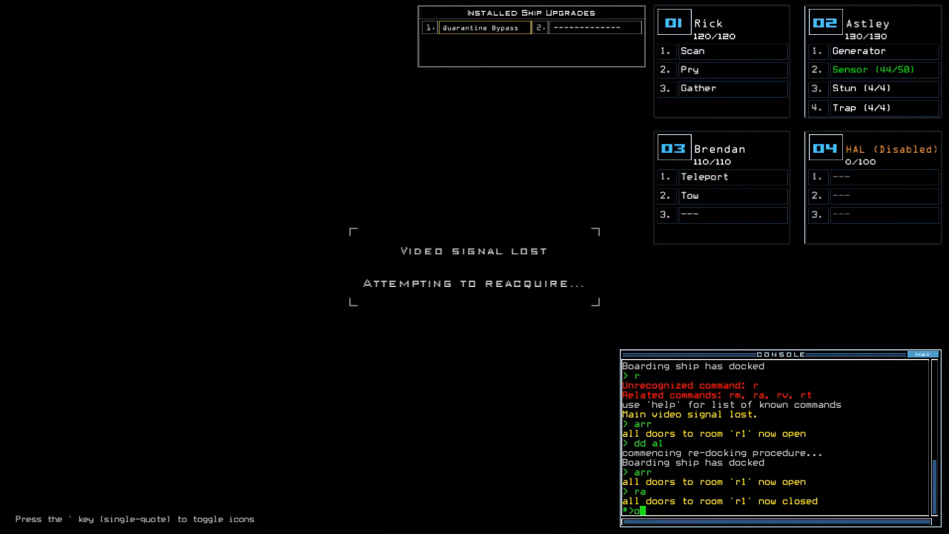
pyautogui.write('o')
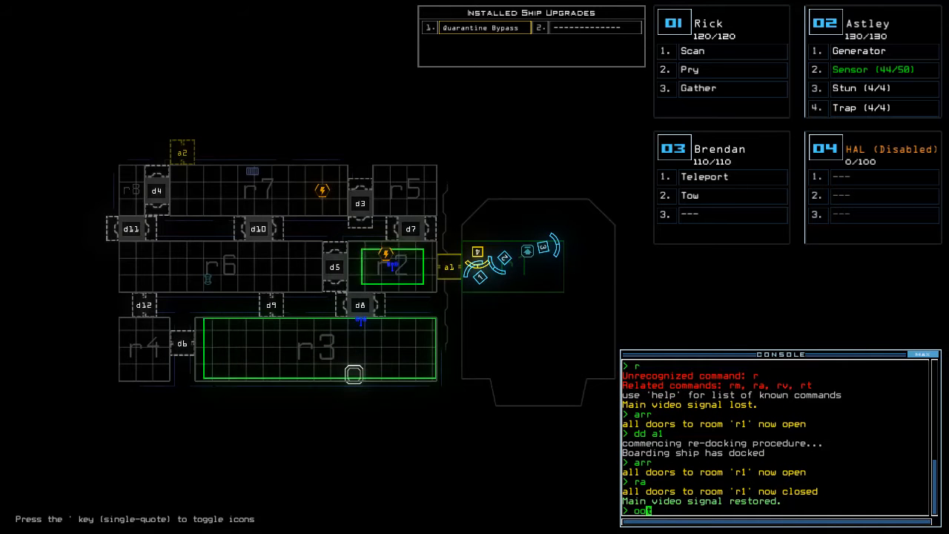
pyautogui.press('enter')
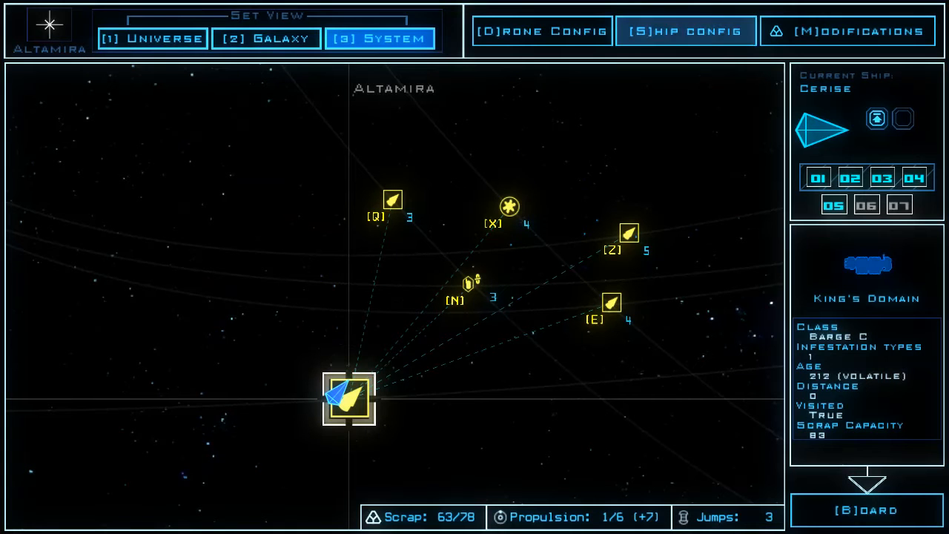
# Check the ship's upgrade configuration, then bring up the galaxy map around Arias
pyautogui.click(684, 32)
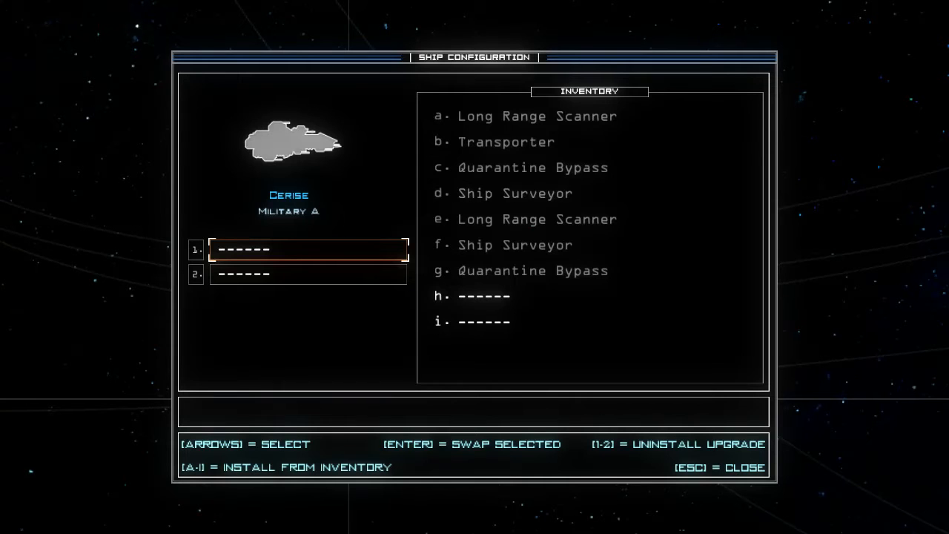
pyautogui.press('Escape')
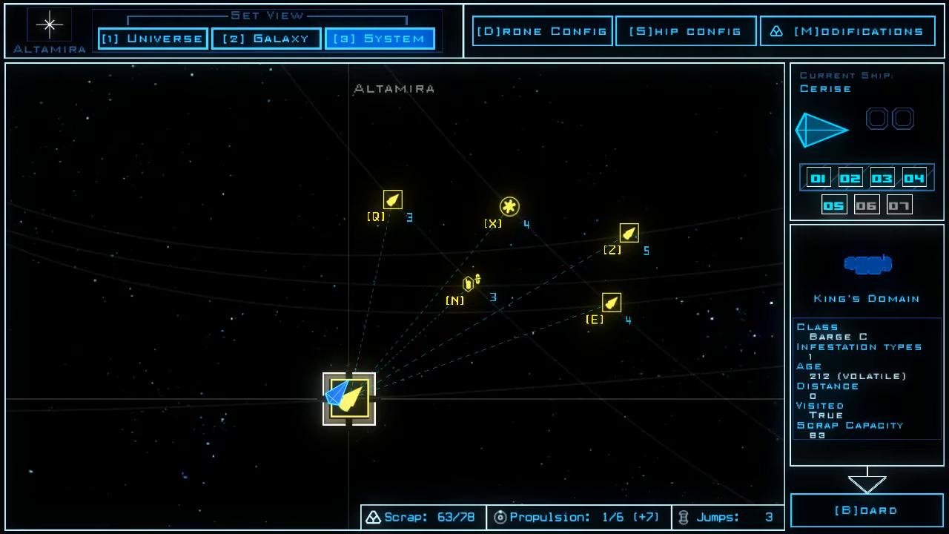
pyautogui.click(265, 38)
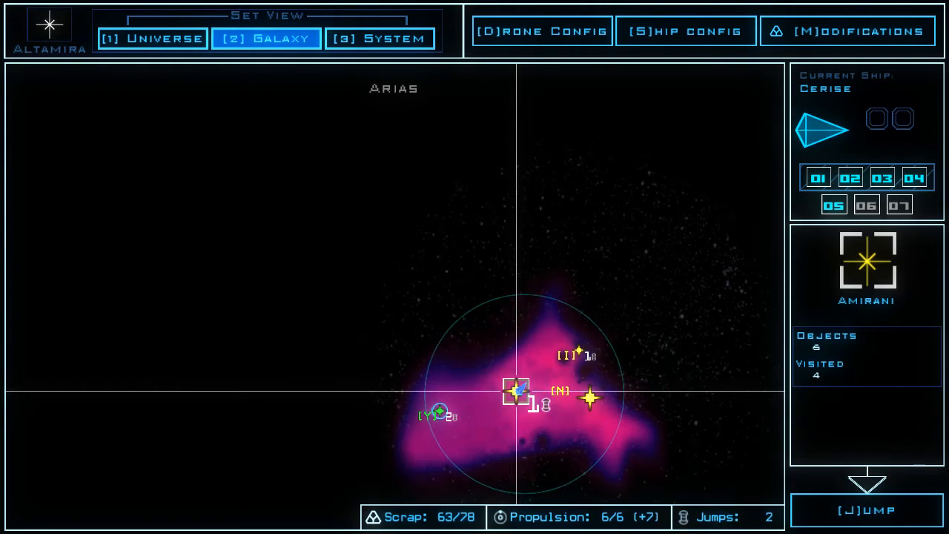
# From the Amirani system map, select the Nereus fuel depot and travel to it
pyautogui.click(380, 39)
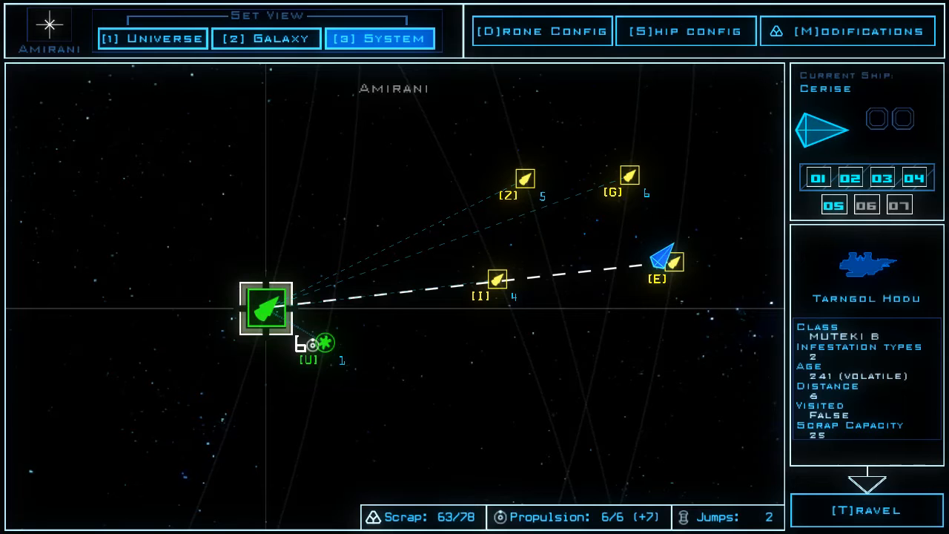
pyautogui.click(540, 30)
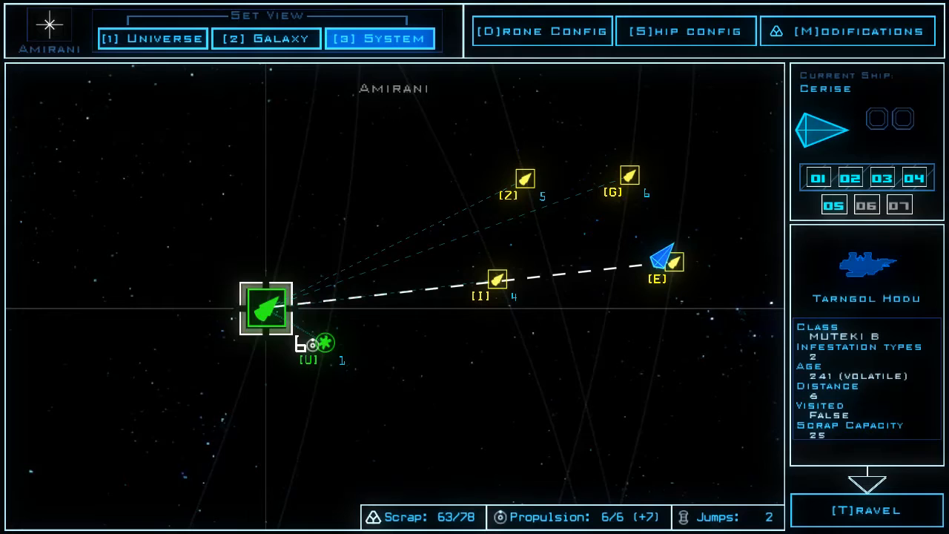
pyautogui.click(323, 341)
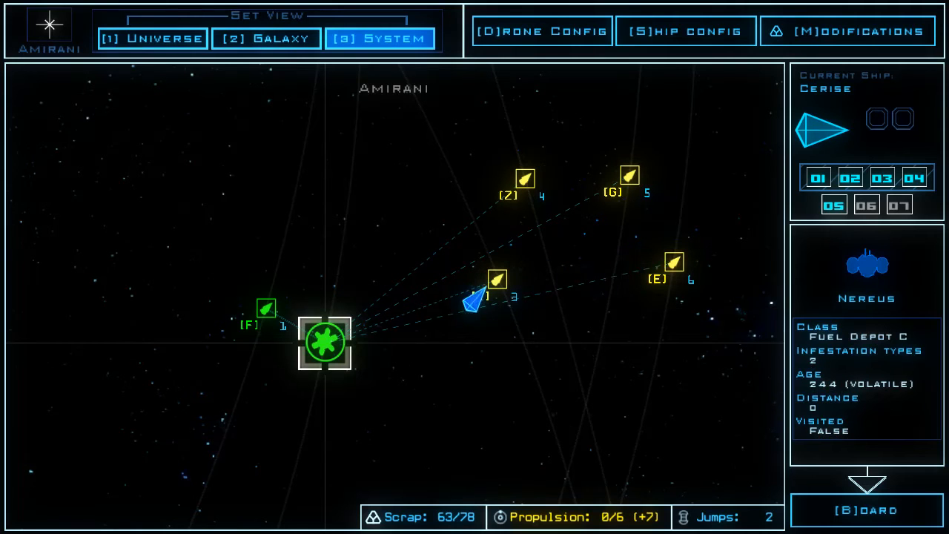
# Glance at ship configuration, then bring up the boarding setup for the Nereus depot
pyautogui.click(682, 29)
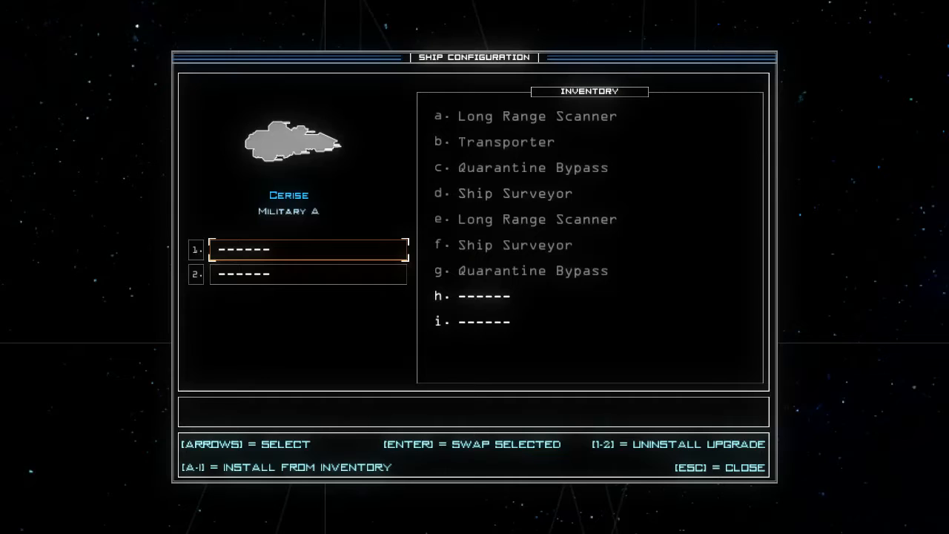
pyautogui.press('Escape')
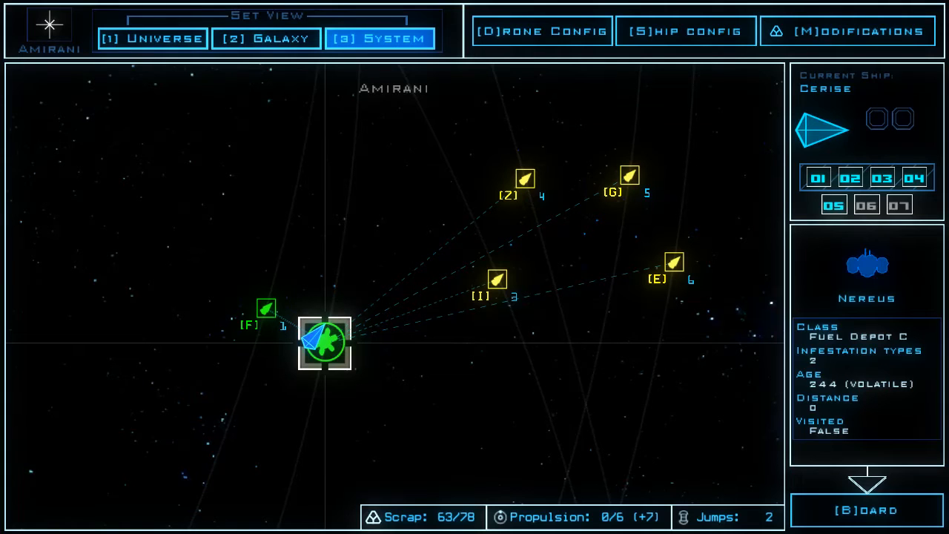
pyautogui.click(867, 510)
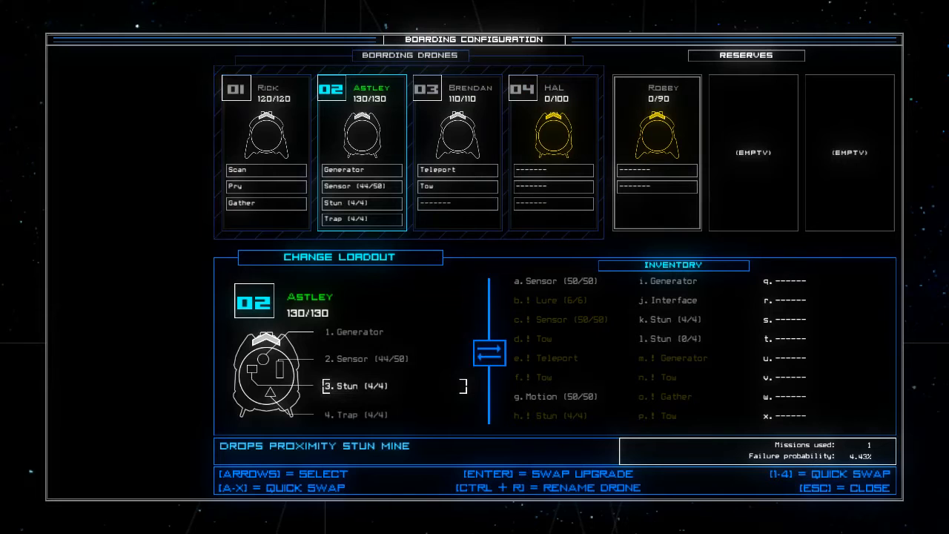
# Swap Trap to Rick and Pry to Astley, then board the Nereus fuel depot
pyautogui.press('Up')
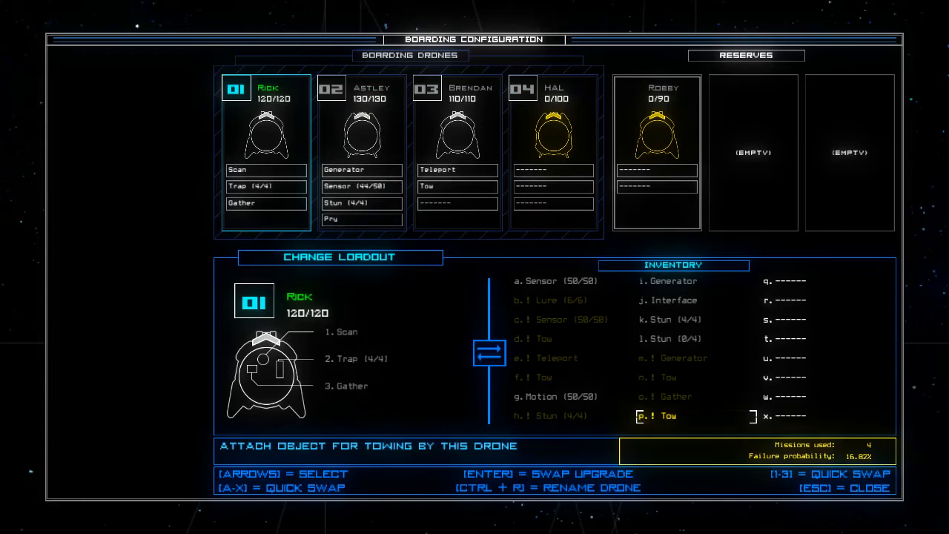
pyautogui.press('Escape')
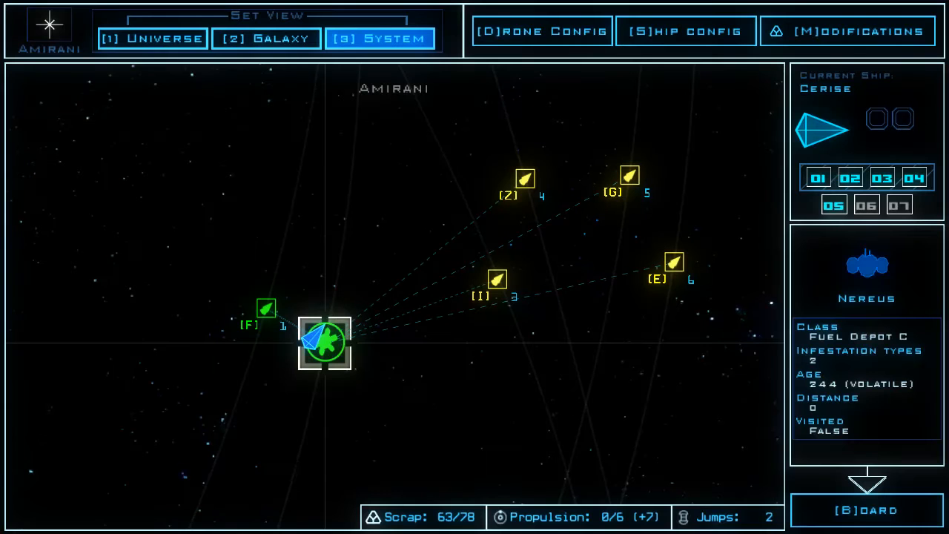
pyautogui.click(684, 30)
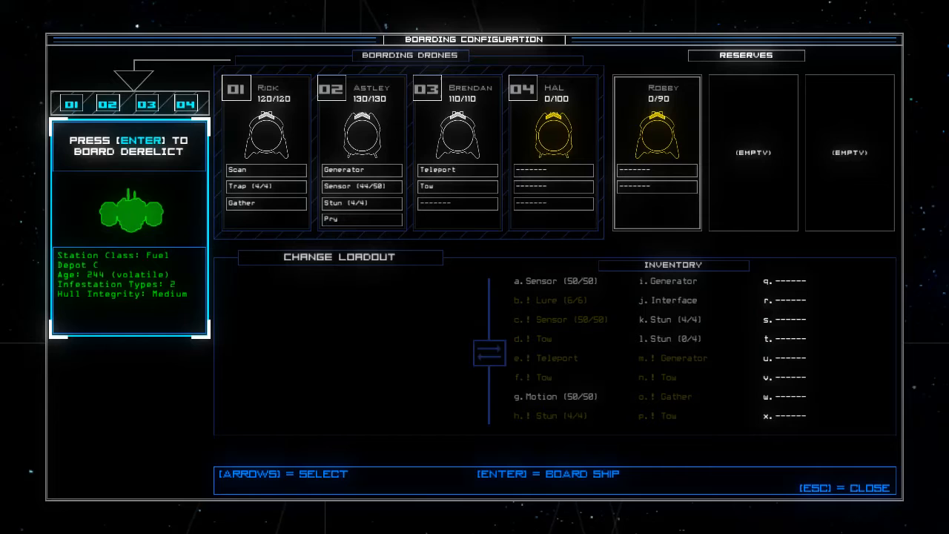
pyautogui.press('enter')
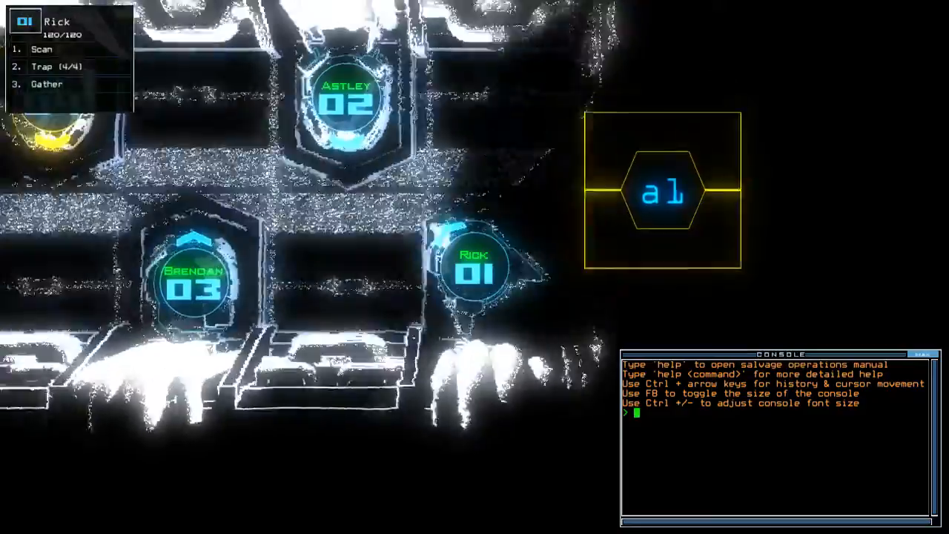
# Loot room r2 of the depot, scan it and have Rick drop a trap before re-docking at a2
pyautogui.write('go')
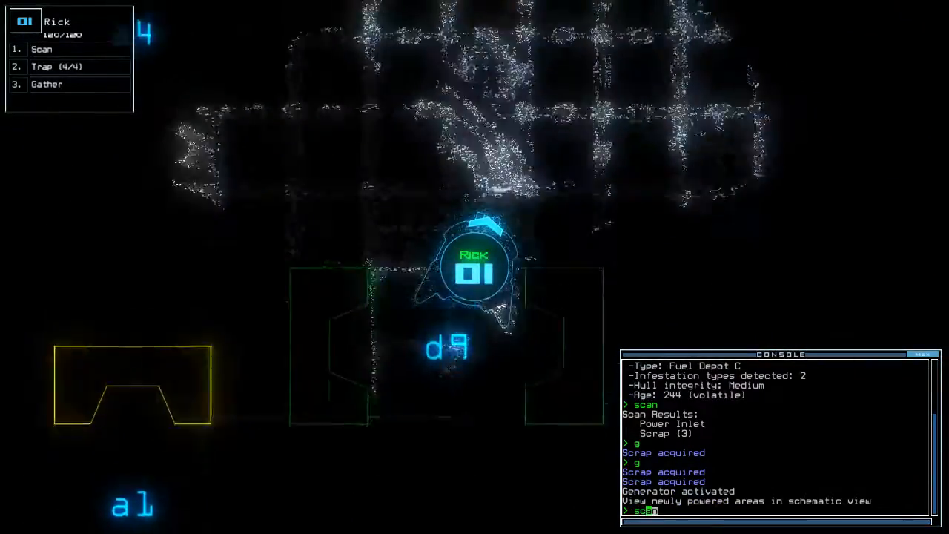
pyautogui.click(42, 49)
pyautogui.write('d5;d5')
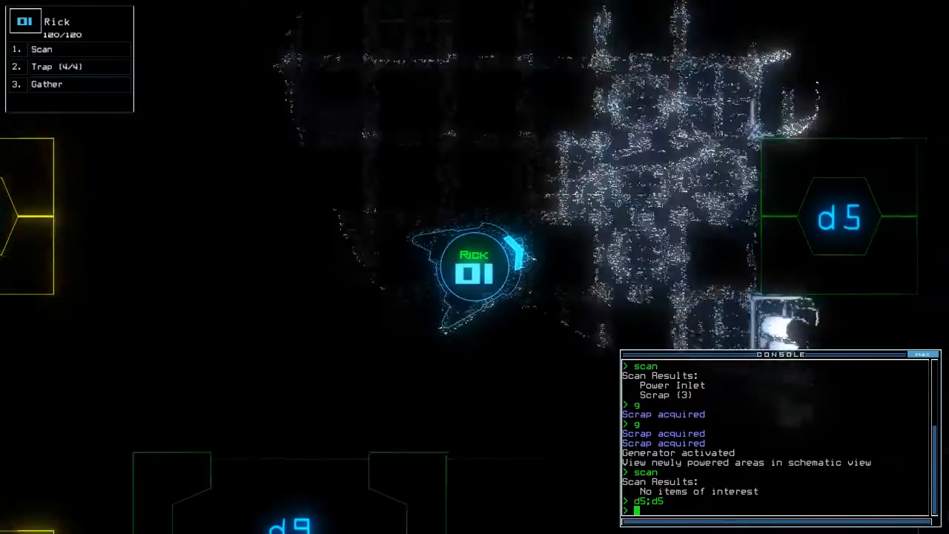
pyautogui.write('xx r2')
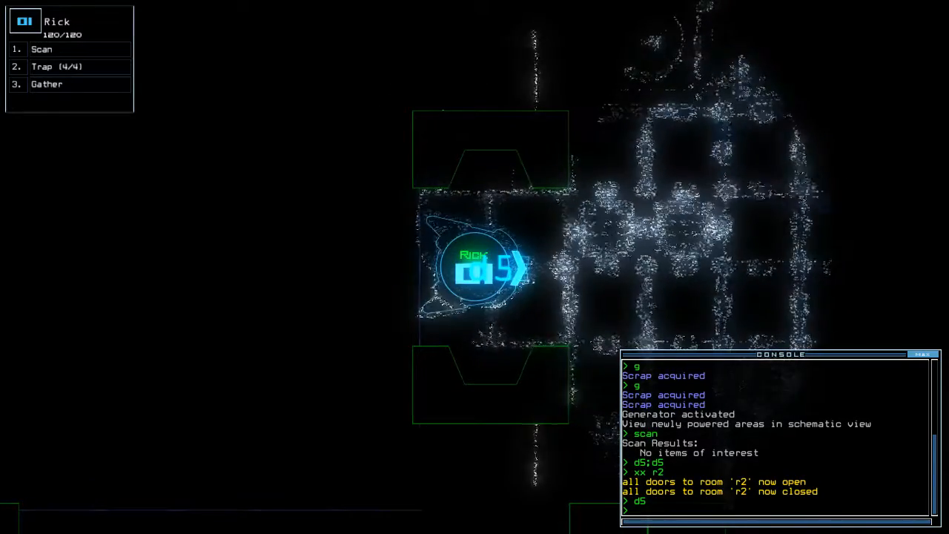
pyautogui.write('scan')
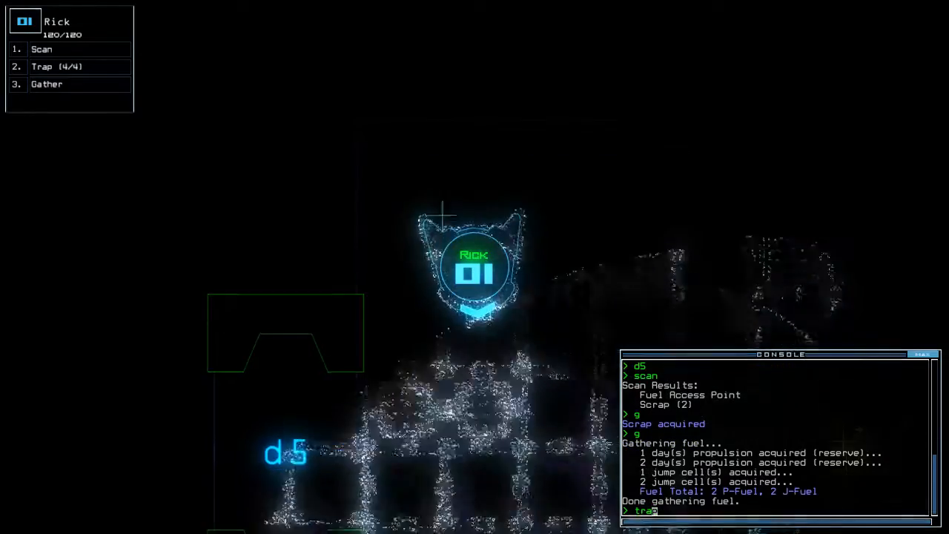
pyautogui.write('dd a2')
pyautogui.press('enter')
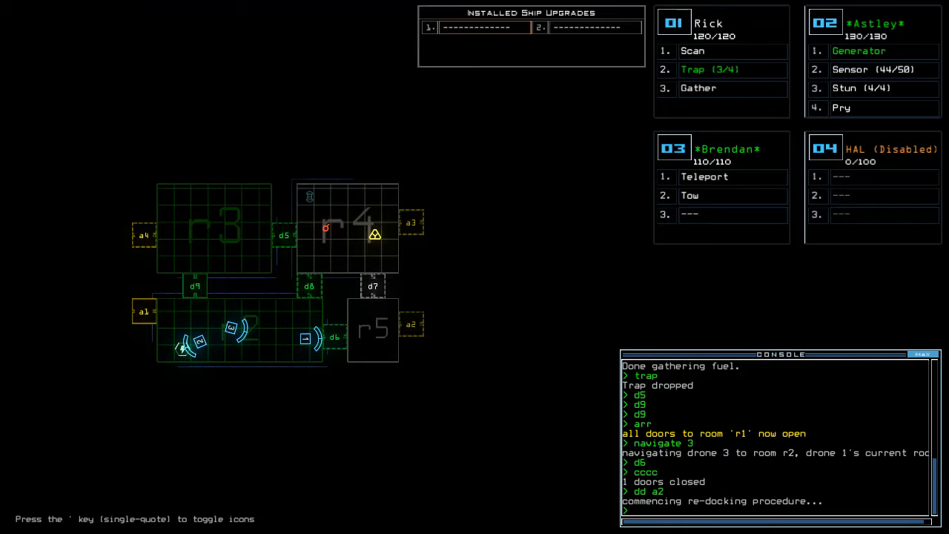
# Finish commands aboard Nereus and leave the depot with scrap full at 70
pyautogui.write('arr')
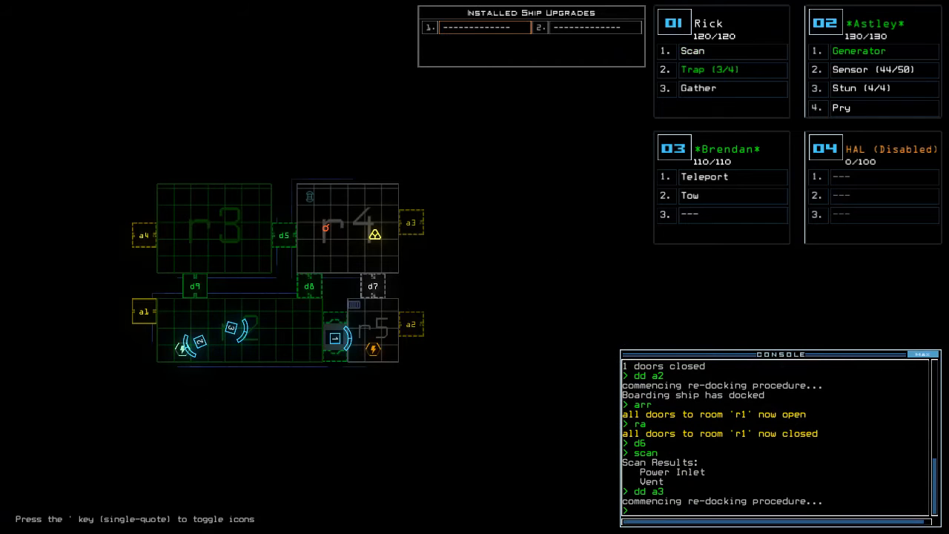
pyautogui.write('arr')
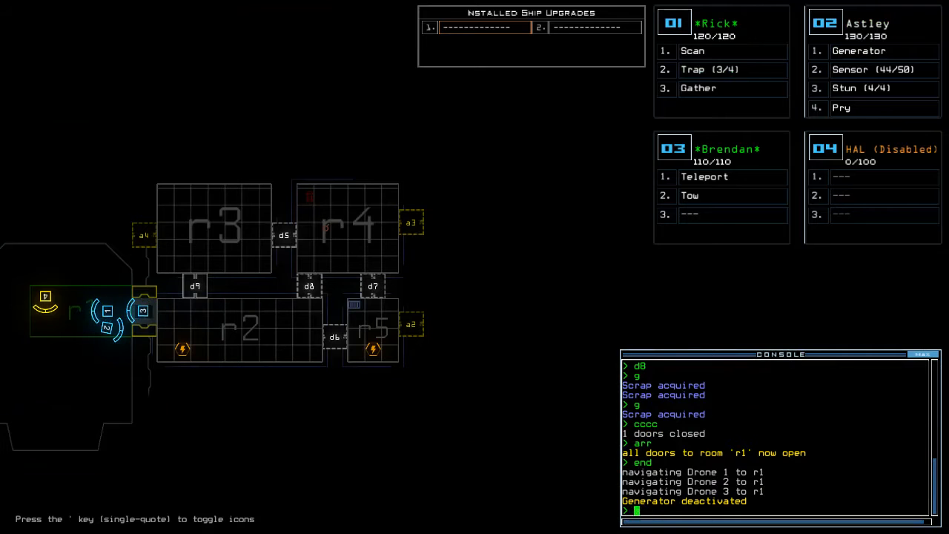
pyautogui.write('oot')
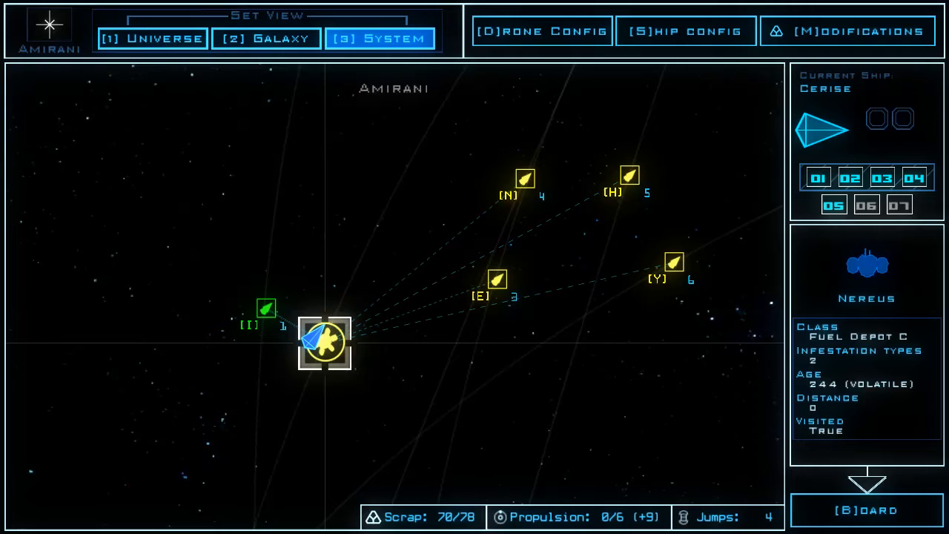
# Travel to the Tarngol Hodu derelict and bring up drone modifications for Astley
pyautogui.click(265, 309)
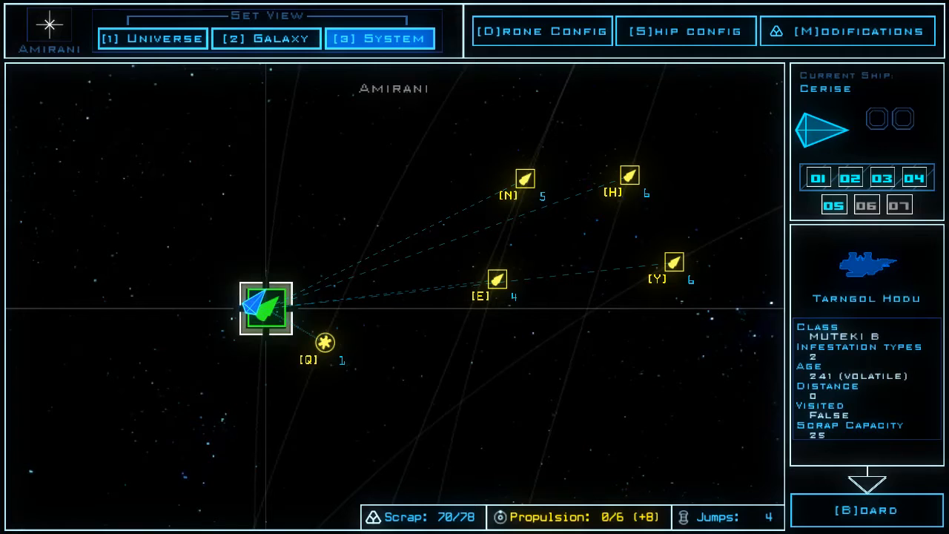
pyautogui.click(848, 29)
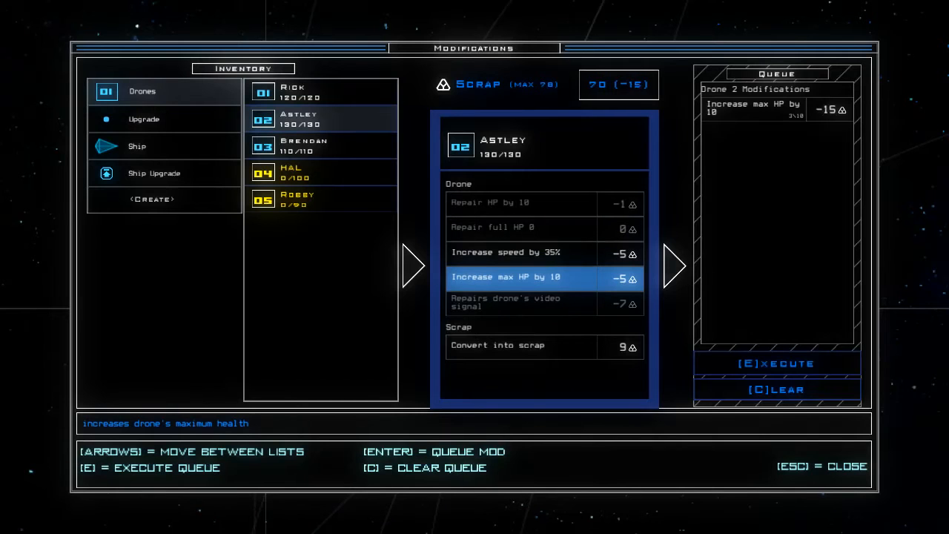
# Queue and execute max HP increases bringing Astley to 170 health
pyautogui.press('enter')
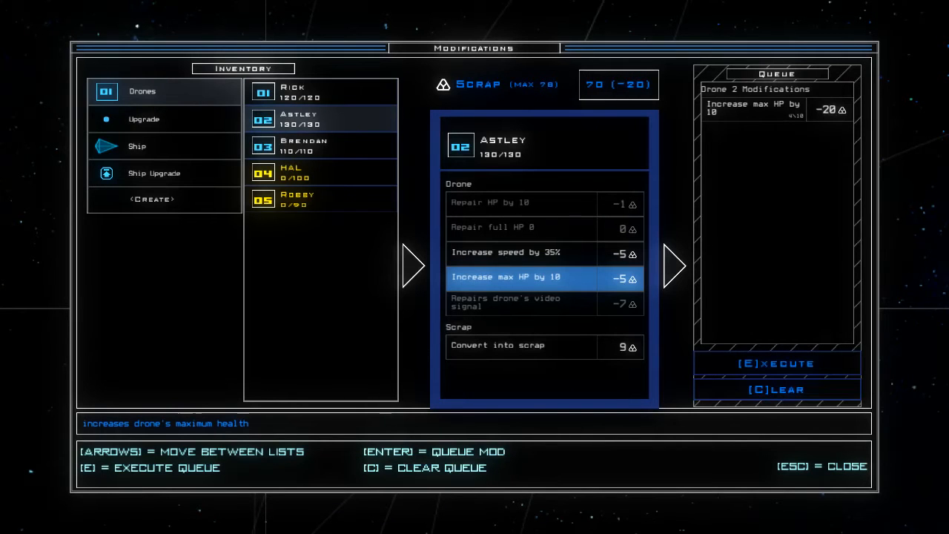
pyautogui.press('e')
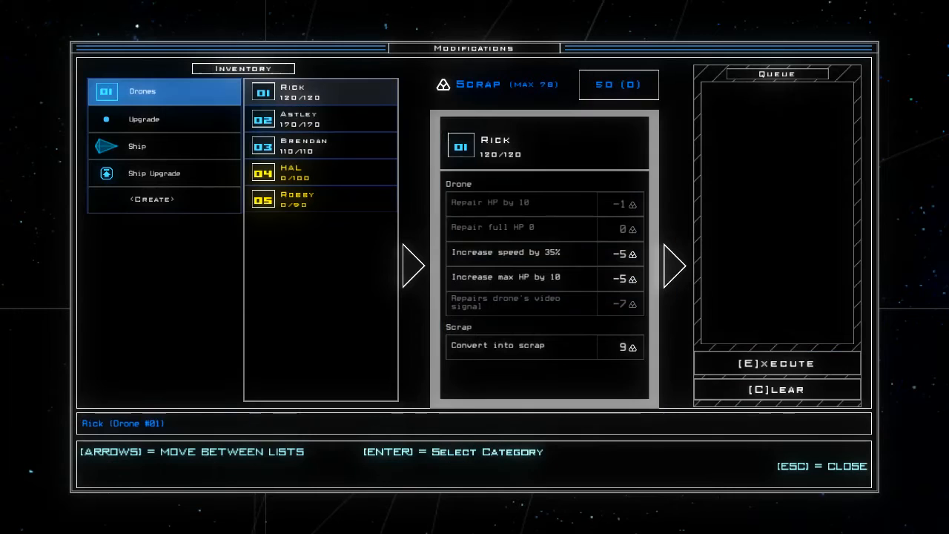
pyautogui.press('Escape')
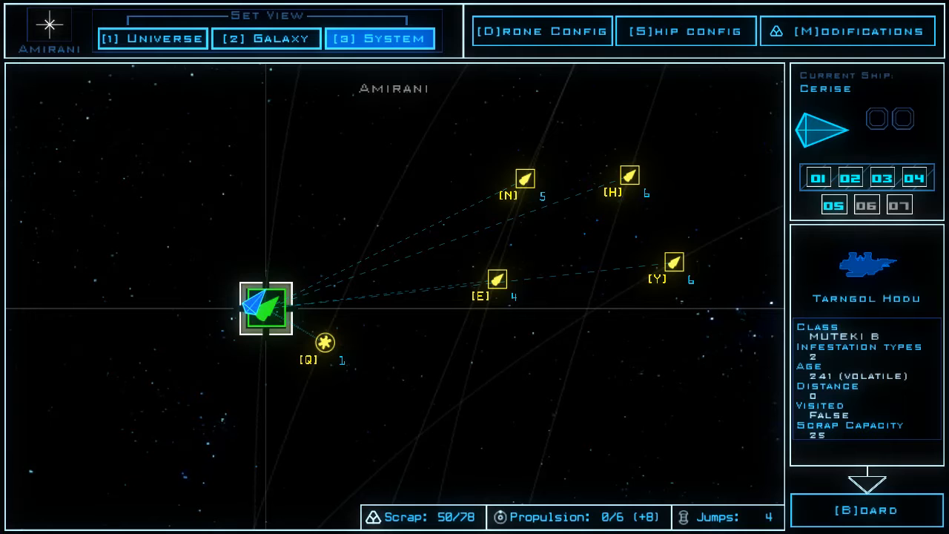
# Repair drone 1's Scan upgrade in Modifications, leaving 40 scrap, then view ship configuration
pyautogui.click(847, 30)
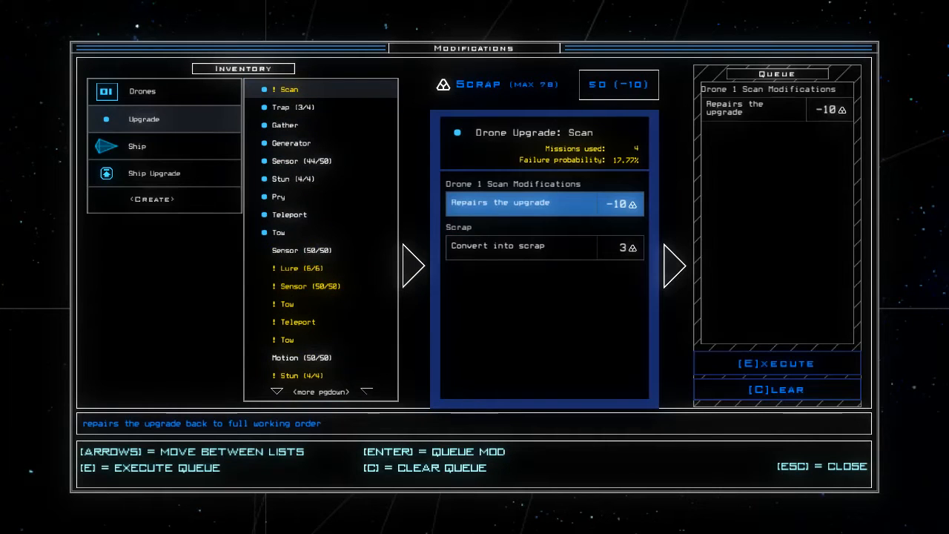
pyautogui.click(143, 92)
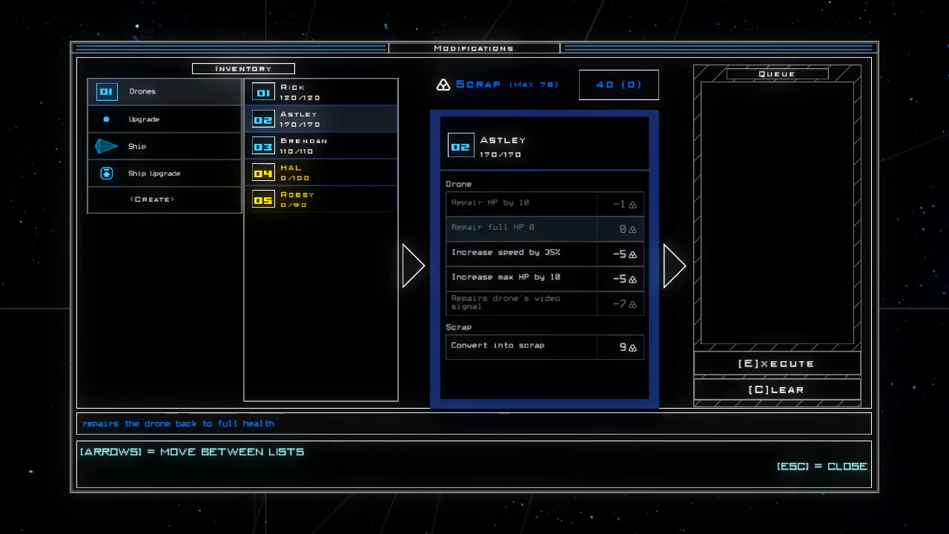
pyautogui.click(519, 279)
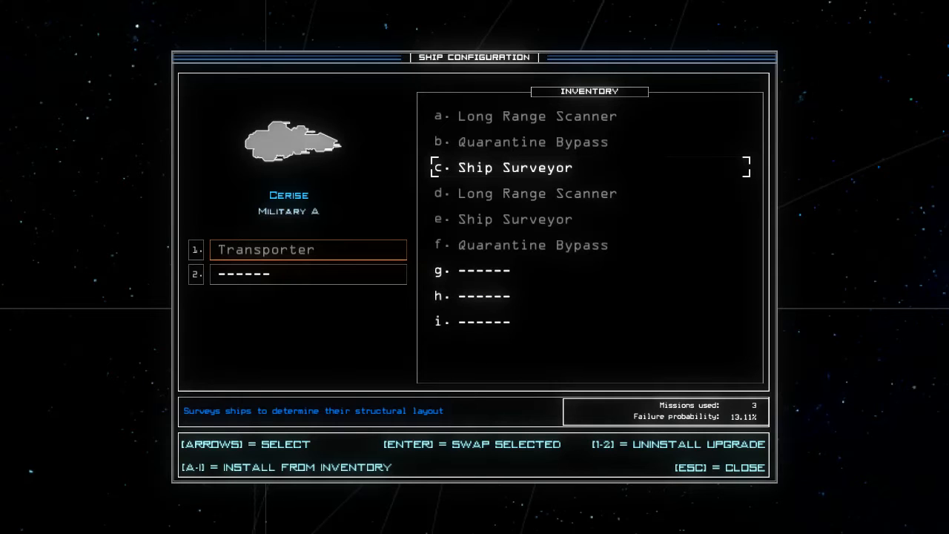
# Leave Ship Configuration and reach the Tarngol Hodu boarding setup listing all four drone loadouts
pyautogui.press('Escape')
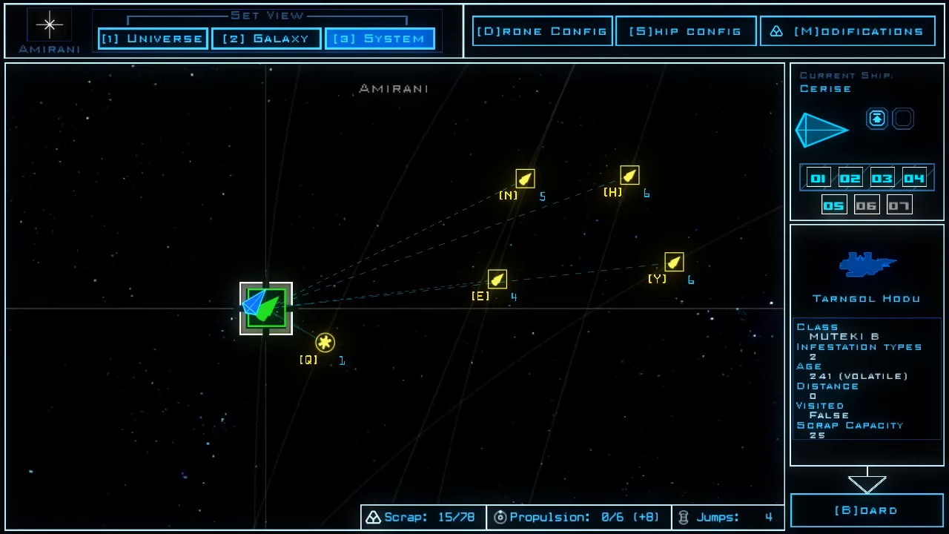
pyautogui.click(867, 510)
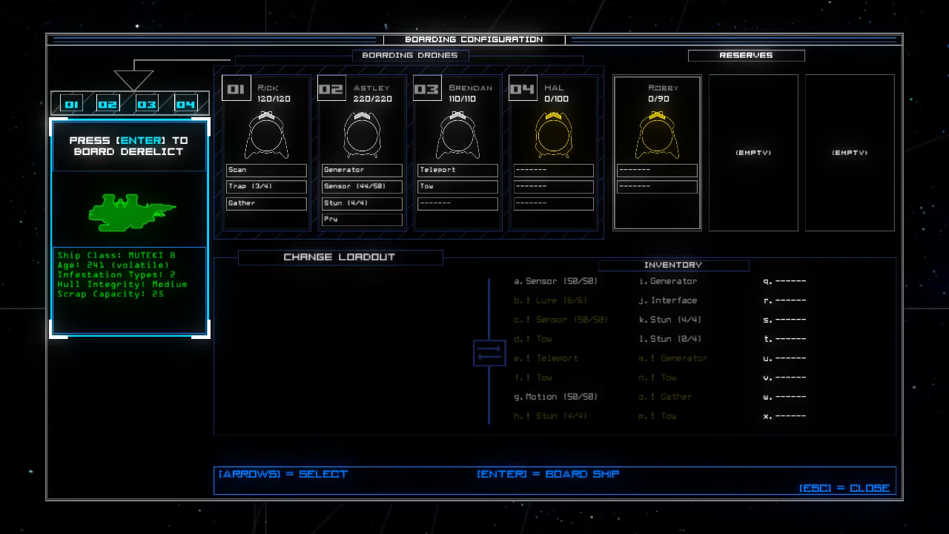
pyautogui.moveTo(303, 326)
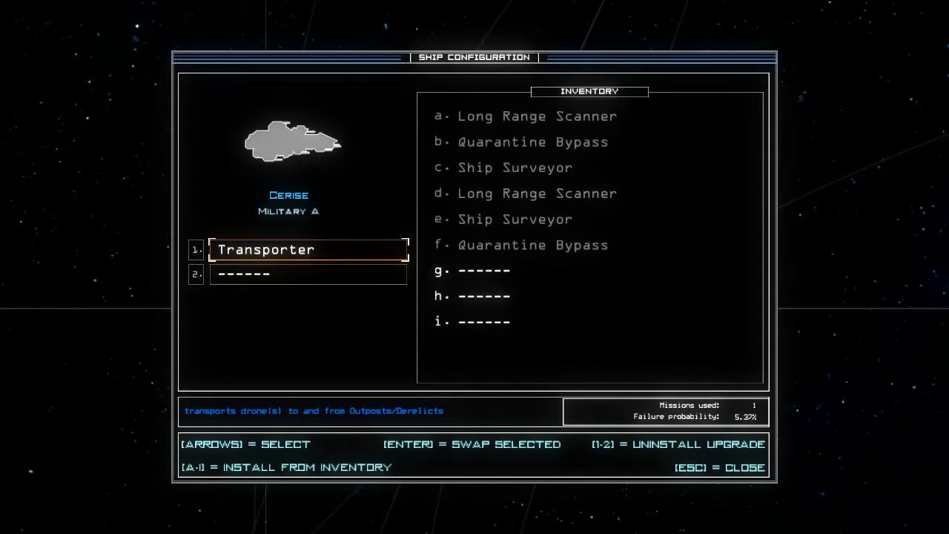
pyautogui.moveTo(74, 315)
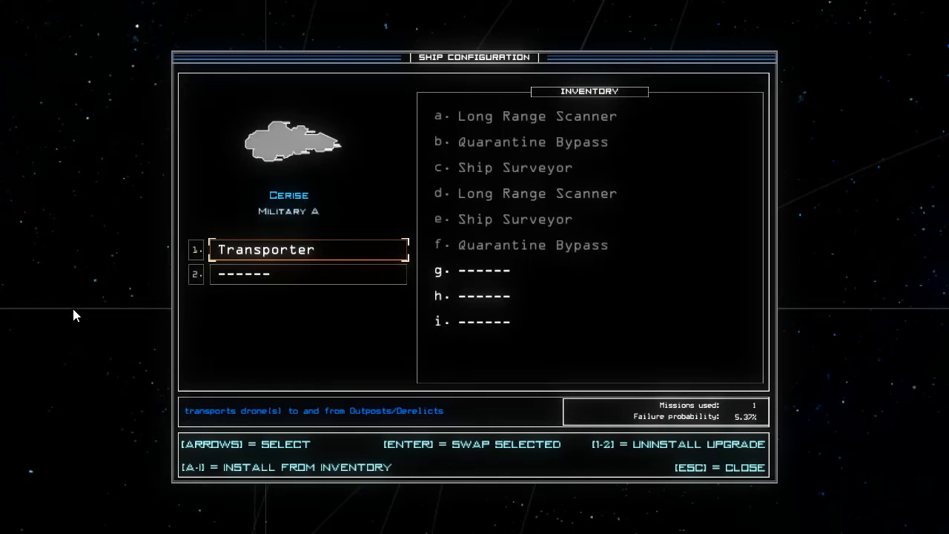
pyautogui.press('Escape')
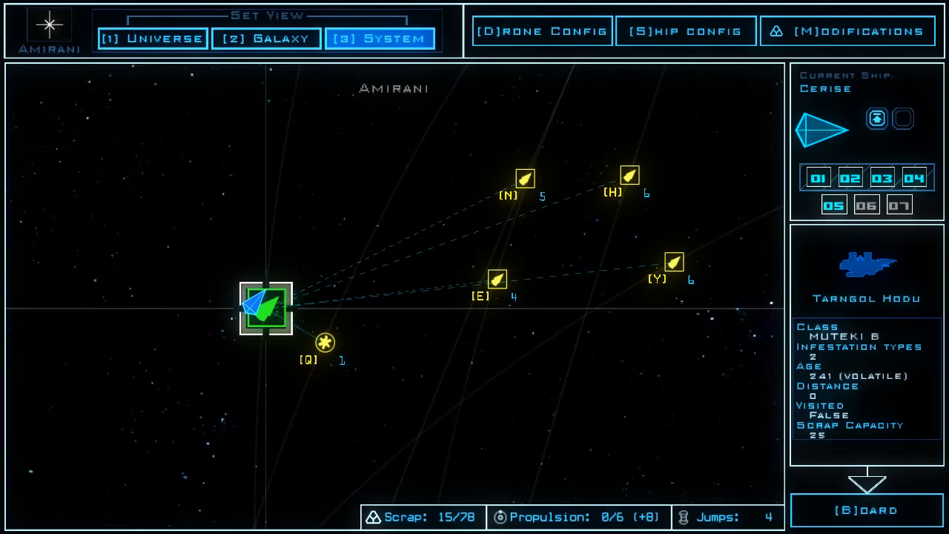
pyautogui.click(866, 510)
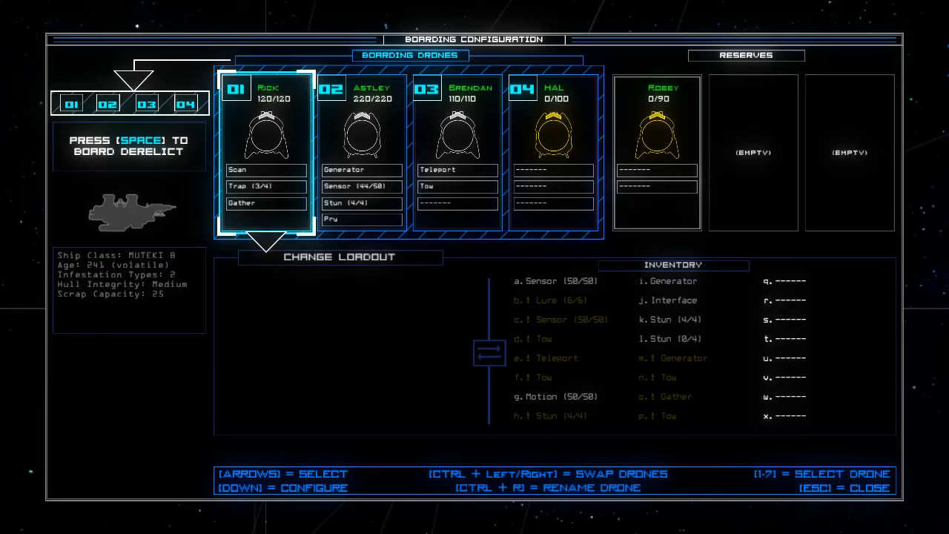
# Review Brendan's and Astley's loadouts and swap Astley's Stun for Interface
pyautogui.press('Right')
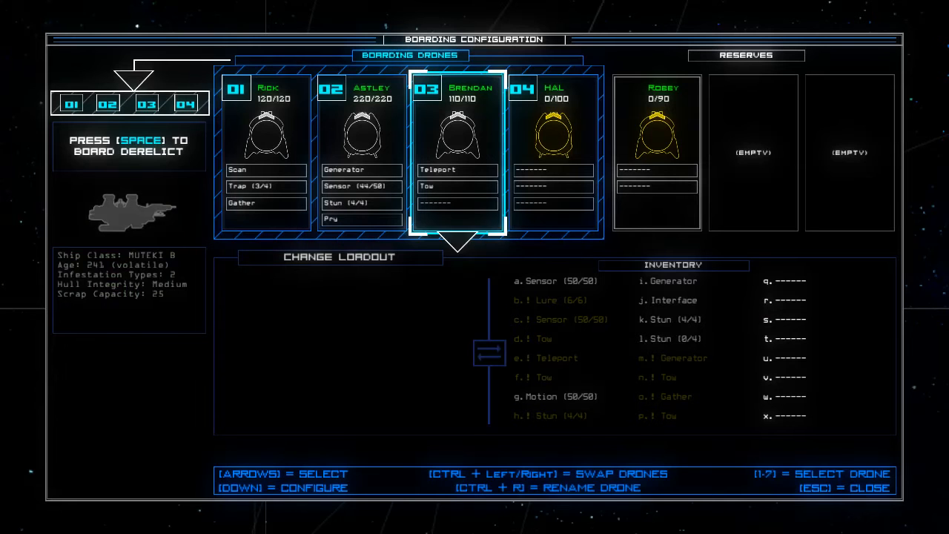
pyautogui.press('Left')
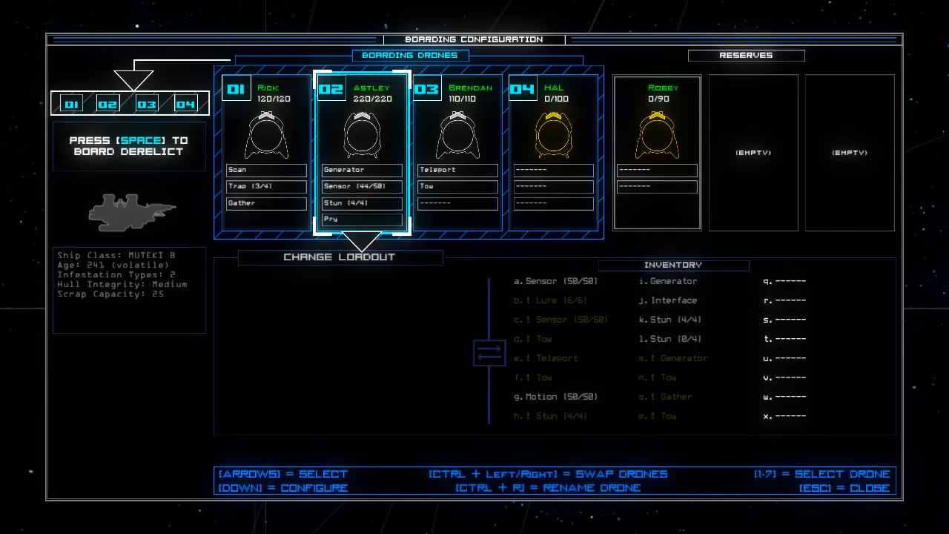
pyautogui.press('Right')
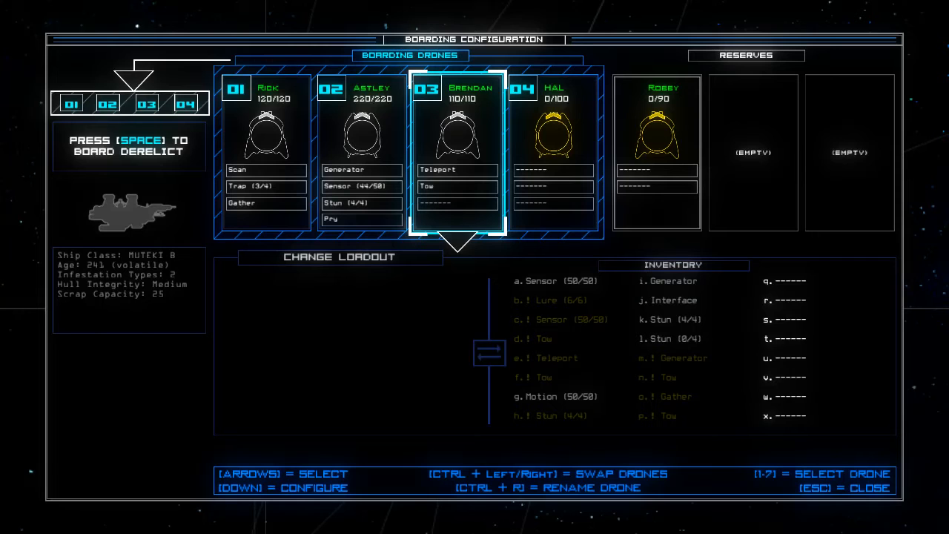
pyautogui.press('Left')
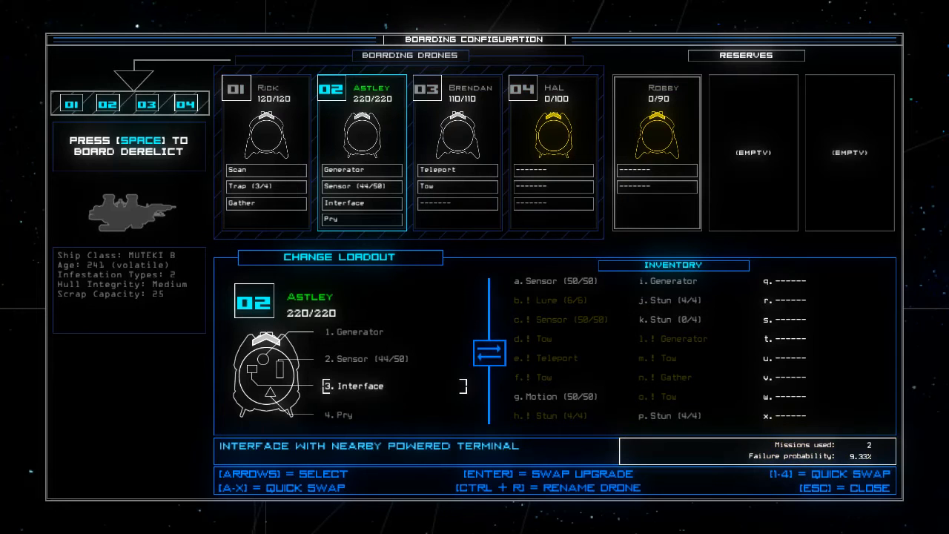
# Board the Tarngol Hodu, accepting the disabled-drone warning
pyautogui.press('space')
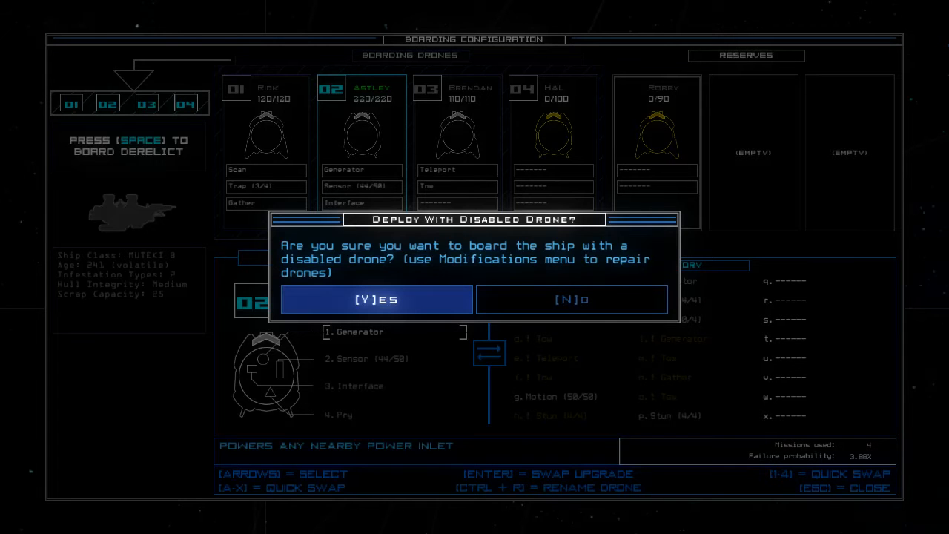
pyautogui.click(375, 299)
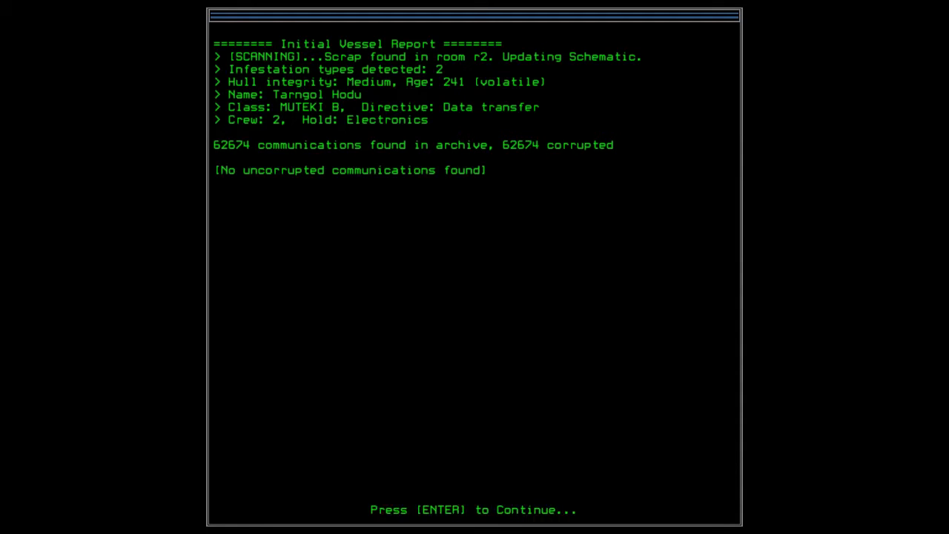
# Continue past the Initial Vessel Report and begin commanding the drones aboard
pyautogui.press('enter')
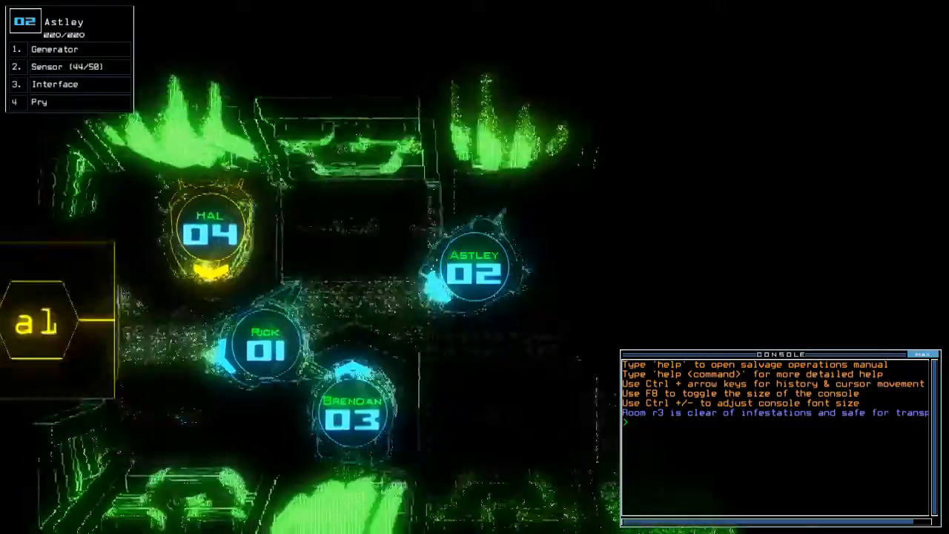
pyautogui.write('go')
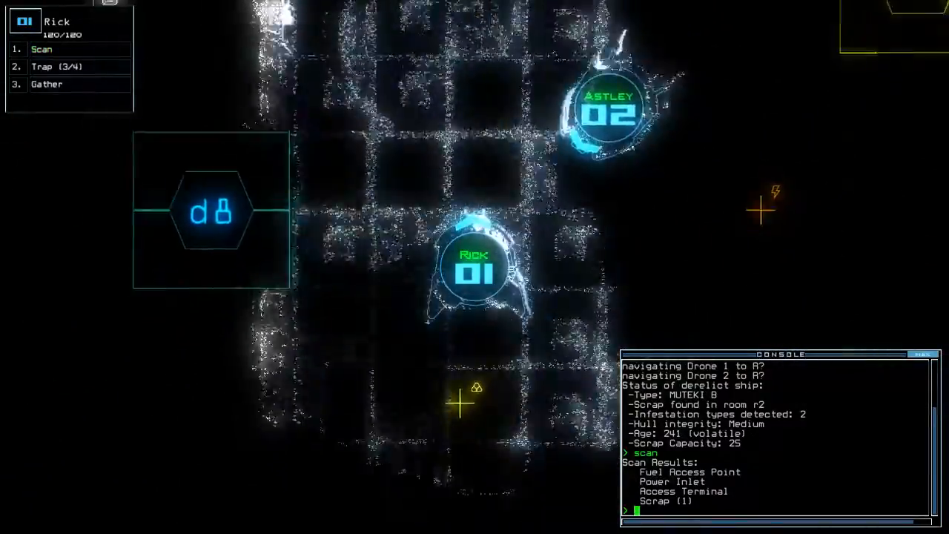
# Gather loot, toggle doors d14 and d1, and redock with 'arr' at airlock a3
pyautogui.write('g')
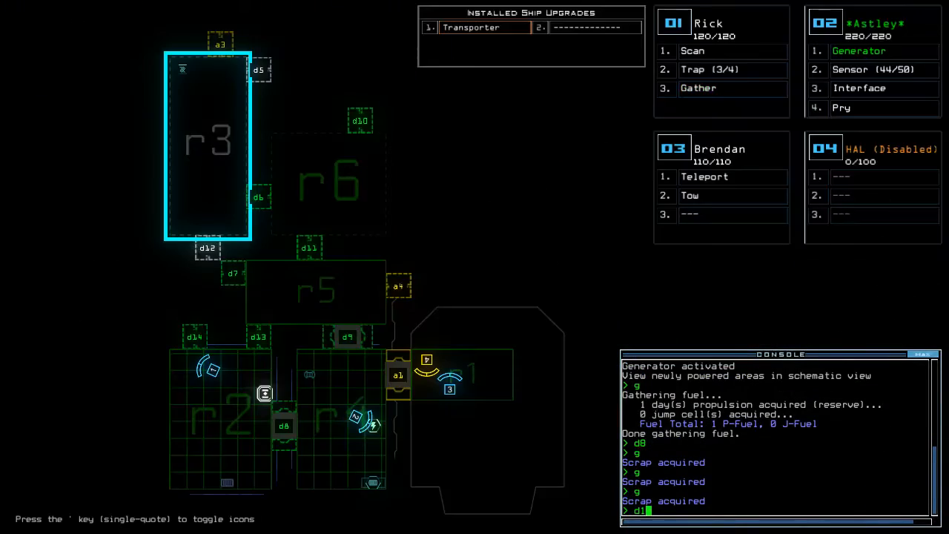
pyautogui.write('d14;d1')
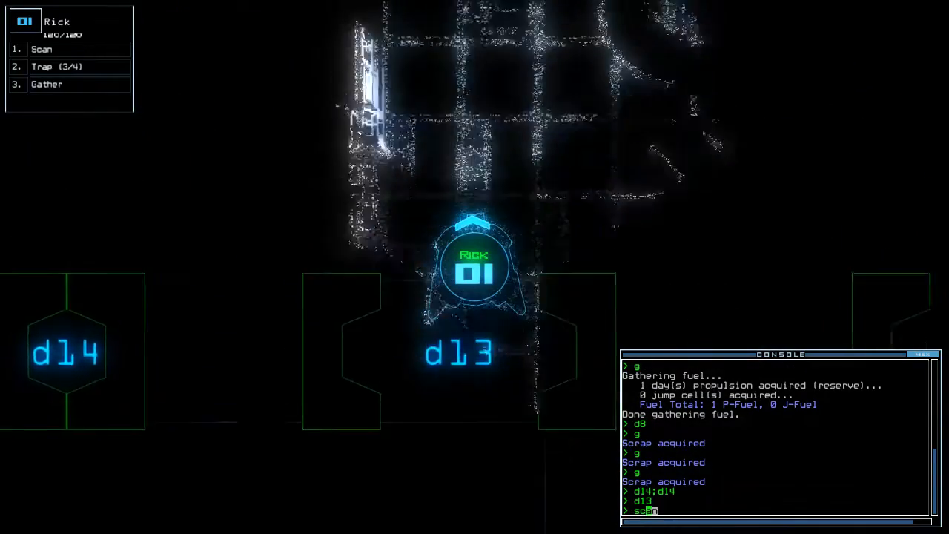
pyautogui.press('enter')
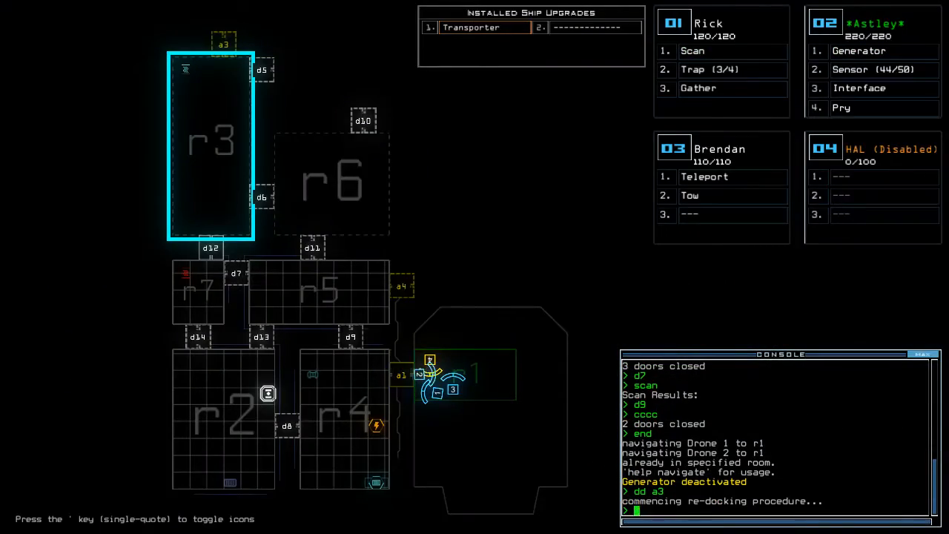
pyautogui.write('arr ;navigate 2 r3;generator 2')
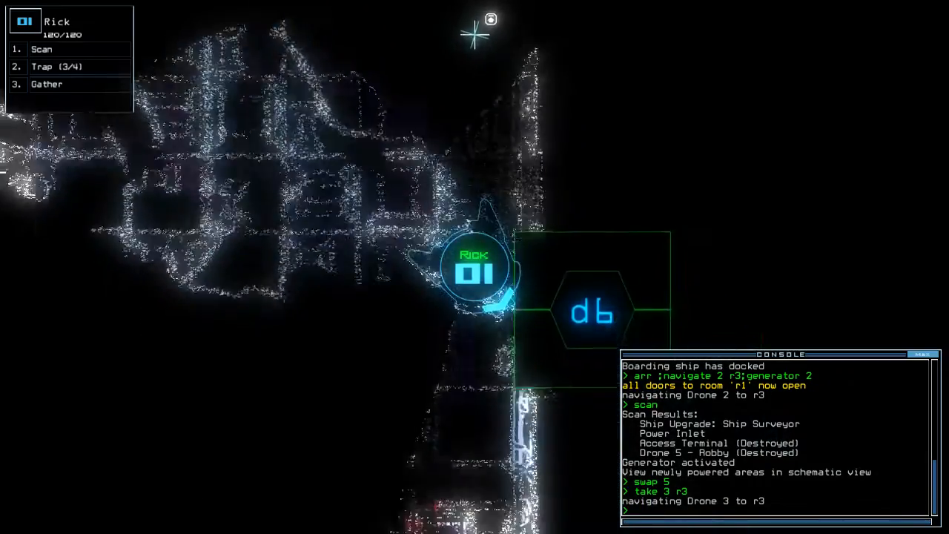
# Toggle door d6 while towing the Ship Surveyor toward r1 and redocking at a2
pyautogui.write('d6')
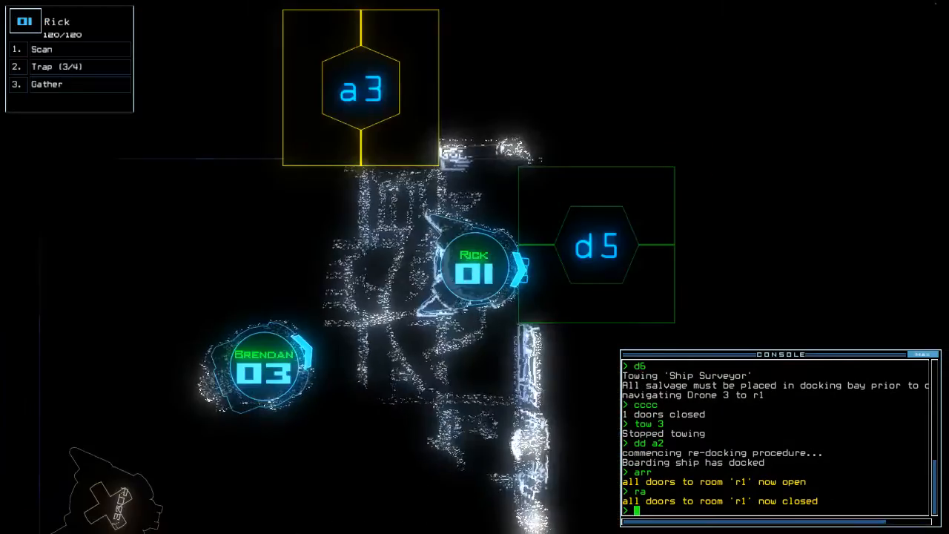
# Open d5, scan and collect r1's scrap, then vacuum room r8 to space
pyautogui.write('d5')
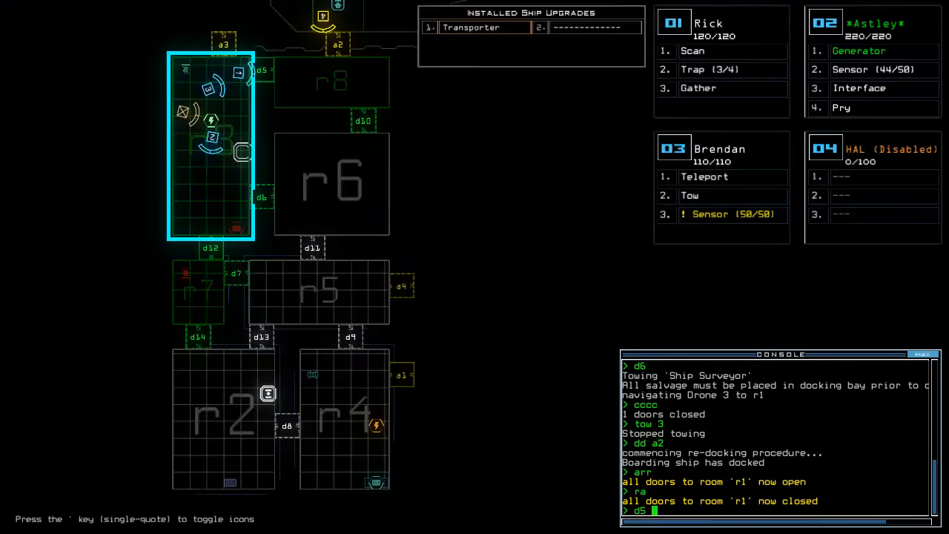
pyautogui.write('scan')
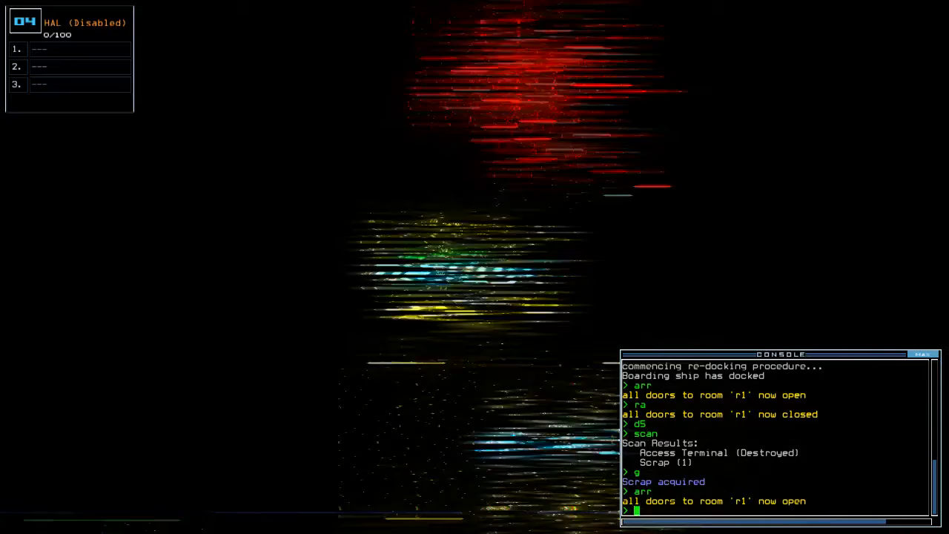
pyautogui.write('ra')
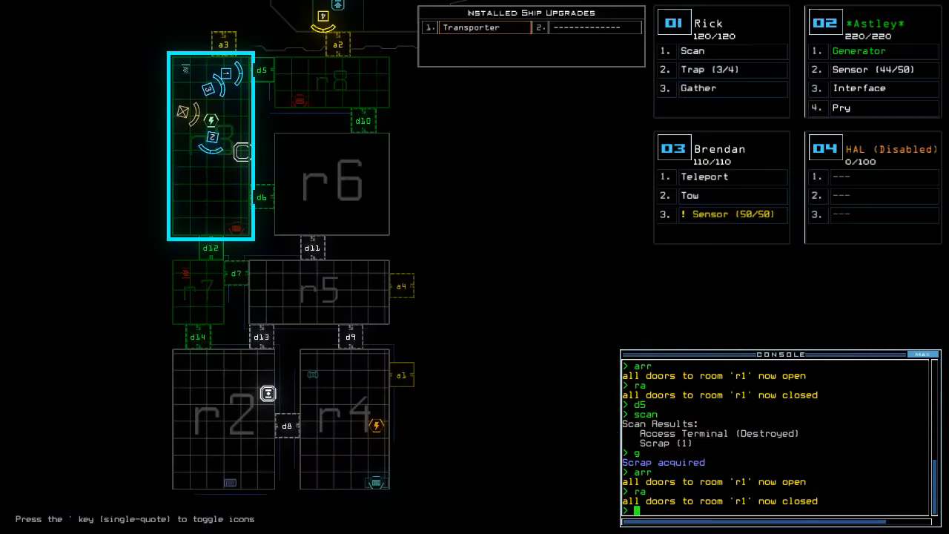
pyautogui.write('vacuum r8')
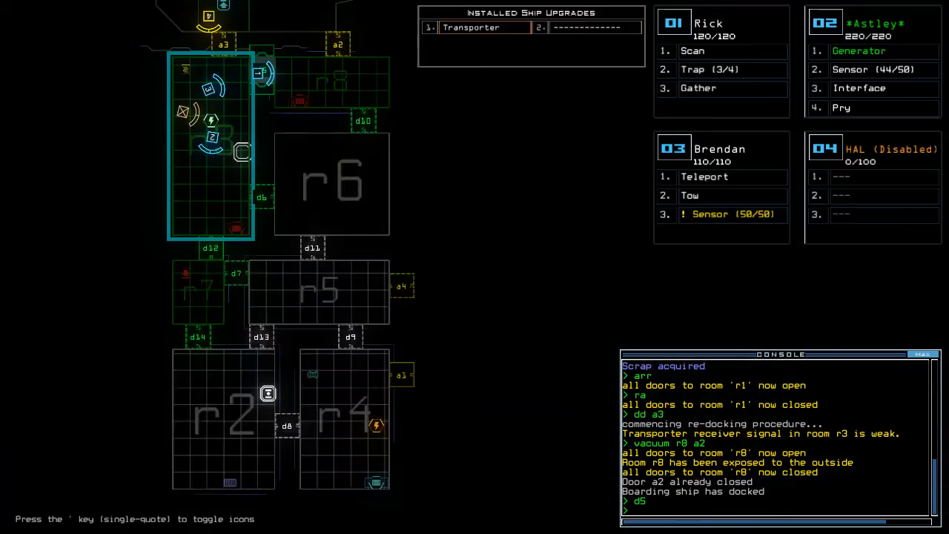
# Toggle d10, vent r8 via a2 again, scan for scrap and end with drones back in r1
pyautogui.write('d10')
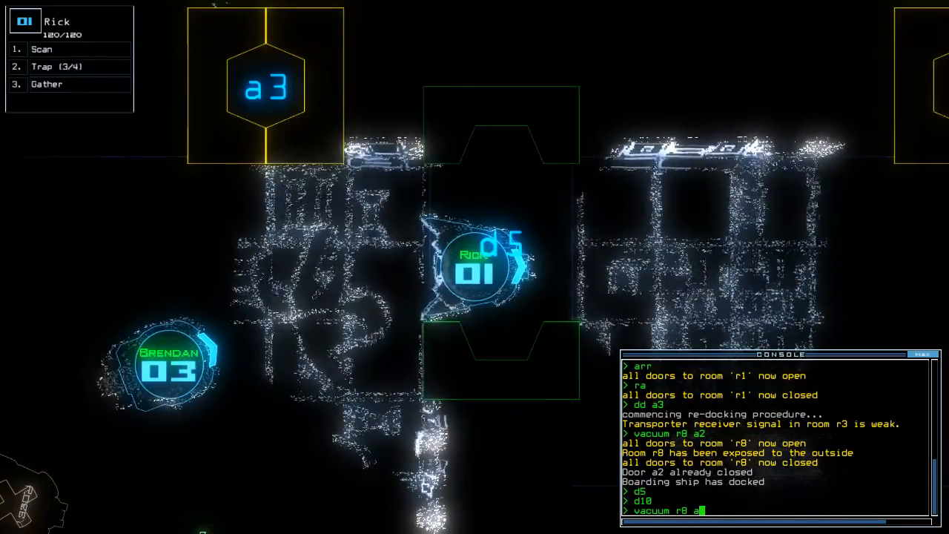
pyautogui.write('2')
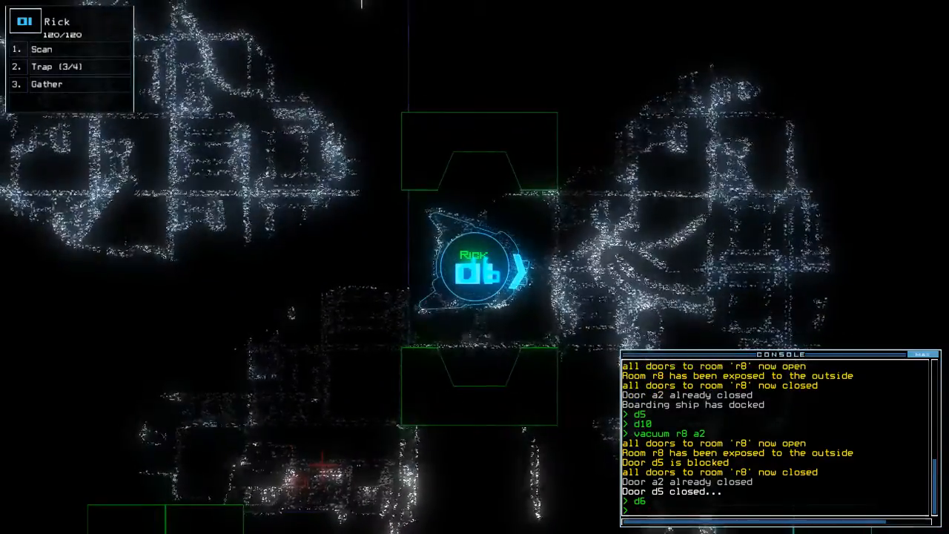
pyautogui.write('scan')
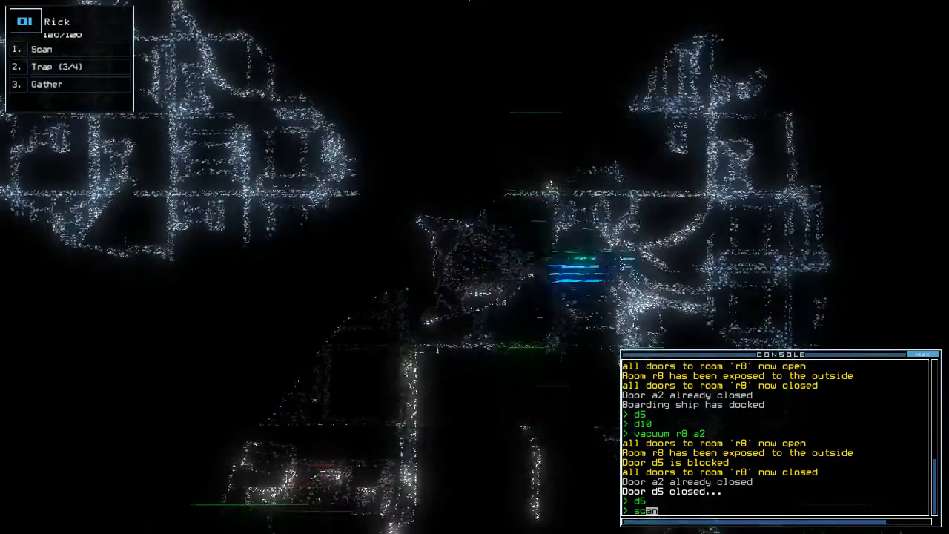
pyautogui.click(42, 48)
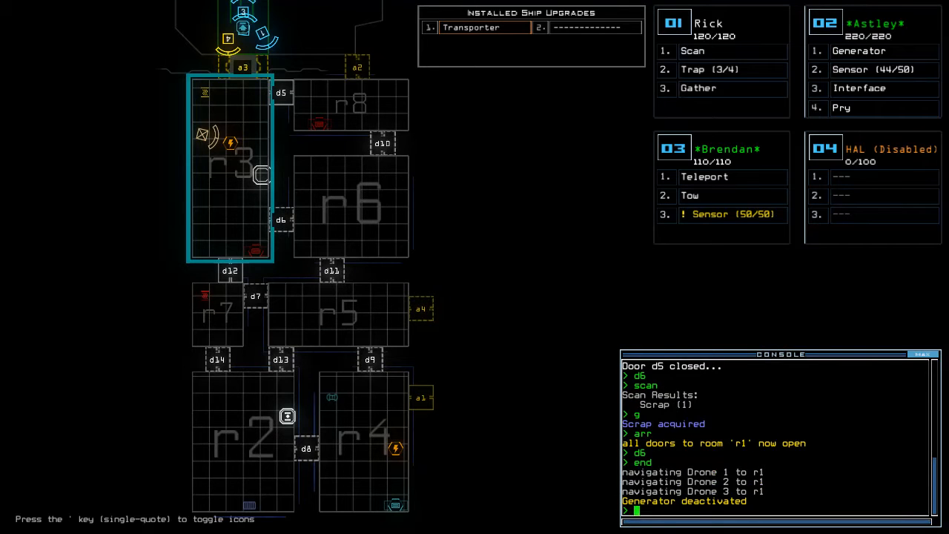
# Redock the ship at airlock a1 and bring up the Commandeer Vessel offer
pyautogui.write('dd a')
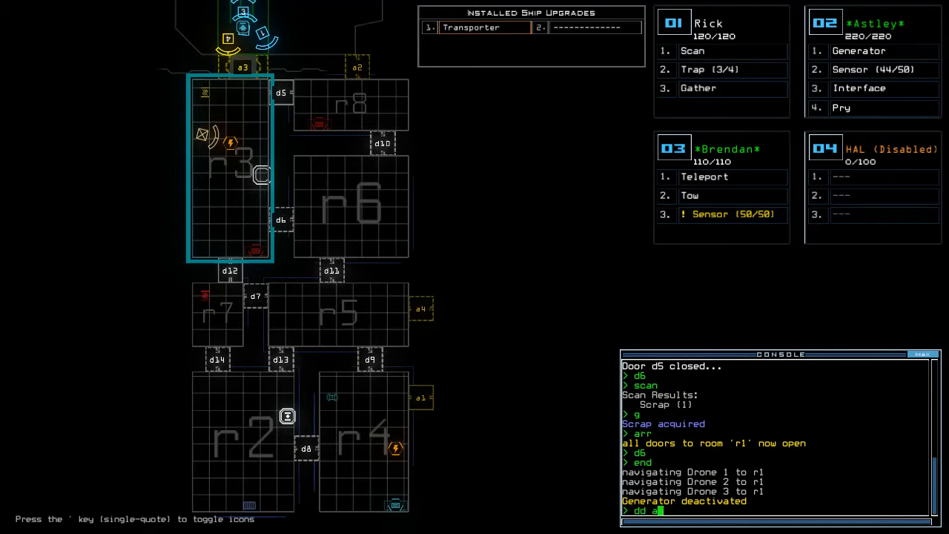
pyautogui.press('enter')
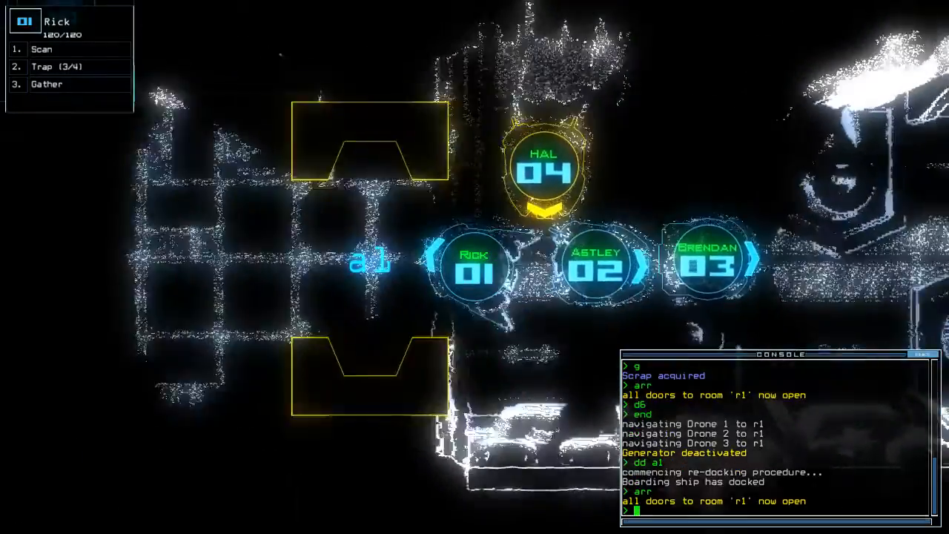
pyautogui.write('i')
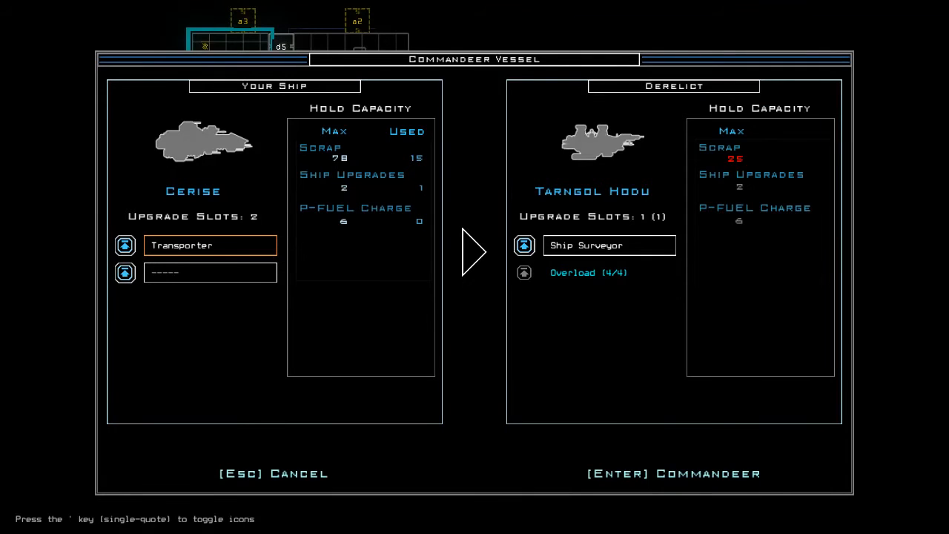
# Back out once, then commandeer the Tarngol Hodu as the current ship
pyautogui.press('Escape')
pyautogui.write('gl')
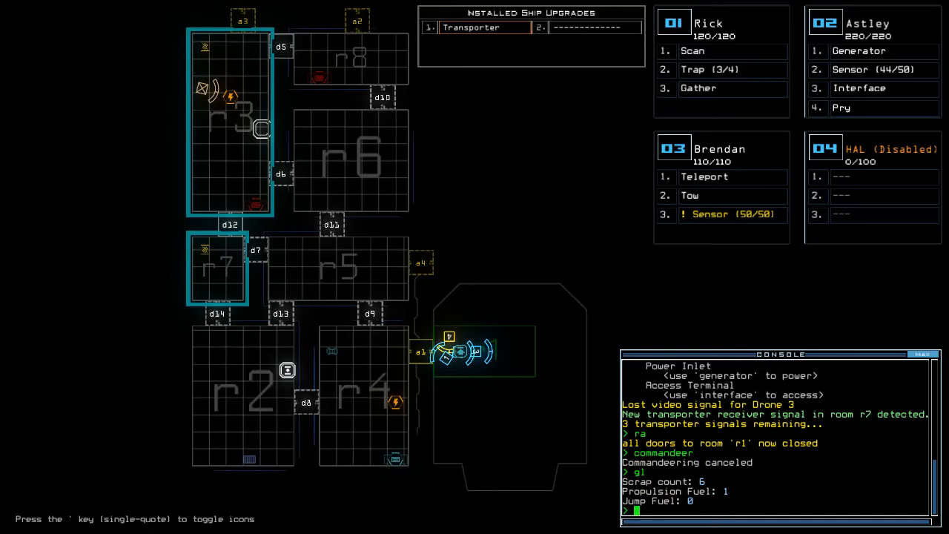
pyautogui.write('commandeer')
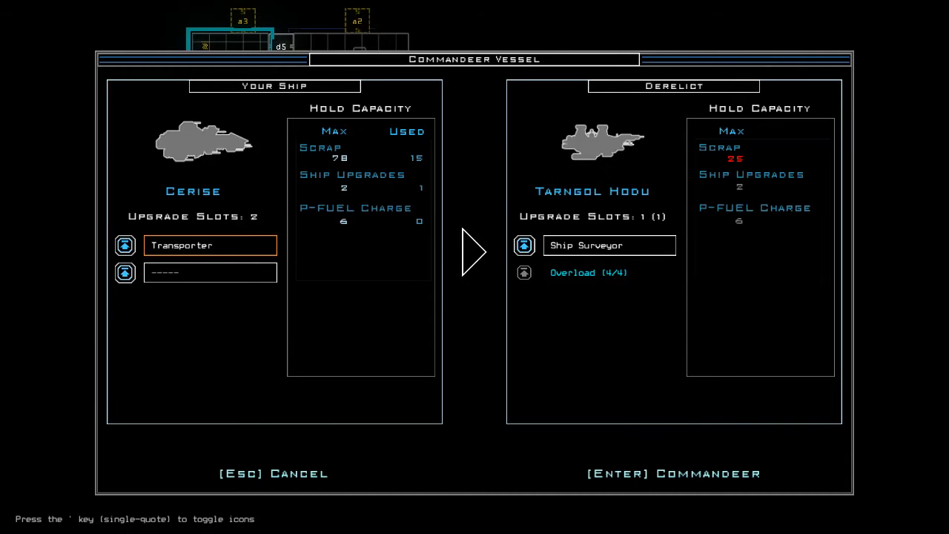
pyautogui.press('enter')
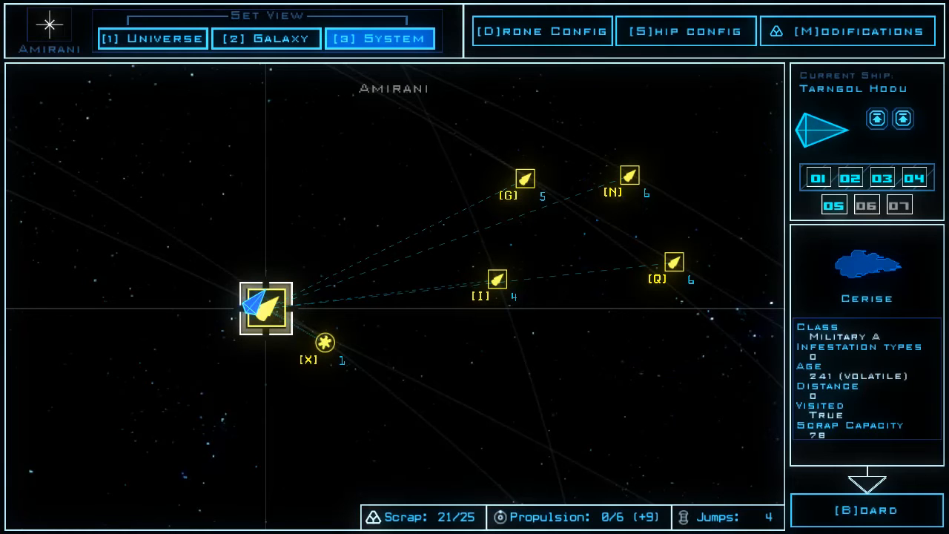
pyautogui.moveTo(686, 30)
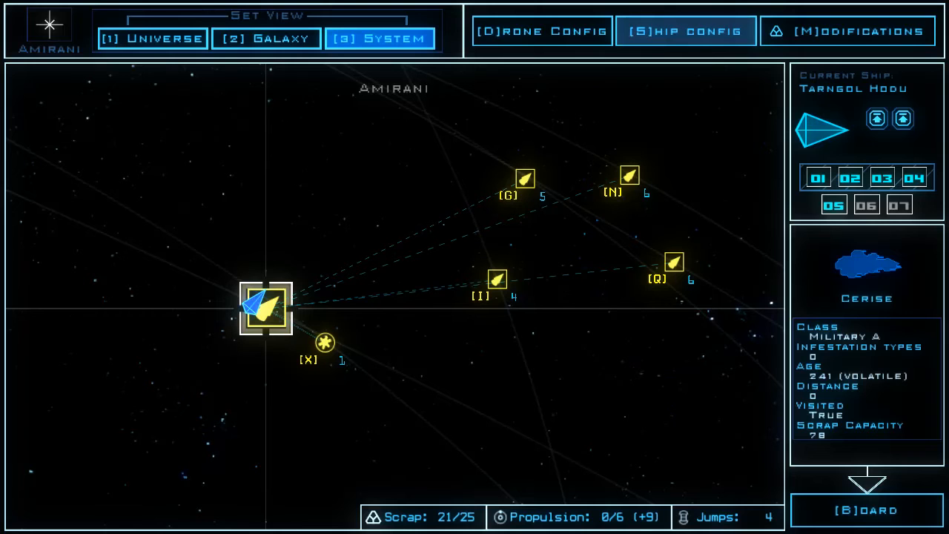
# Switch to the Arias galaxy view and focus on the Amirani system's details
pyautogui.click(266, 39)
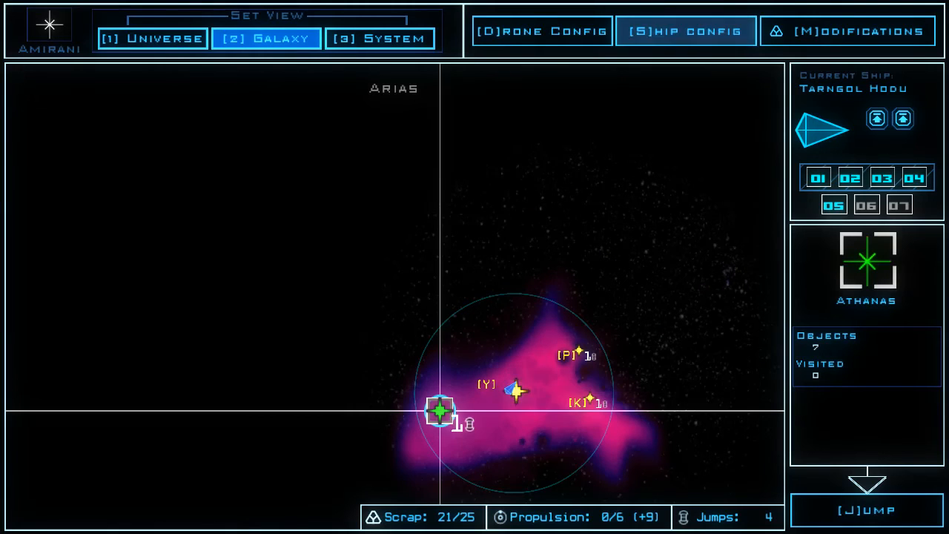
pyautogui.click(515, 392)
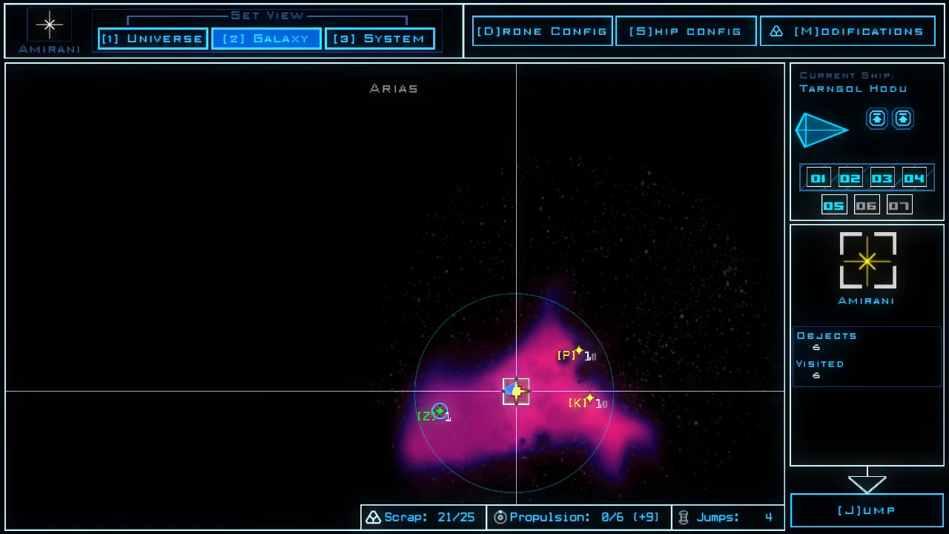
pyautogui.moveTo(686, 31)
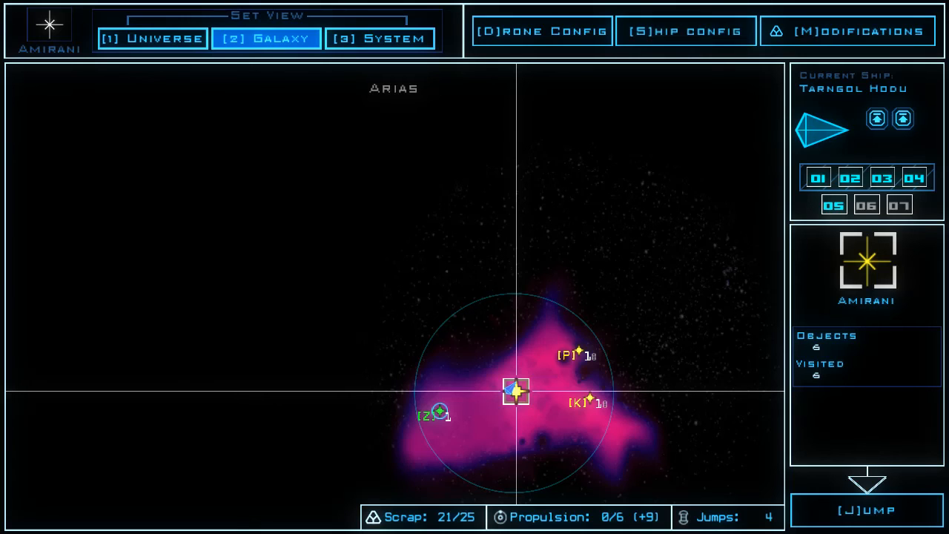
pyautogui.moveTo(685, 29)
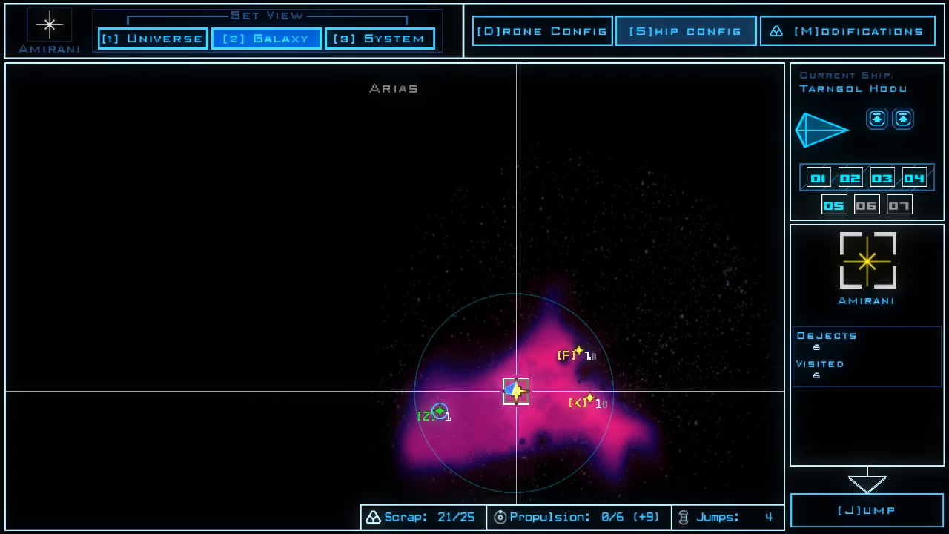